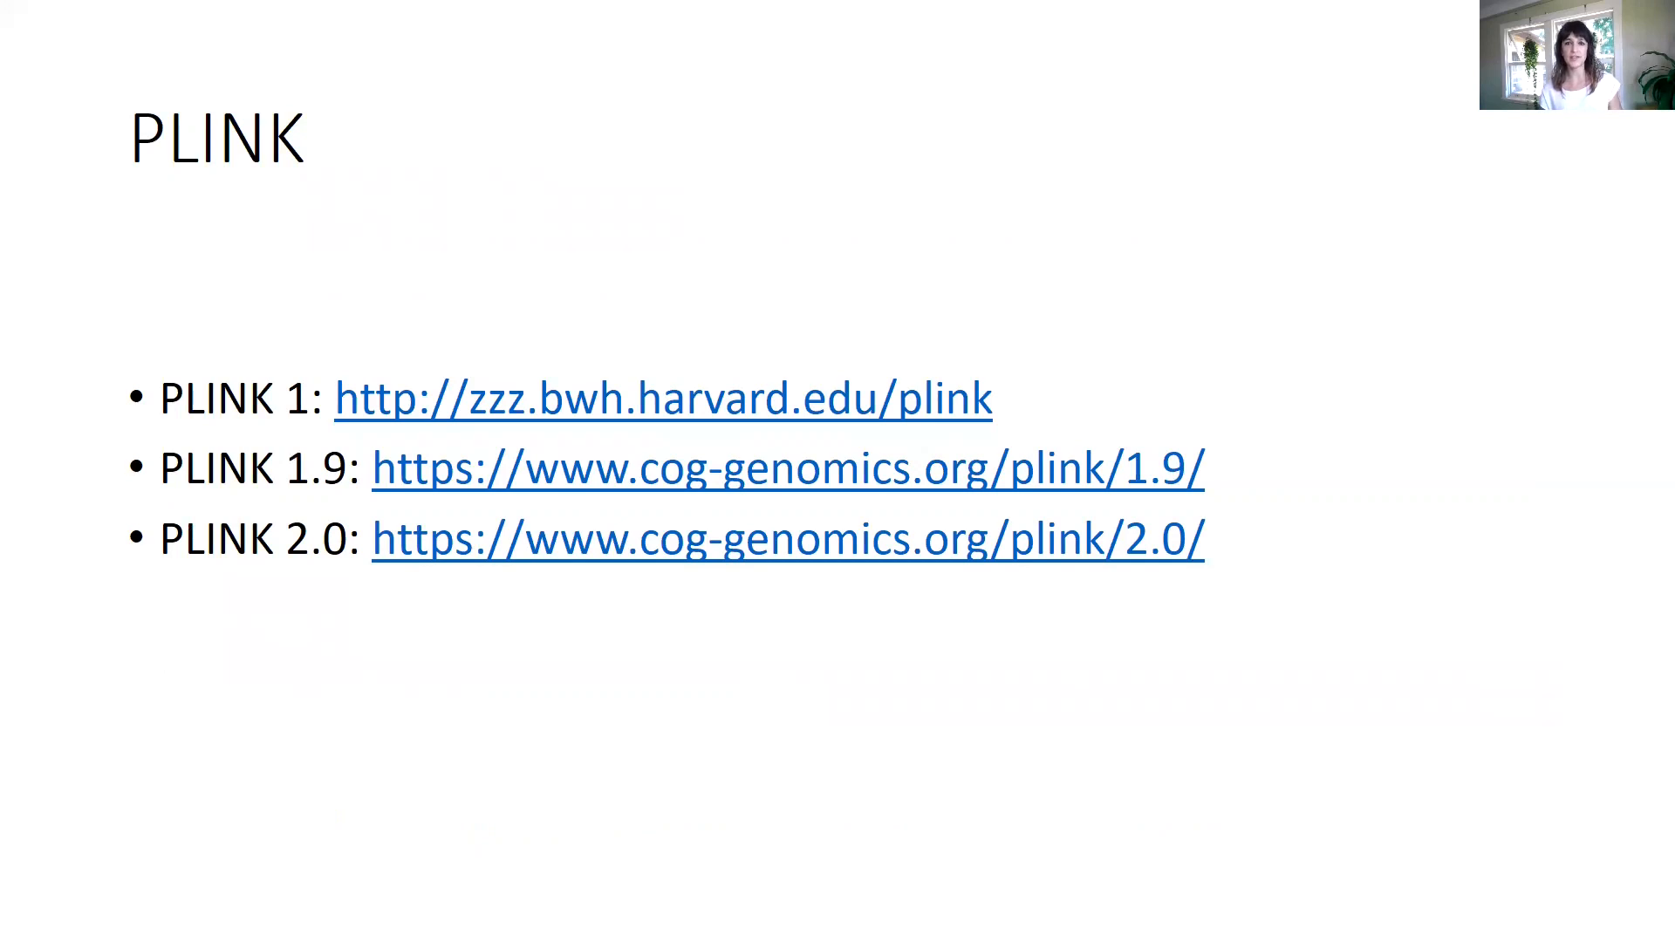
Open the PLINK 1 documentation homepage at zzz.bwh.harvard.edu/plink from the slide link.
left_click(662, 398)
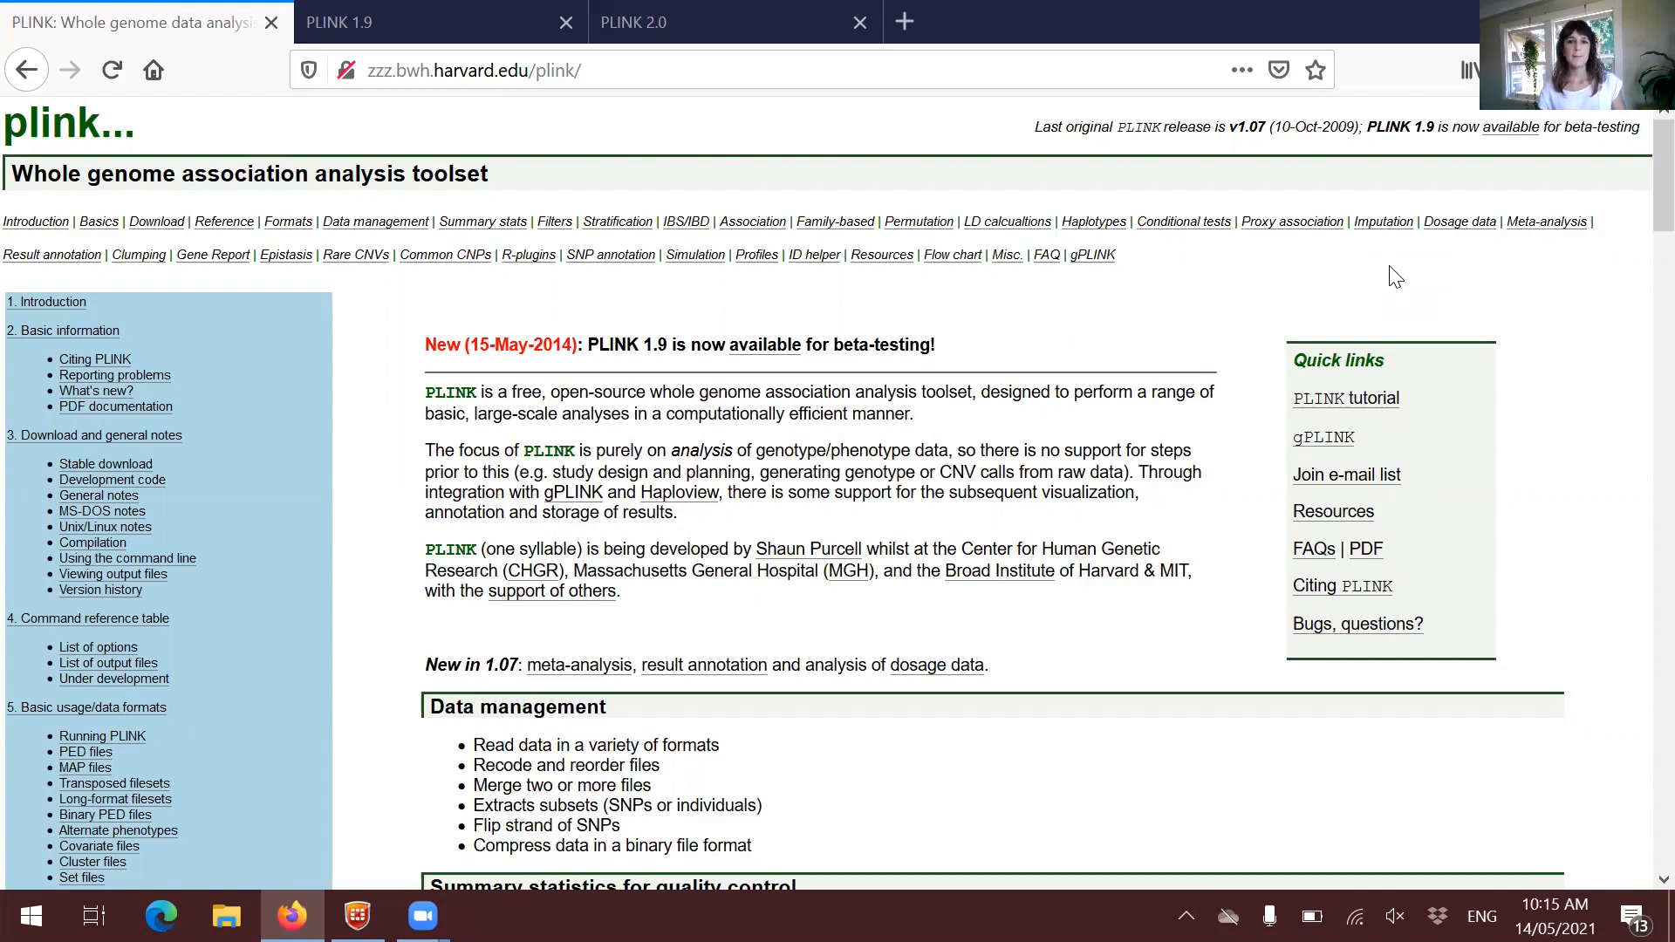
mouse_move(520, 344)
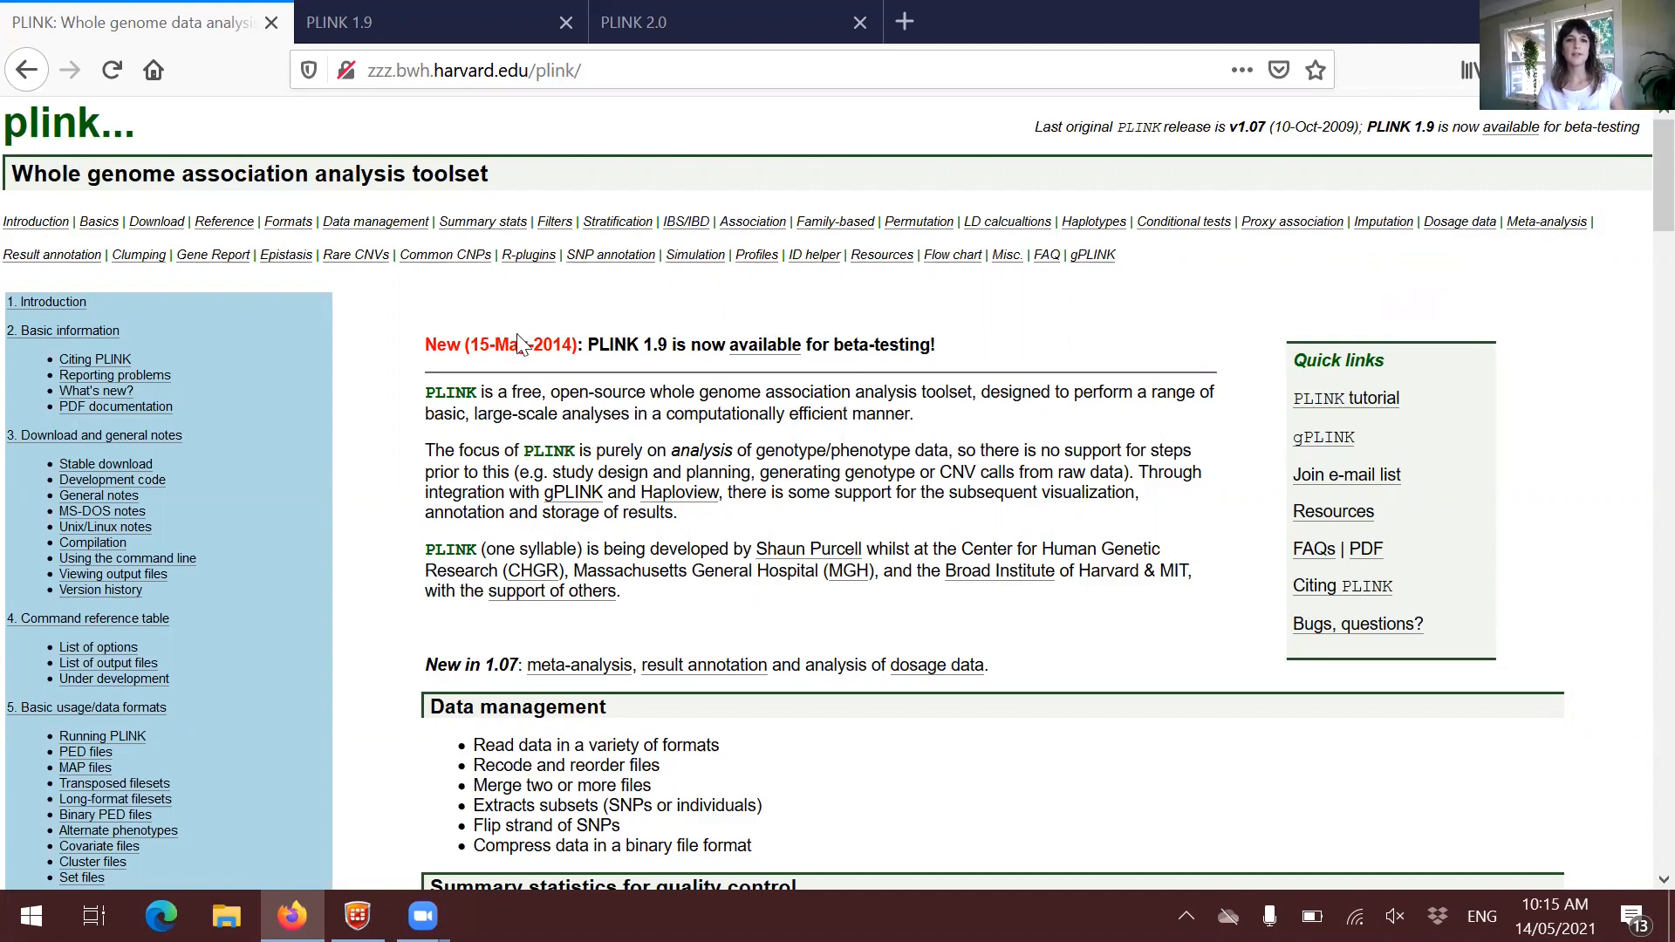
mouse_move(598, 342)
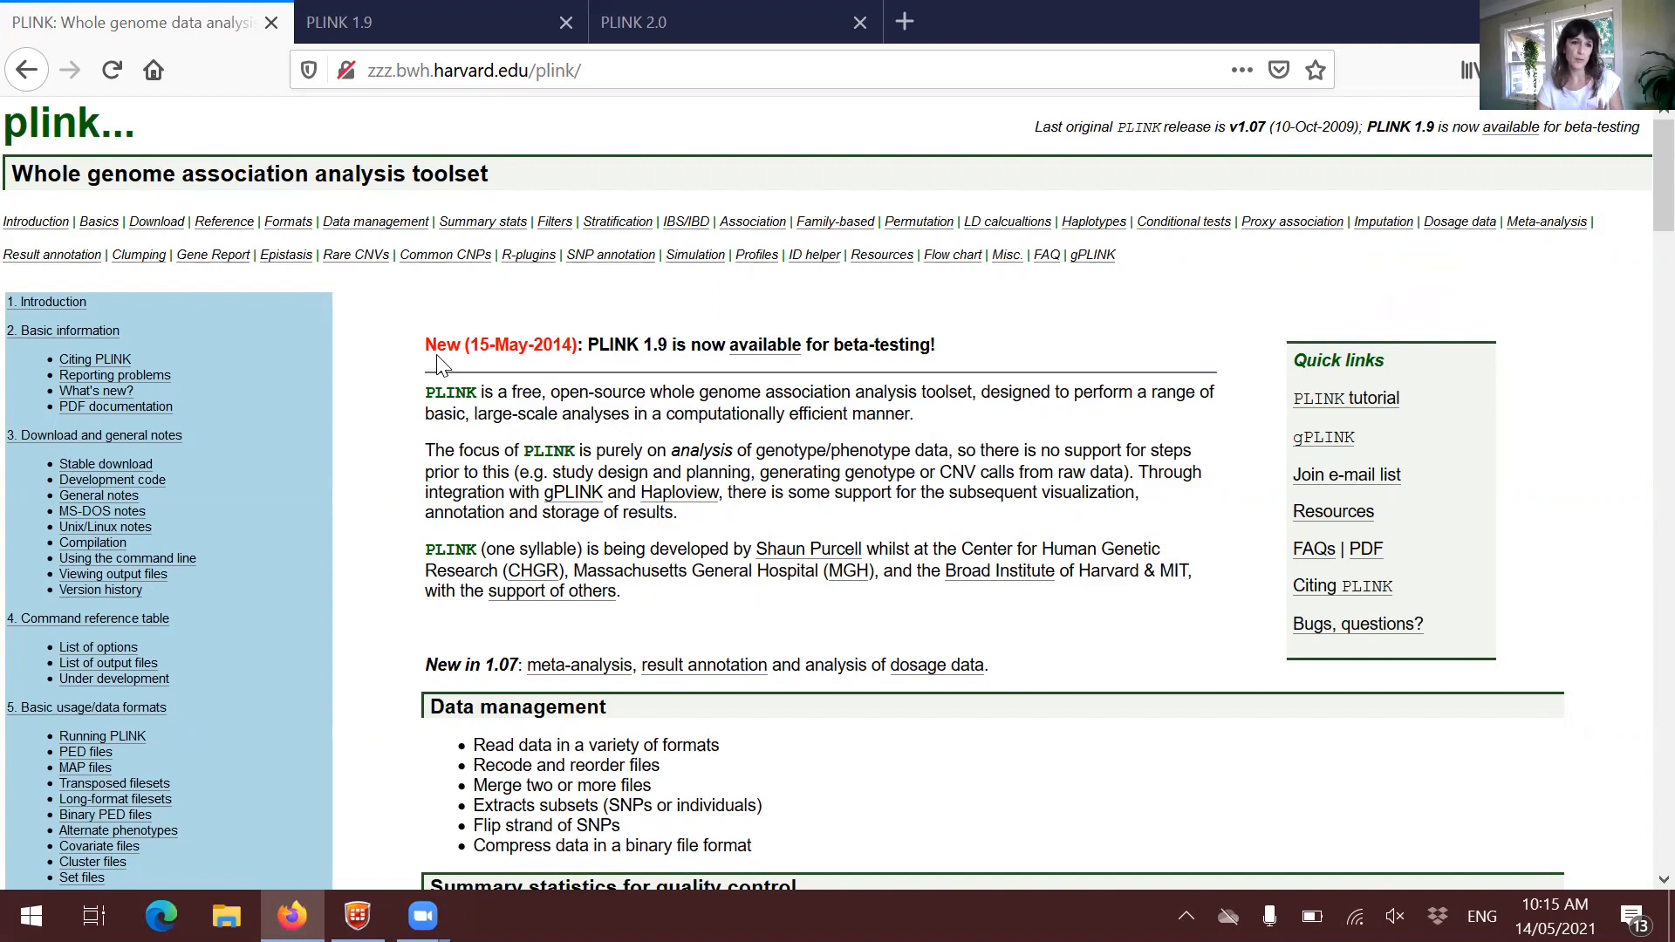
mouse_move(1210, 417)
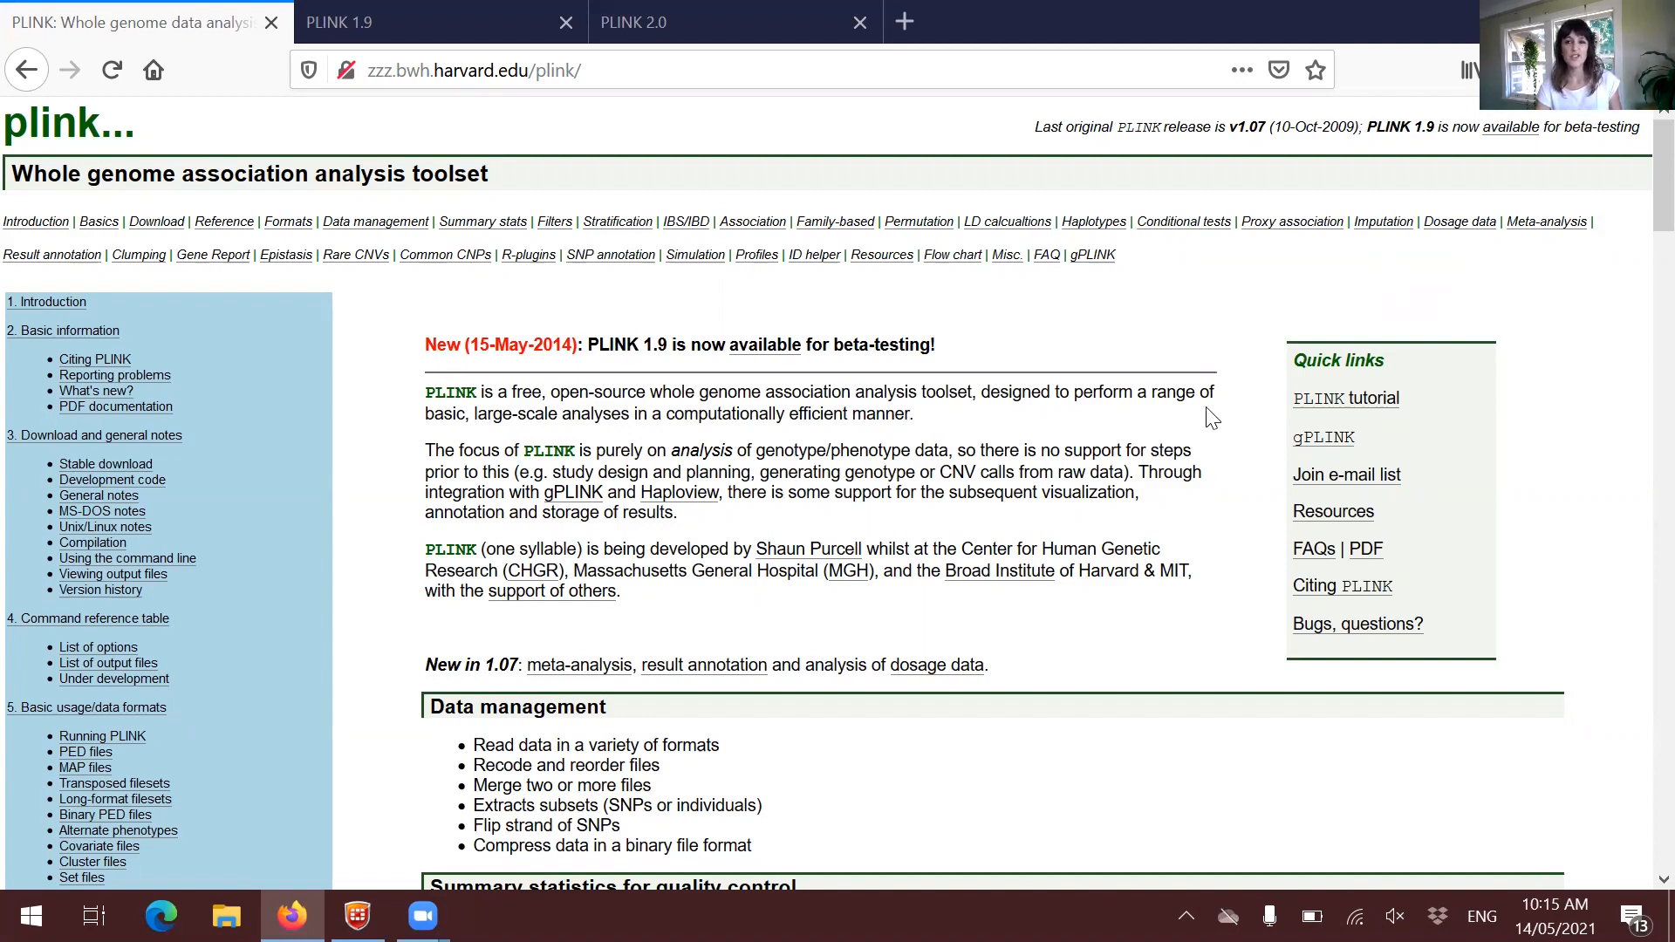
mouse_move(1413, 414)
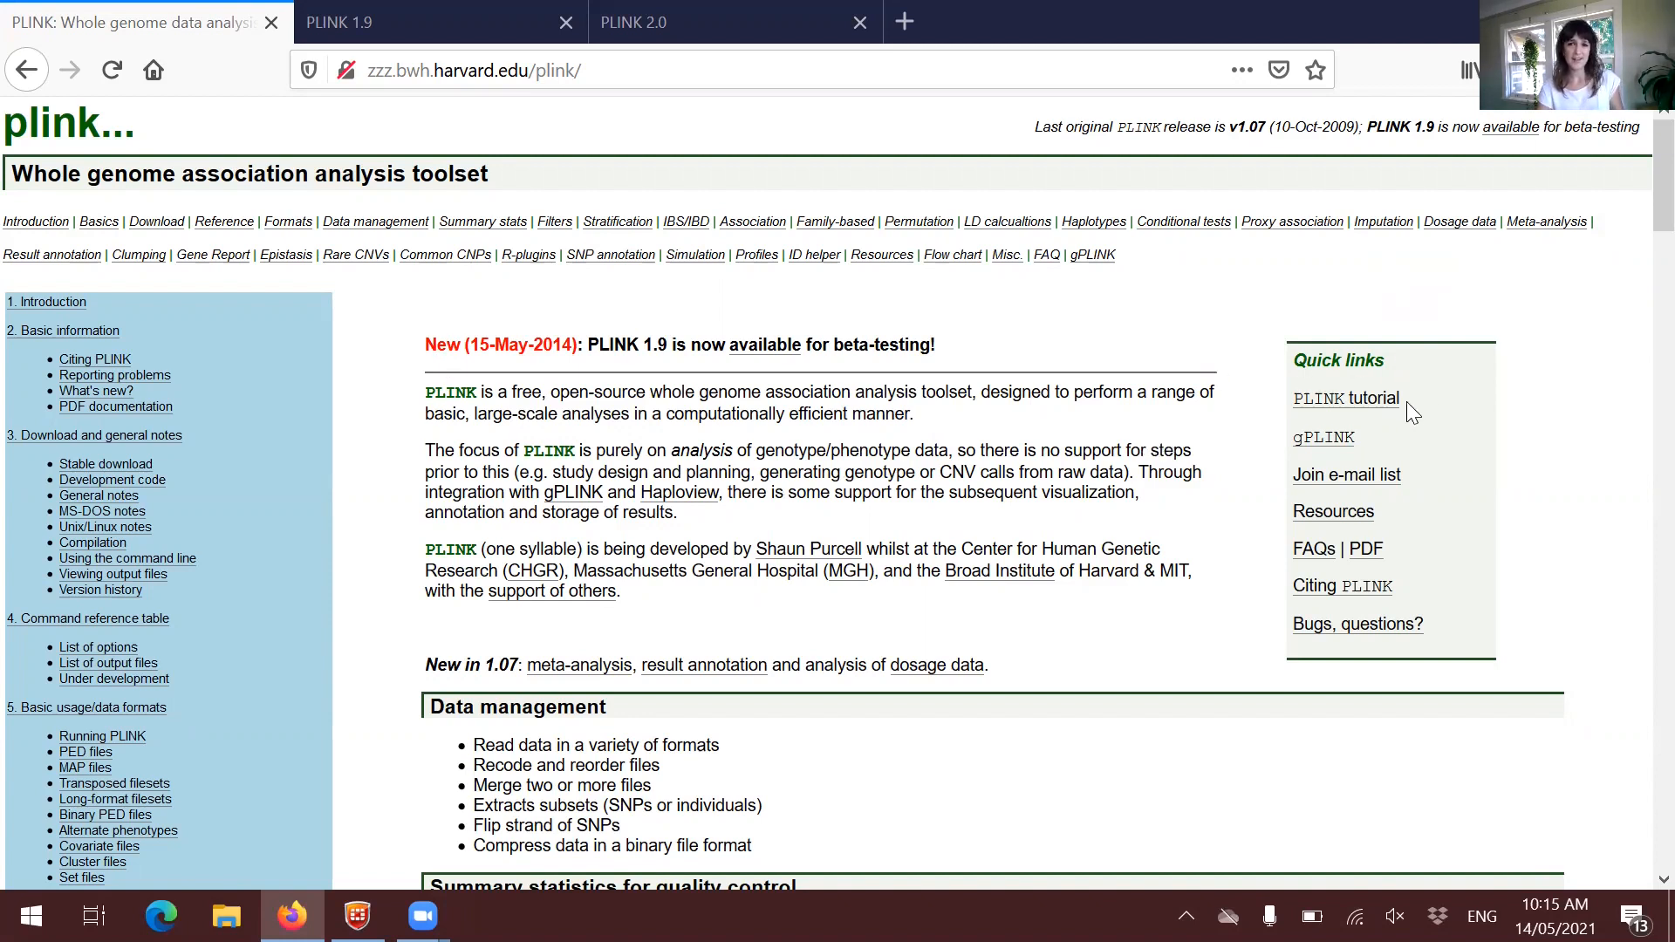
mouse_move(1312, 548)
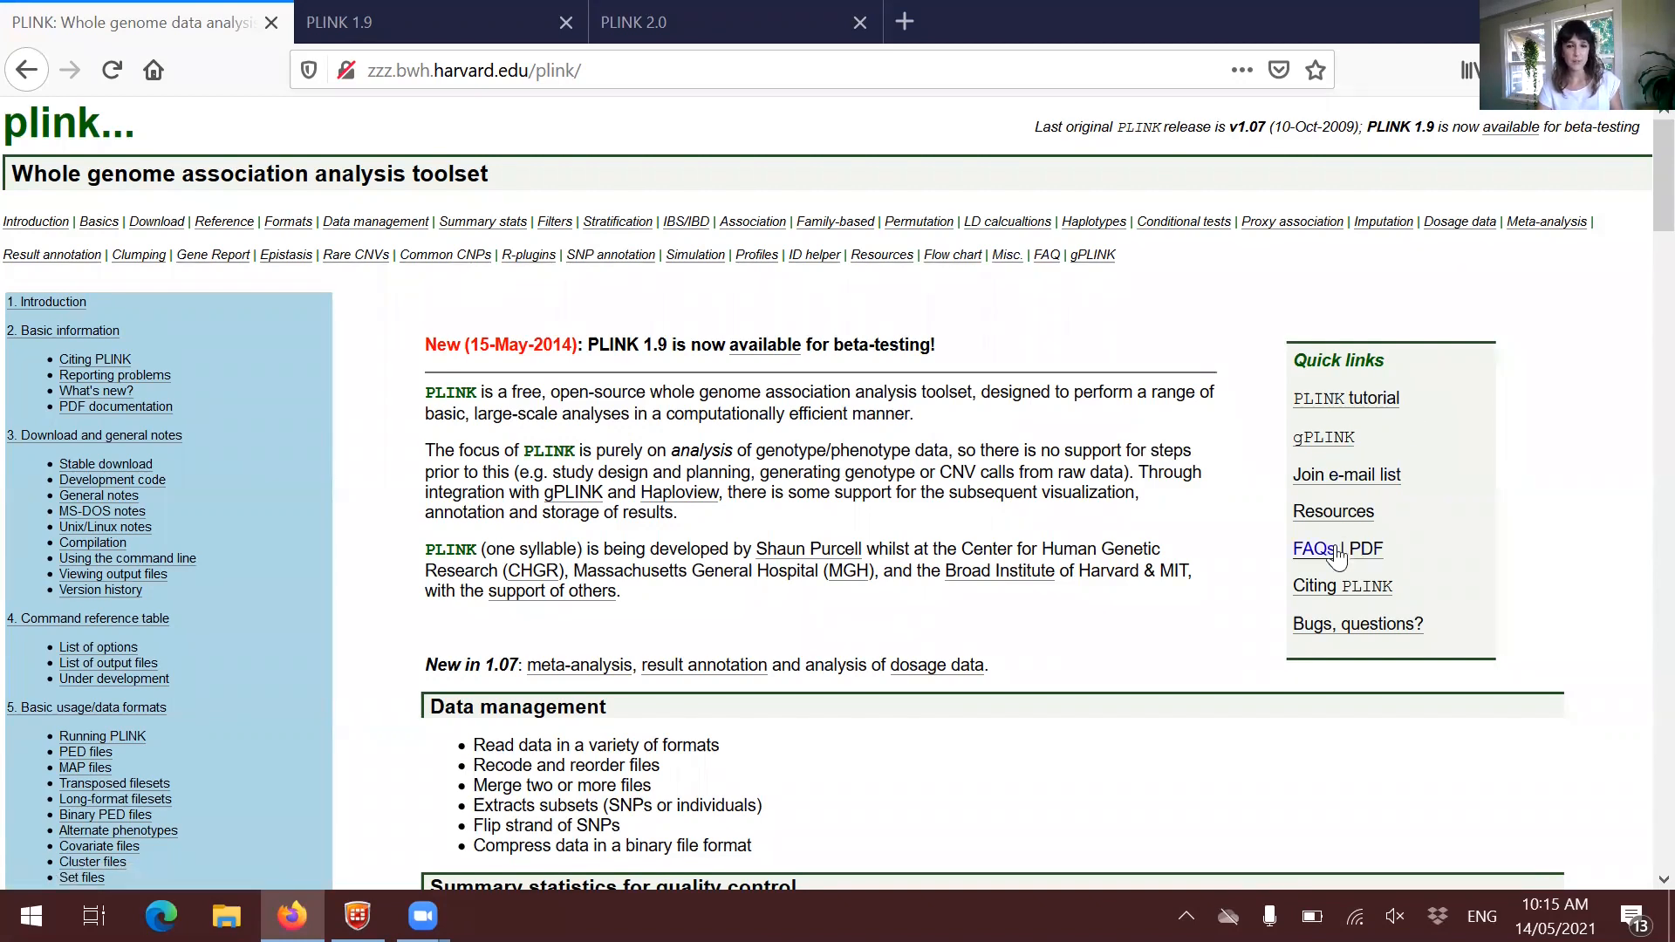
mouse_move(280, 314)
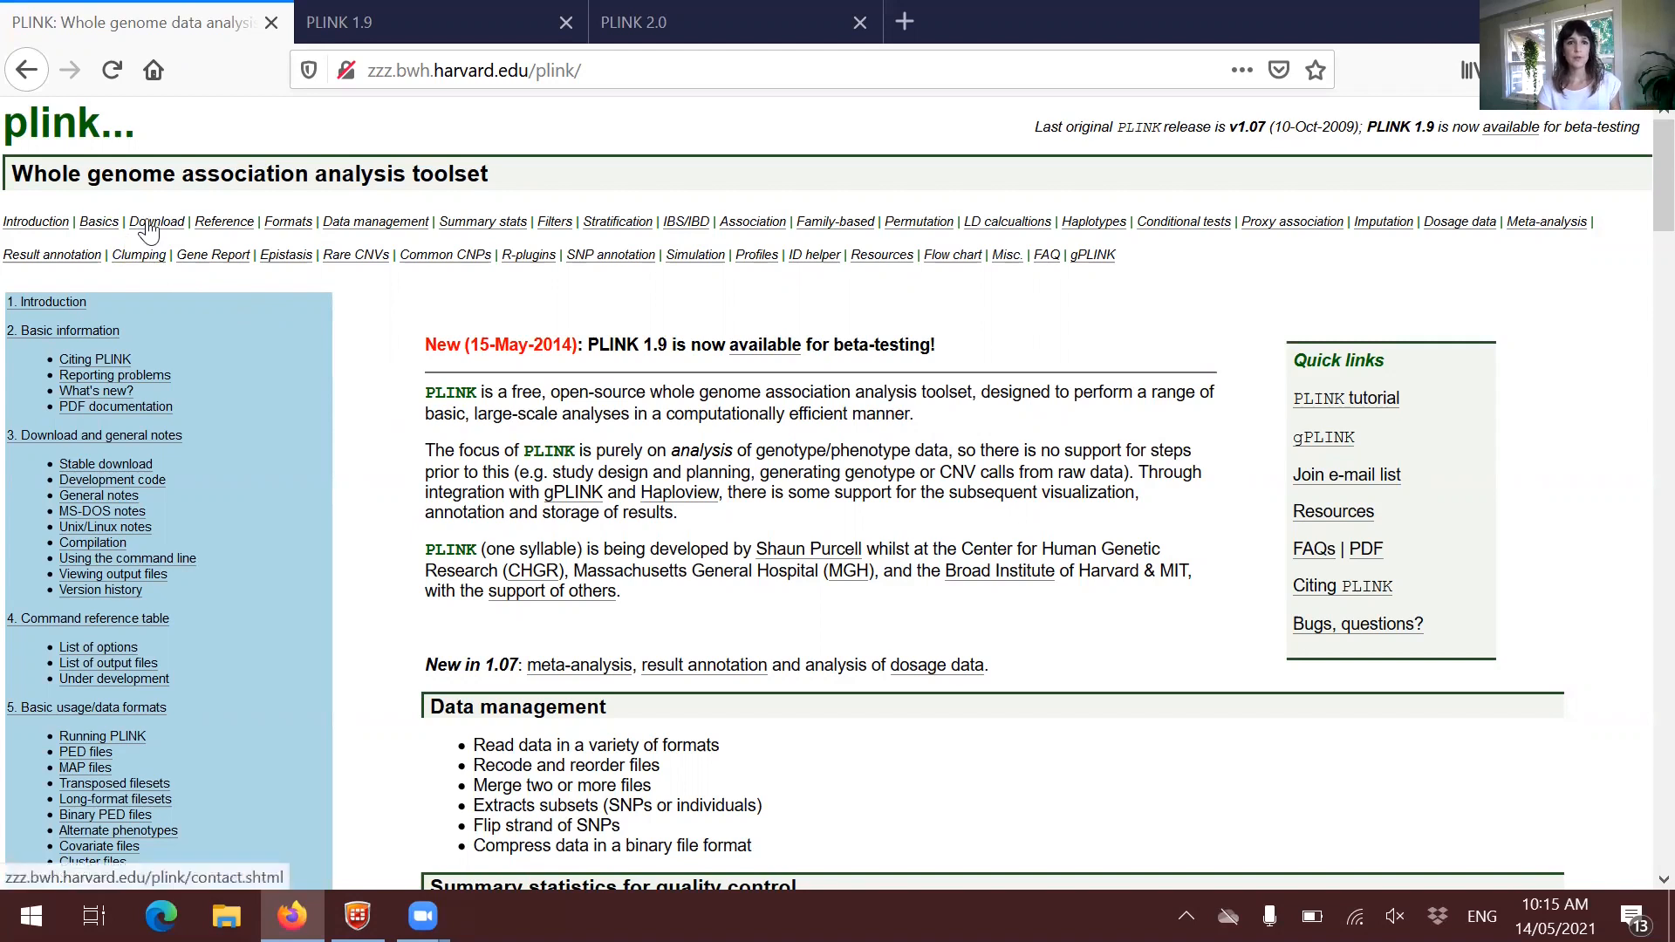
mouse_move(929, 264)
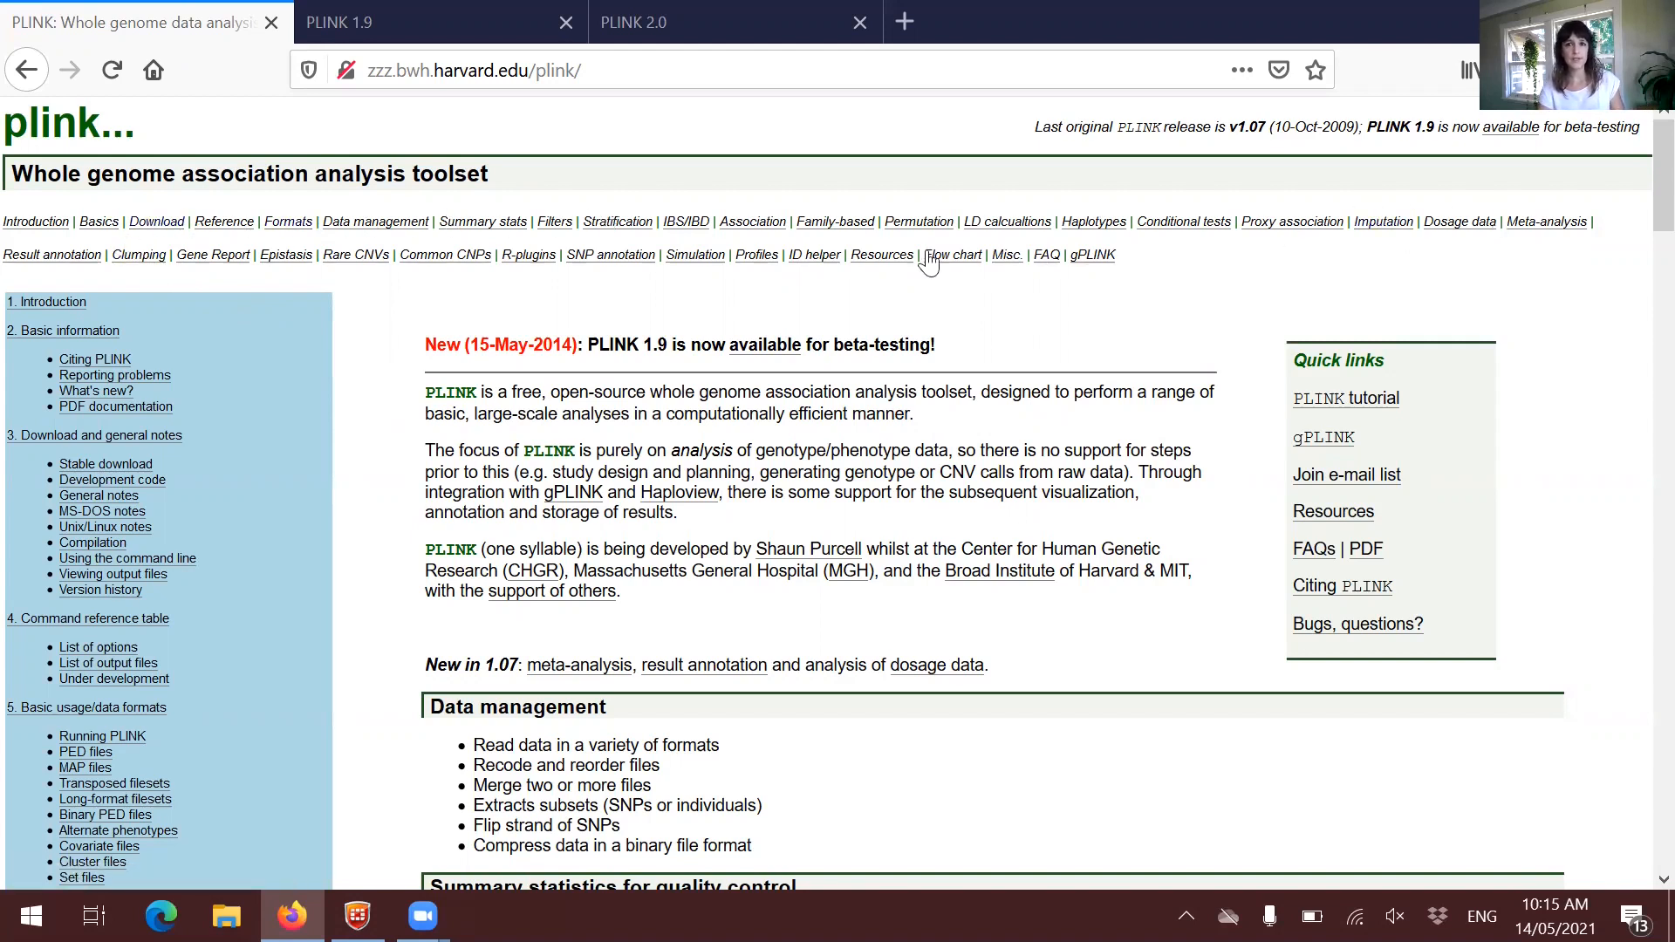
scroll("down", 3)
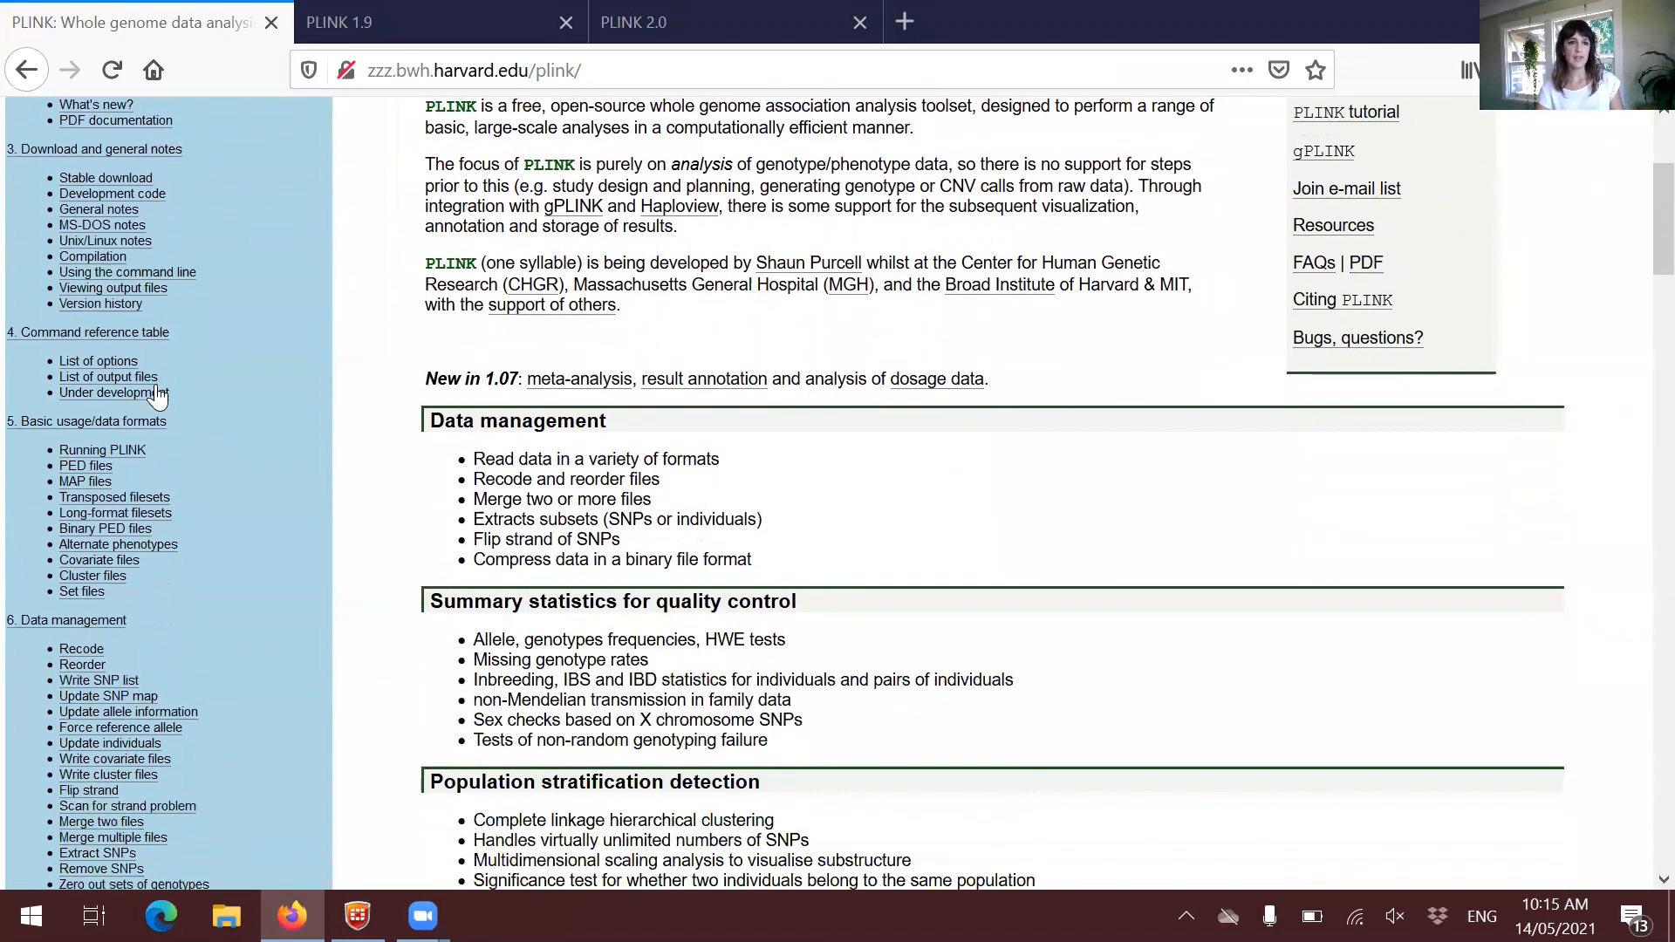
scroll("down", 3)
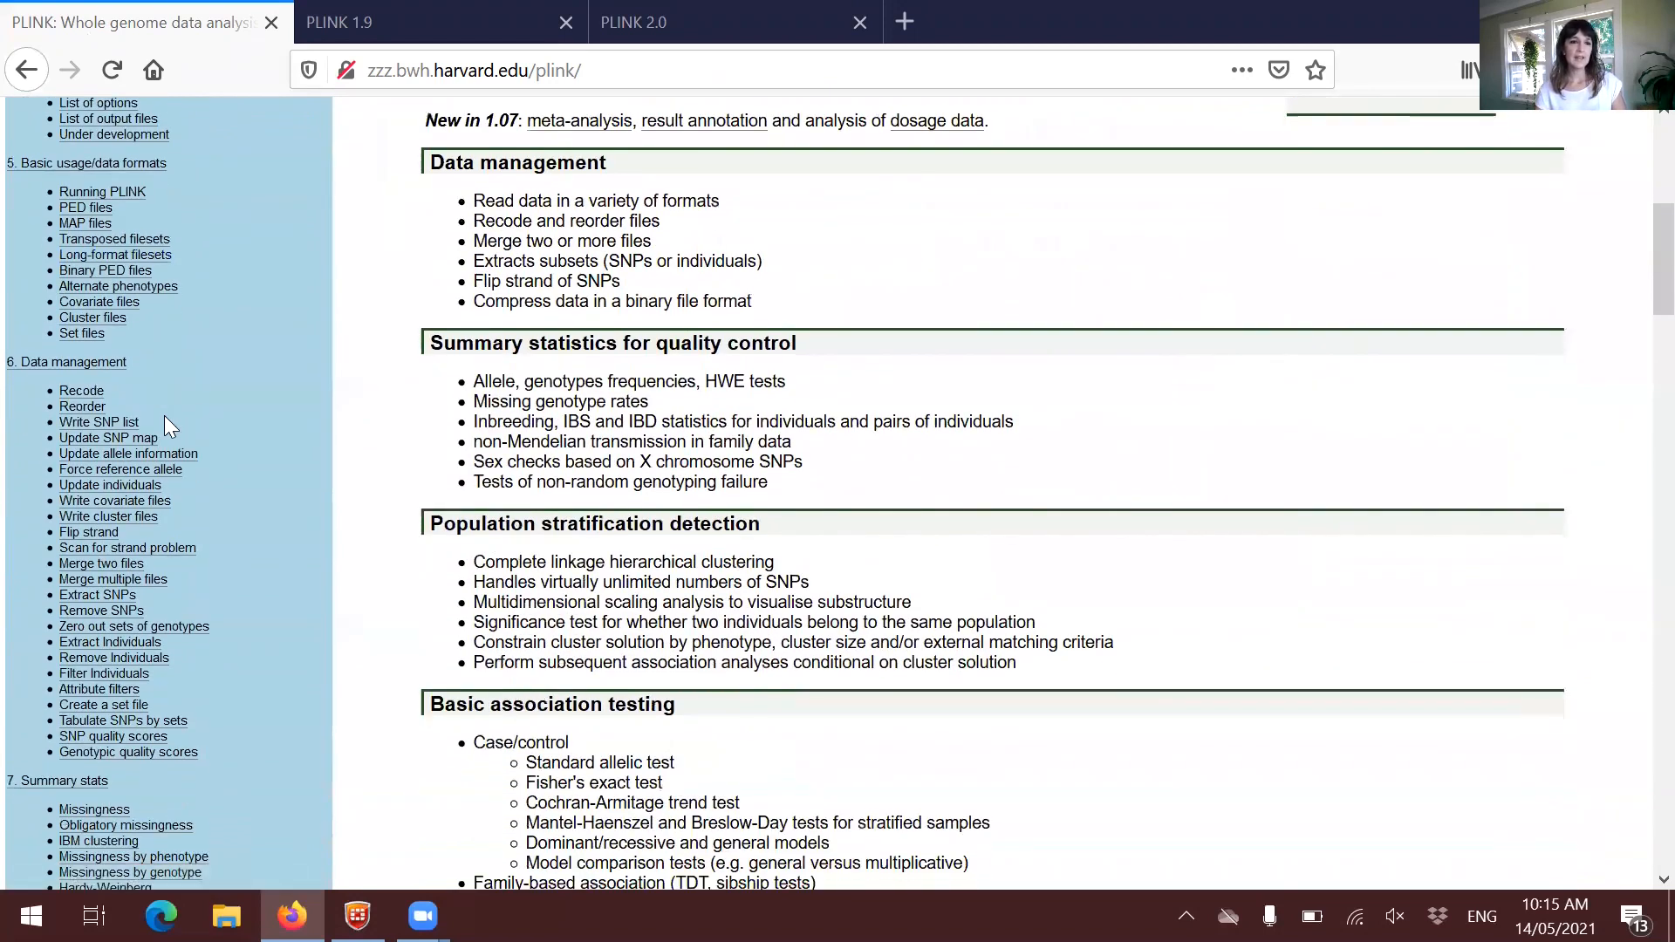
mouse_move(187, 382)
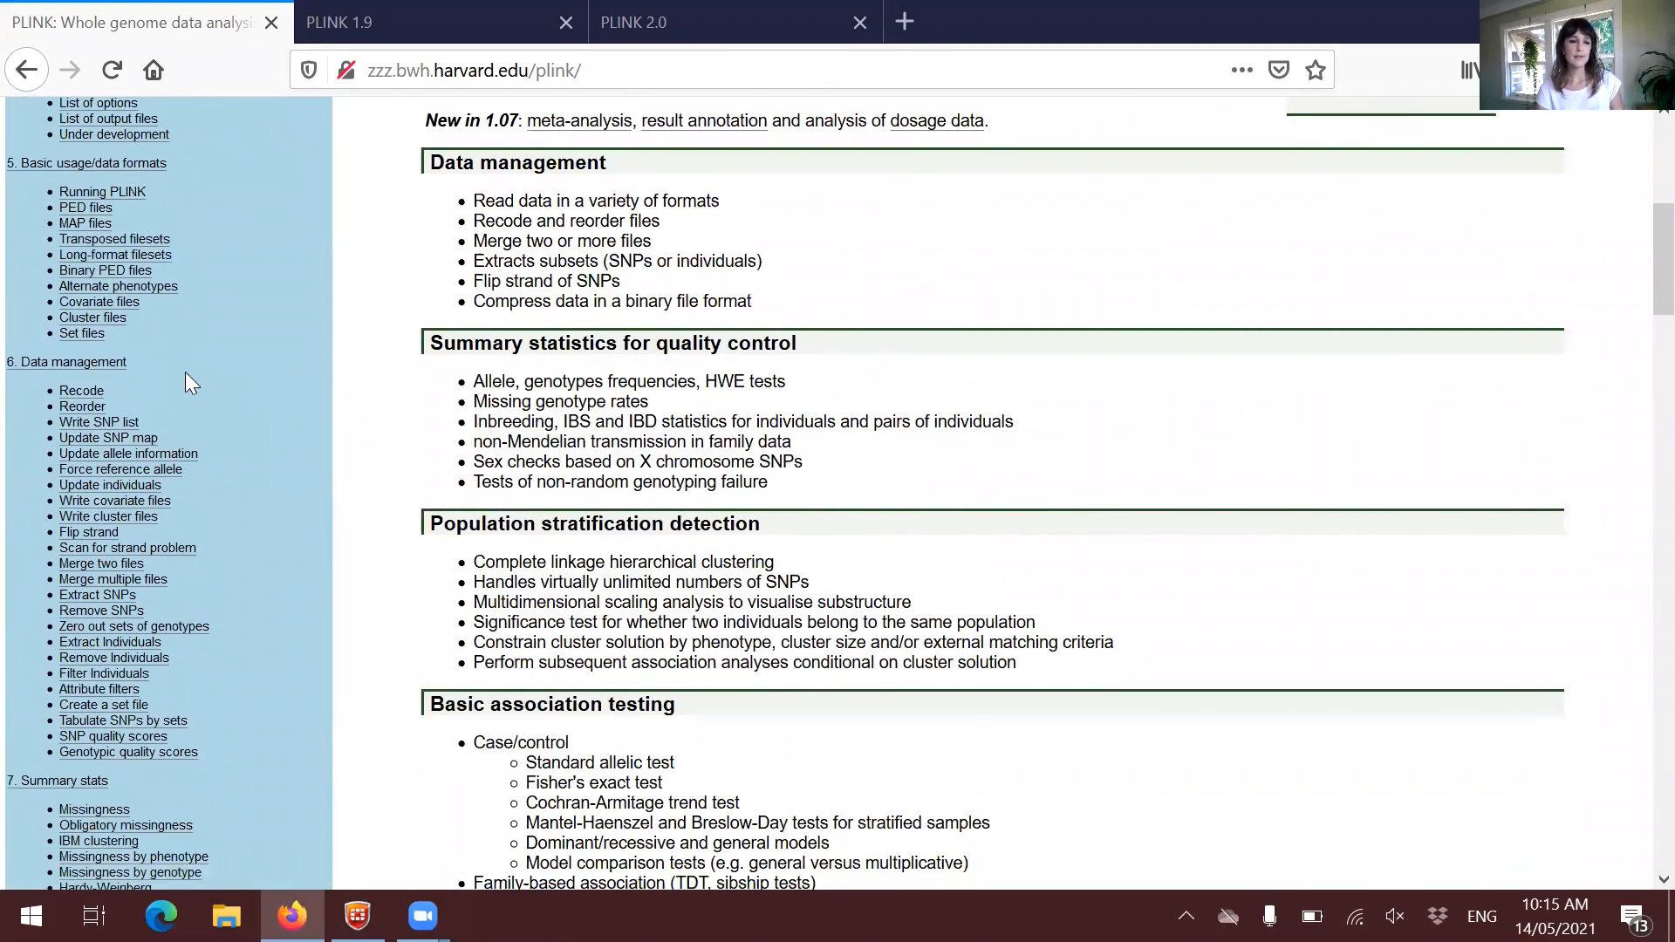
mouse_move(5, 494)
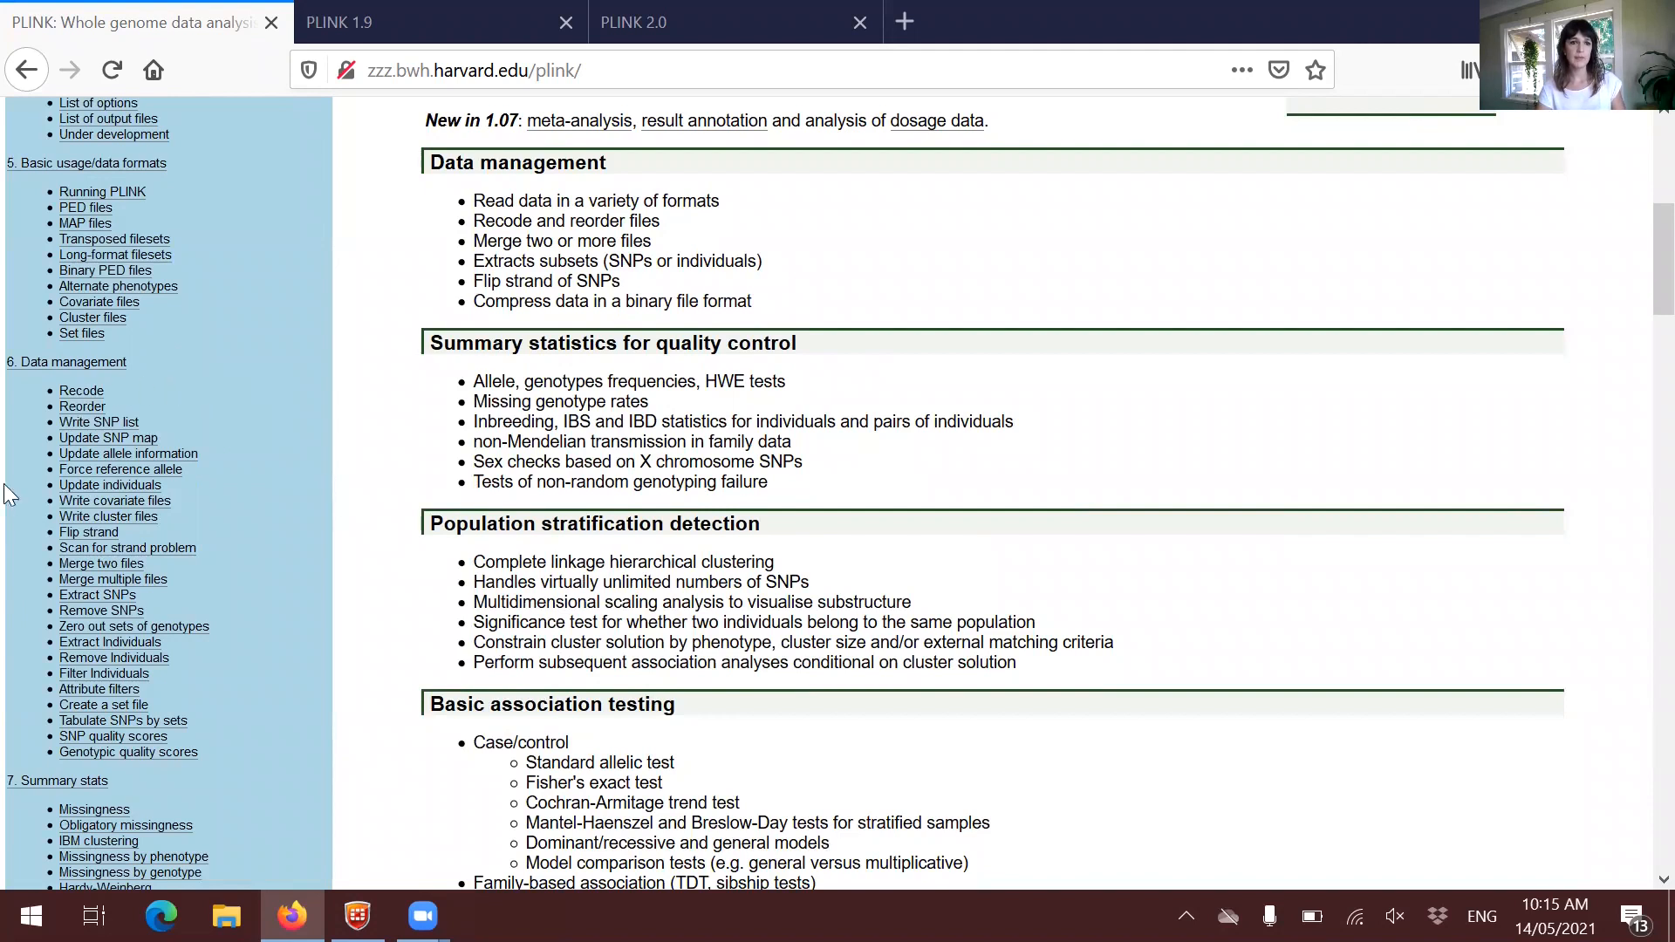
mouse_move(243, 427)
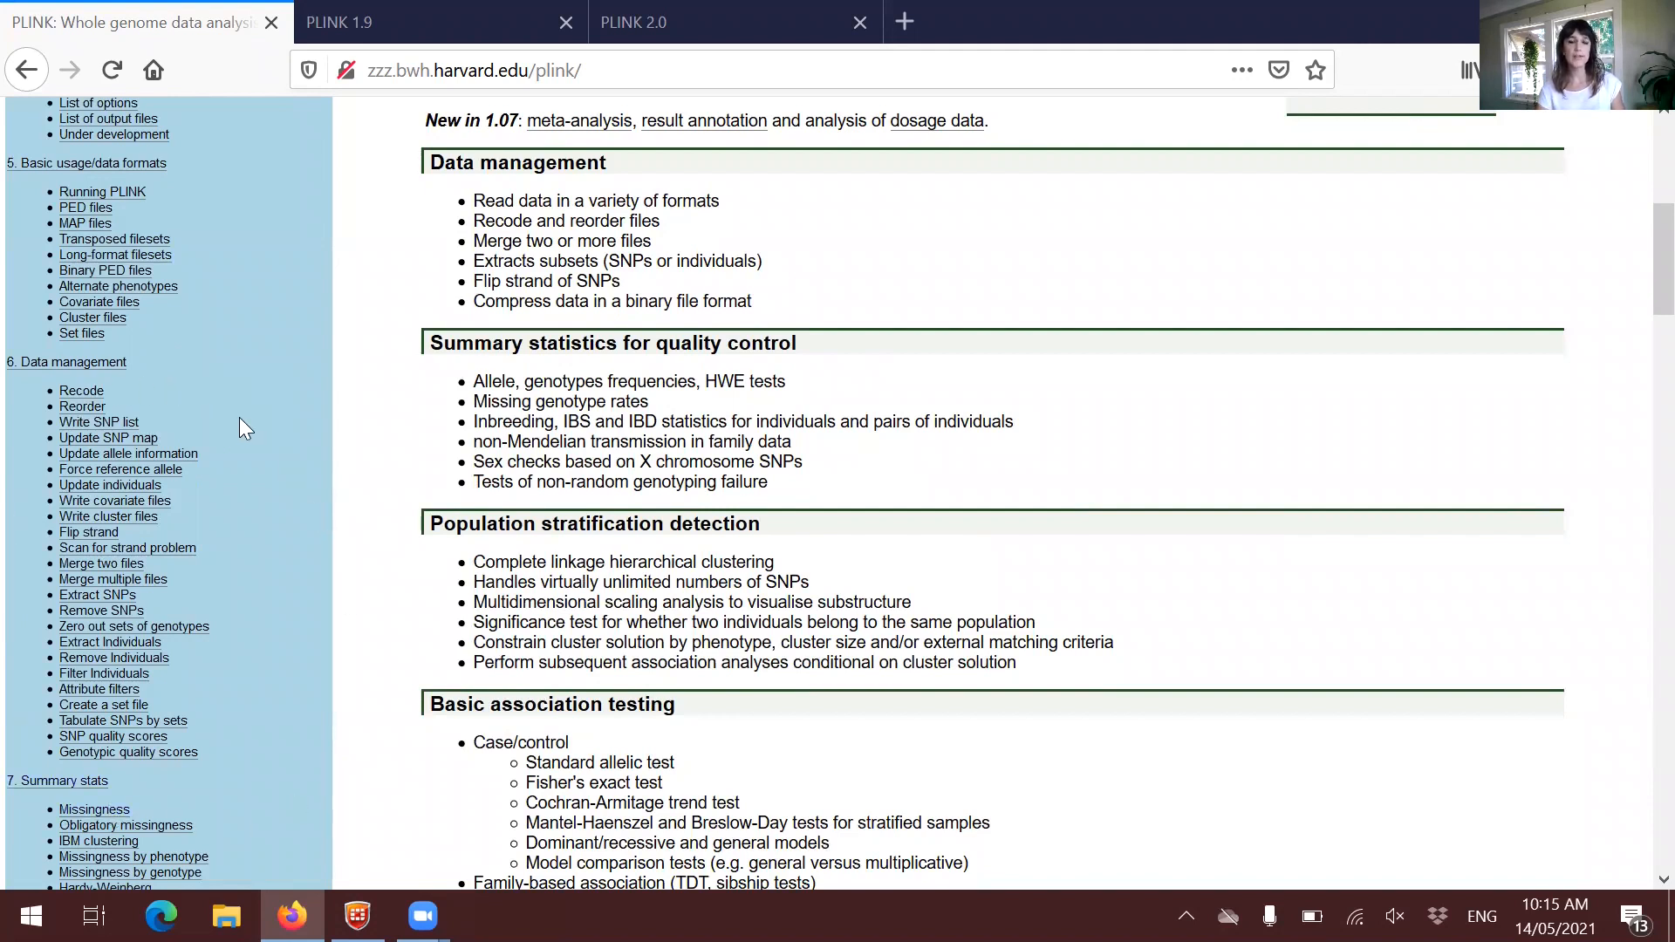
scroll("down", 3)
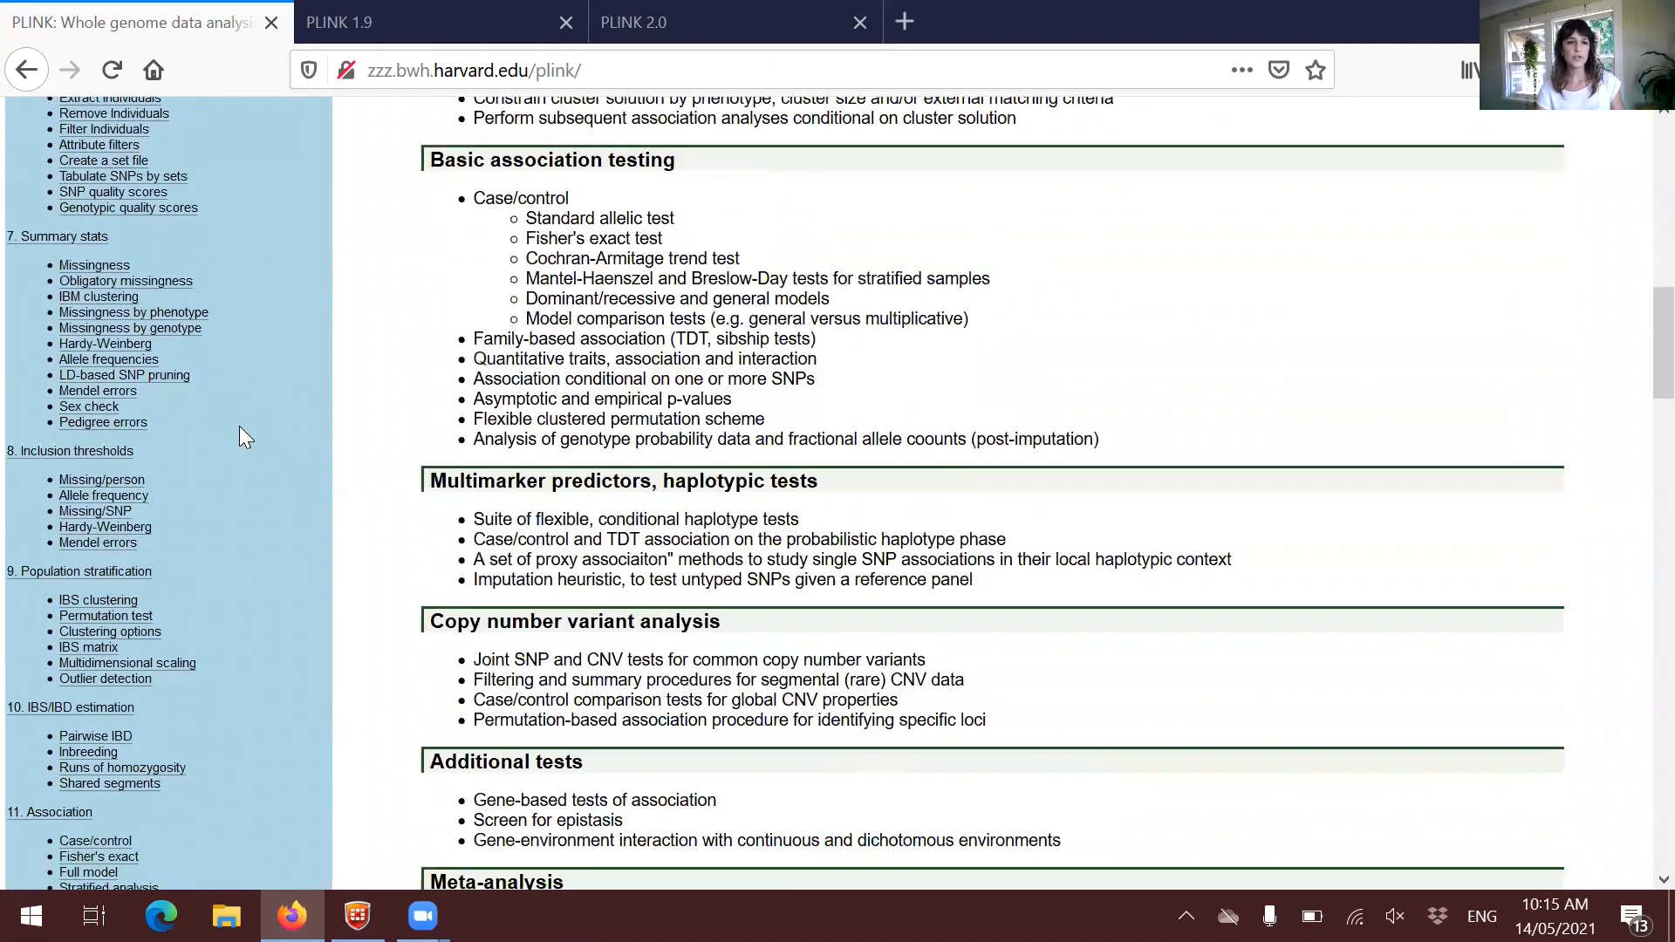
scroll("down", 3)
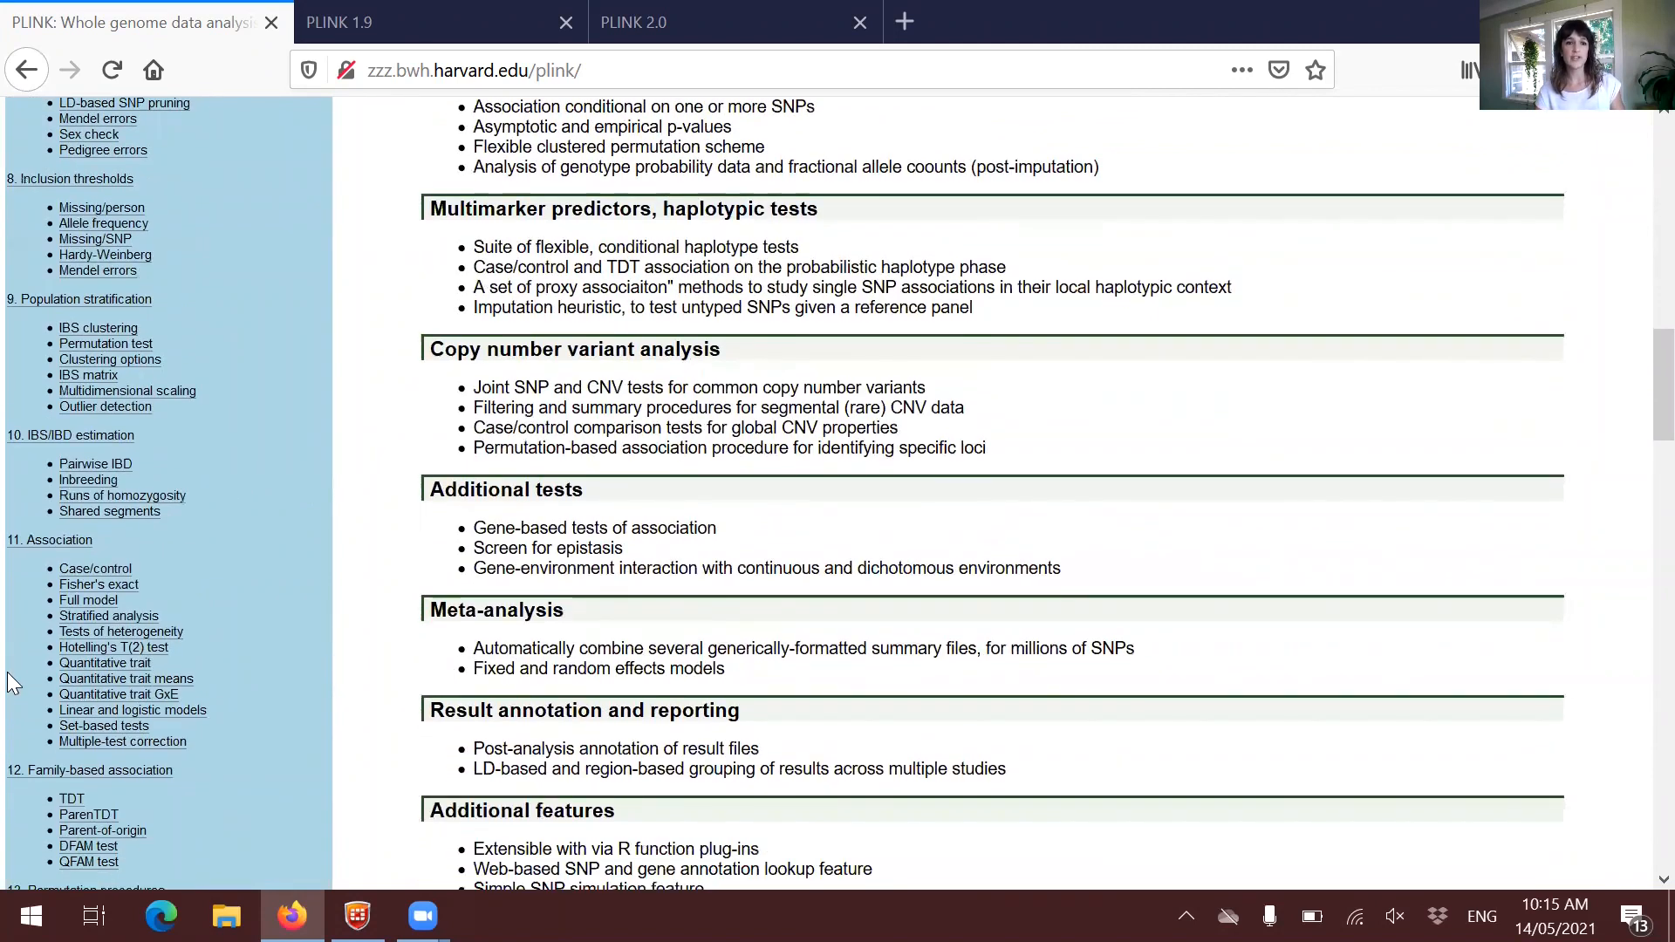
mouse_move(181, 567)
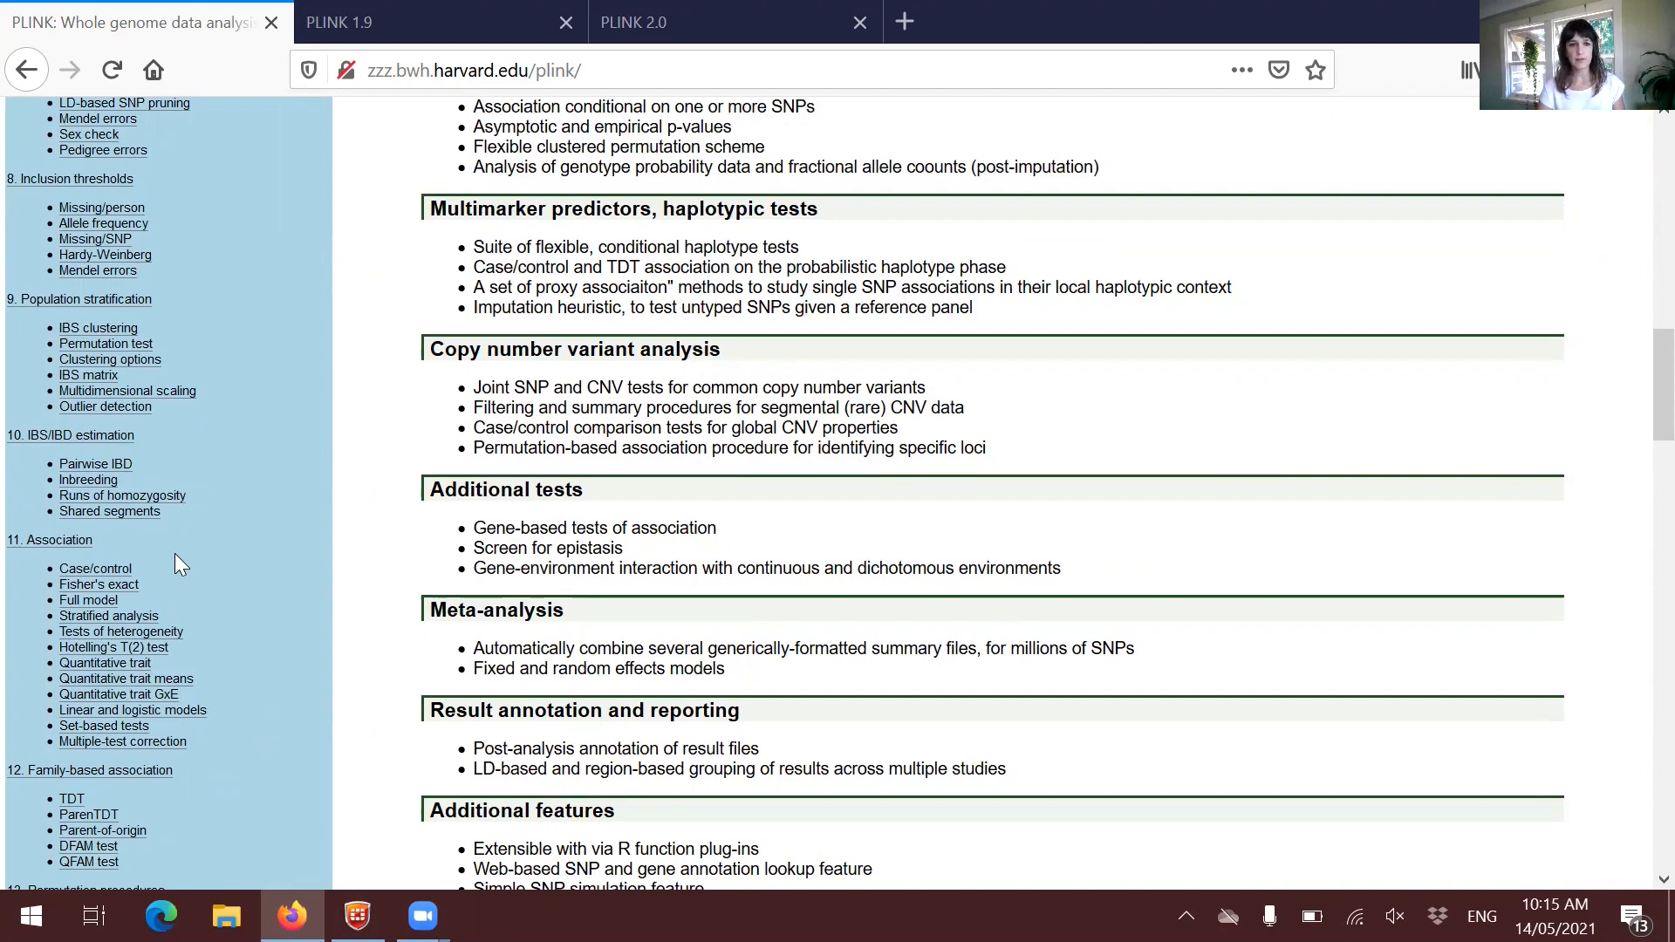
scroll("down", 3)
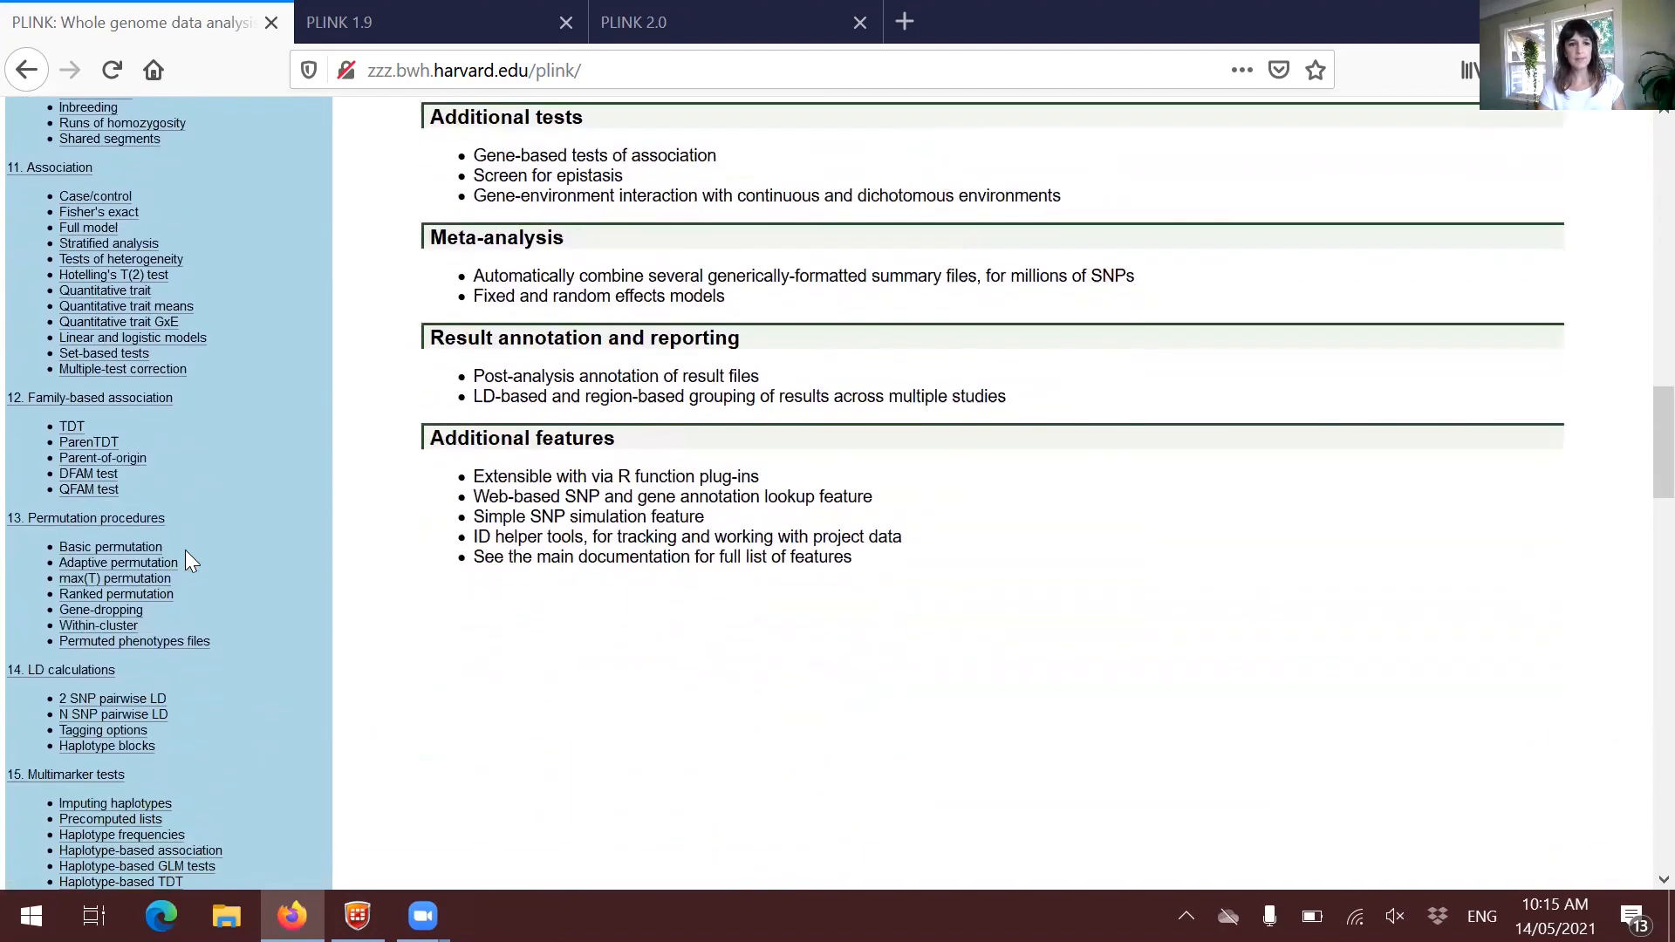
scroll("up", 3)
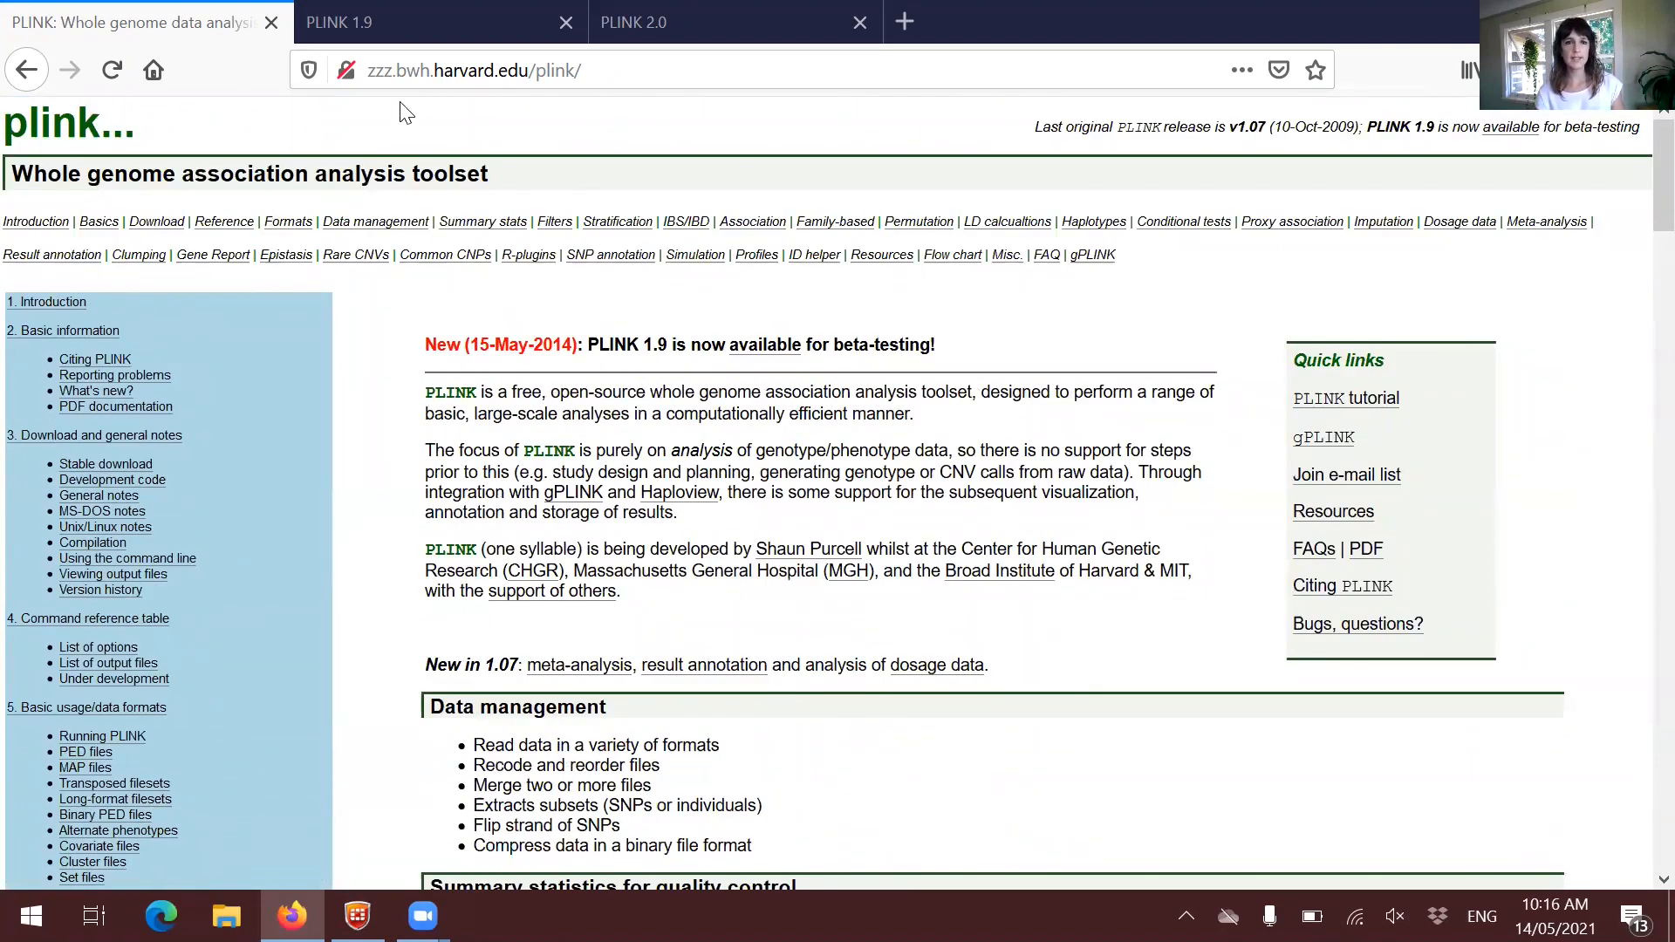
left_click(338, 21)
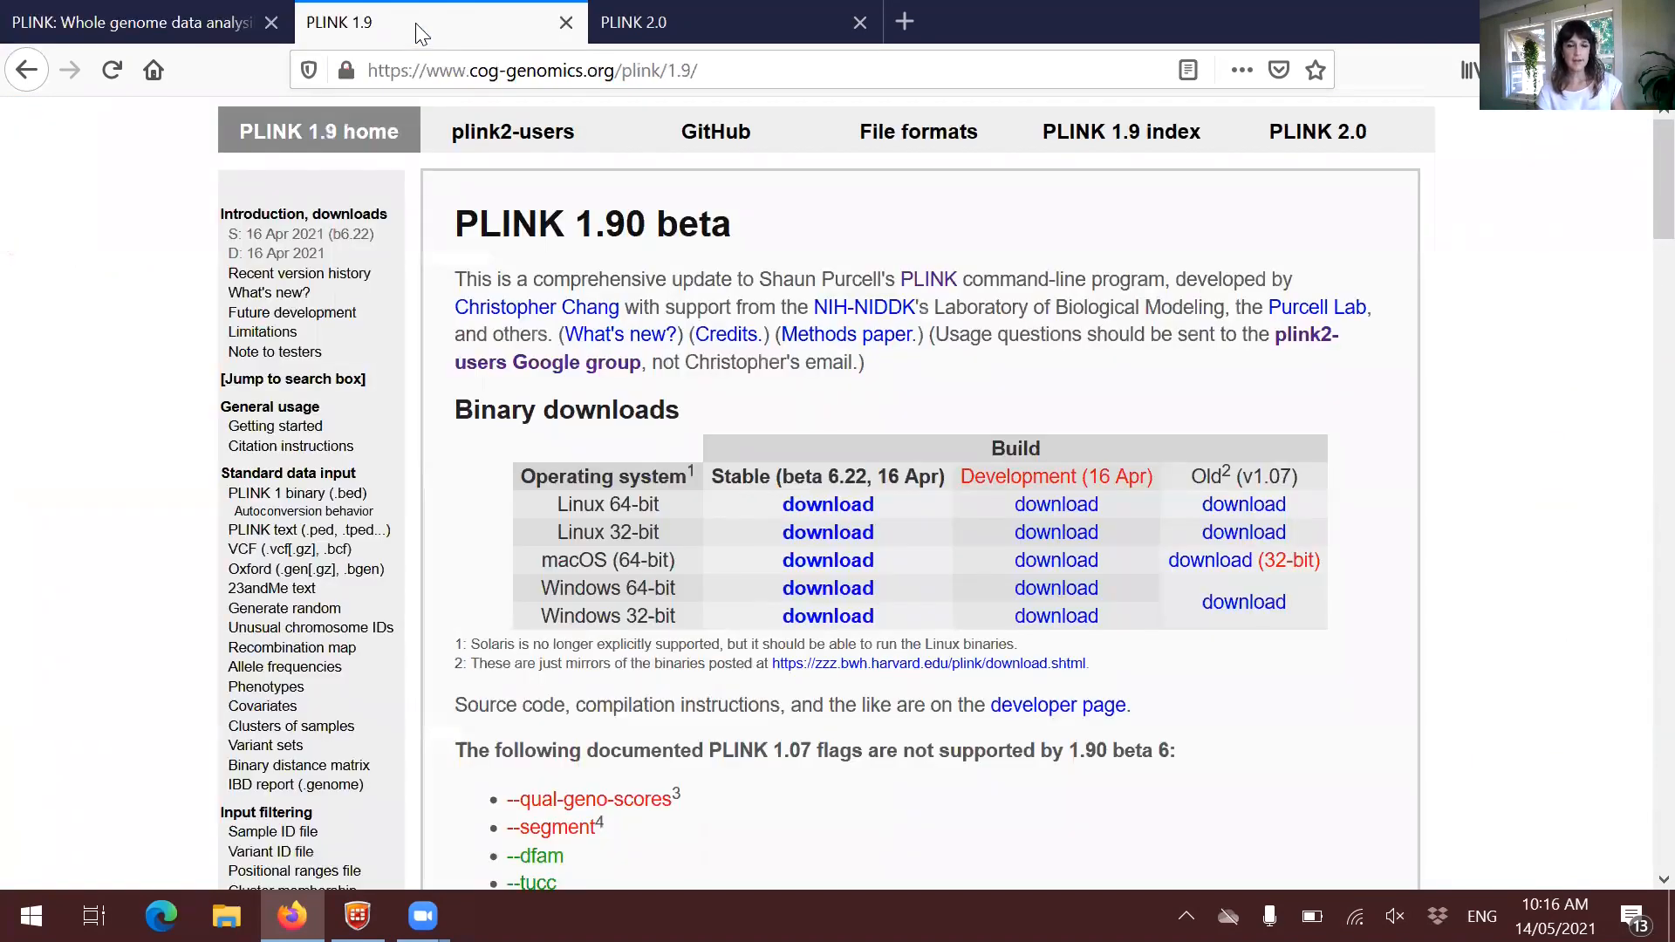
mouse_move(684, 334)
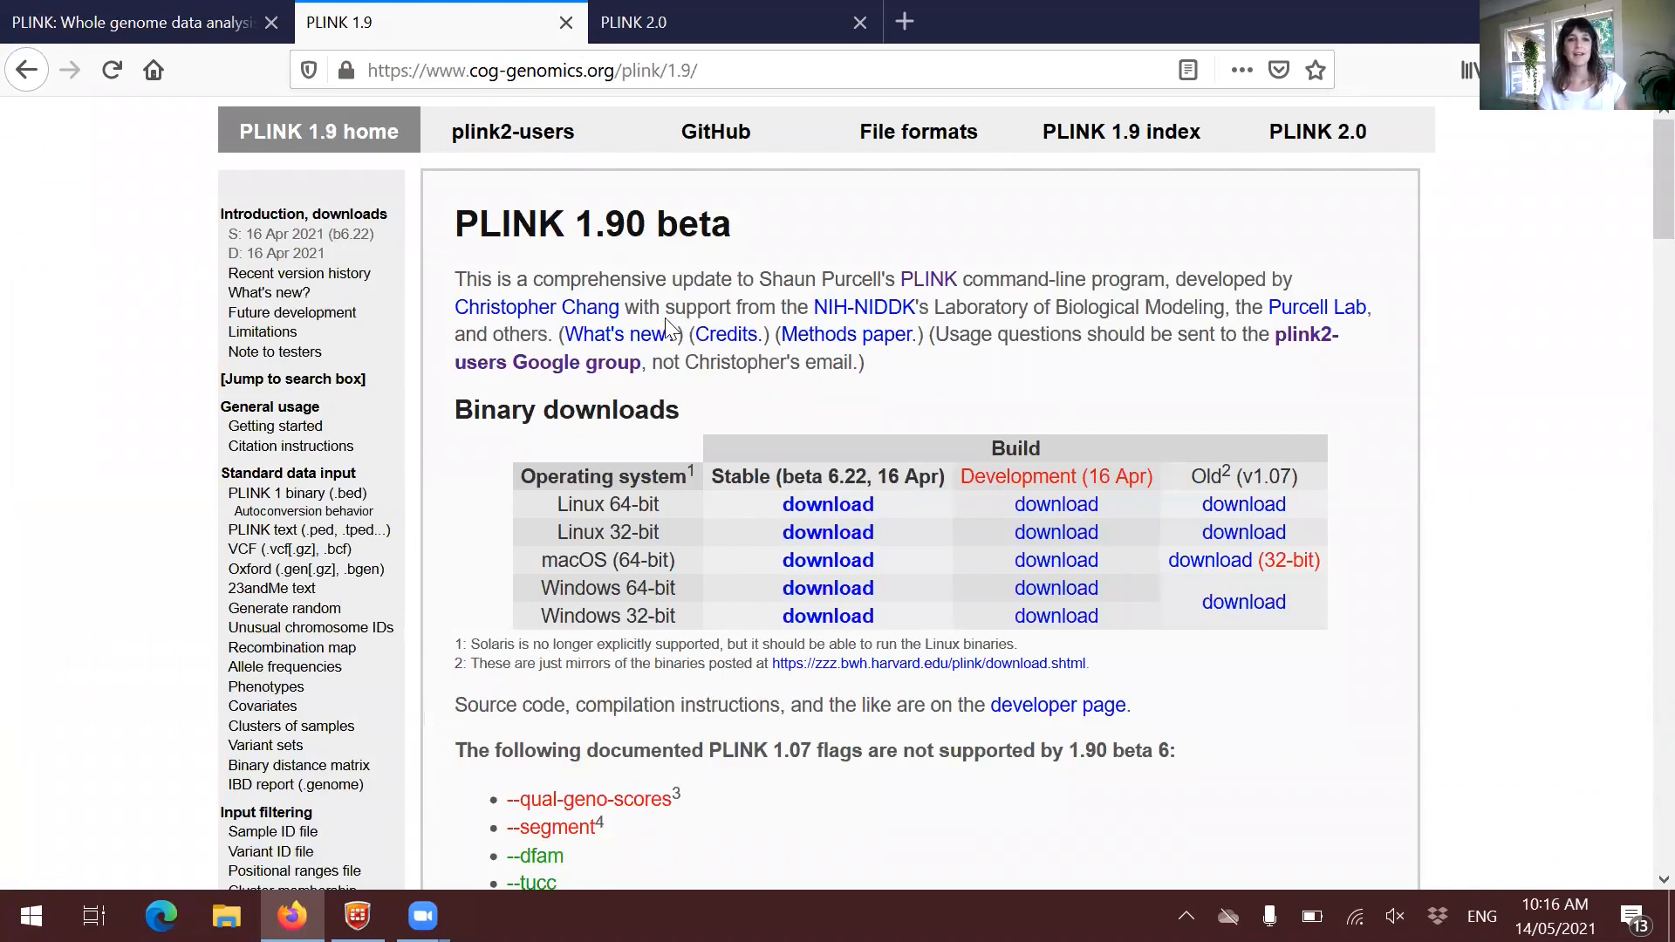
mouse_move(449, 246)
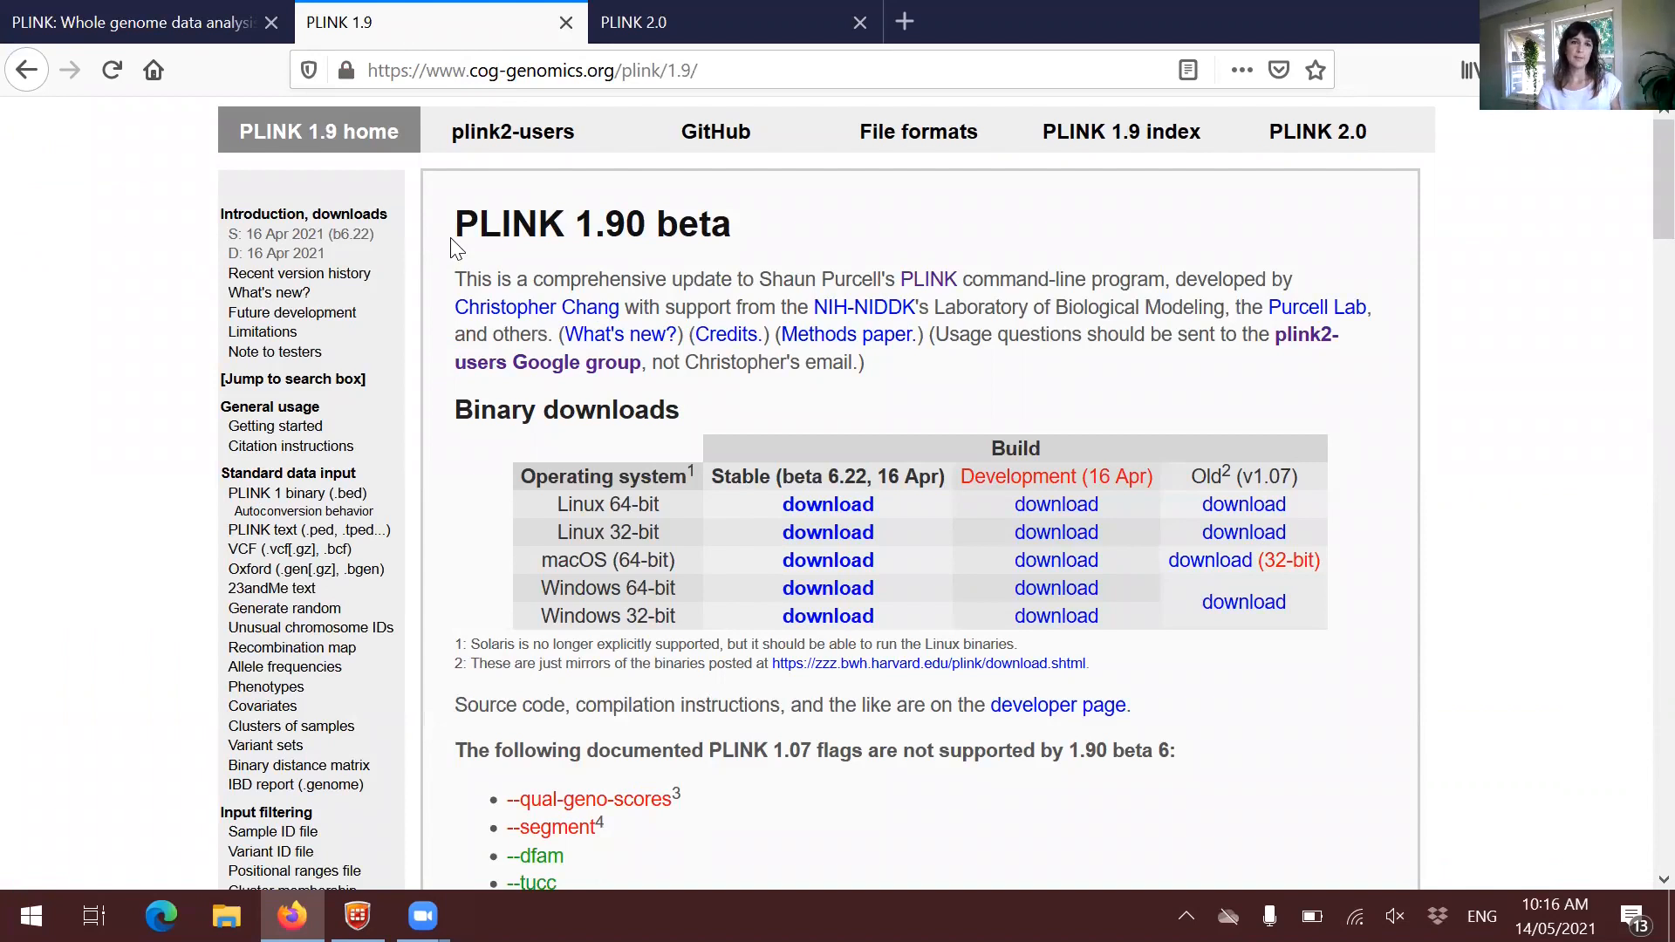
mouse_move(334, 596)
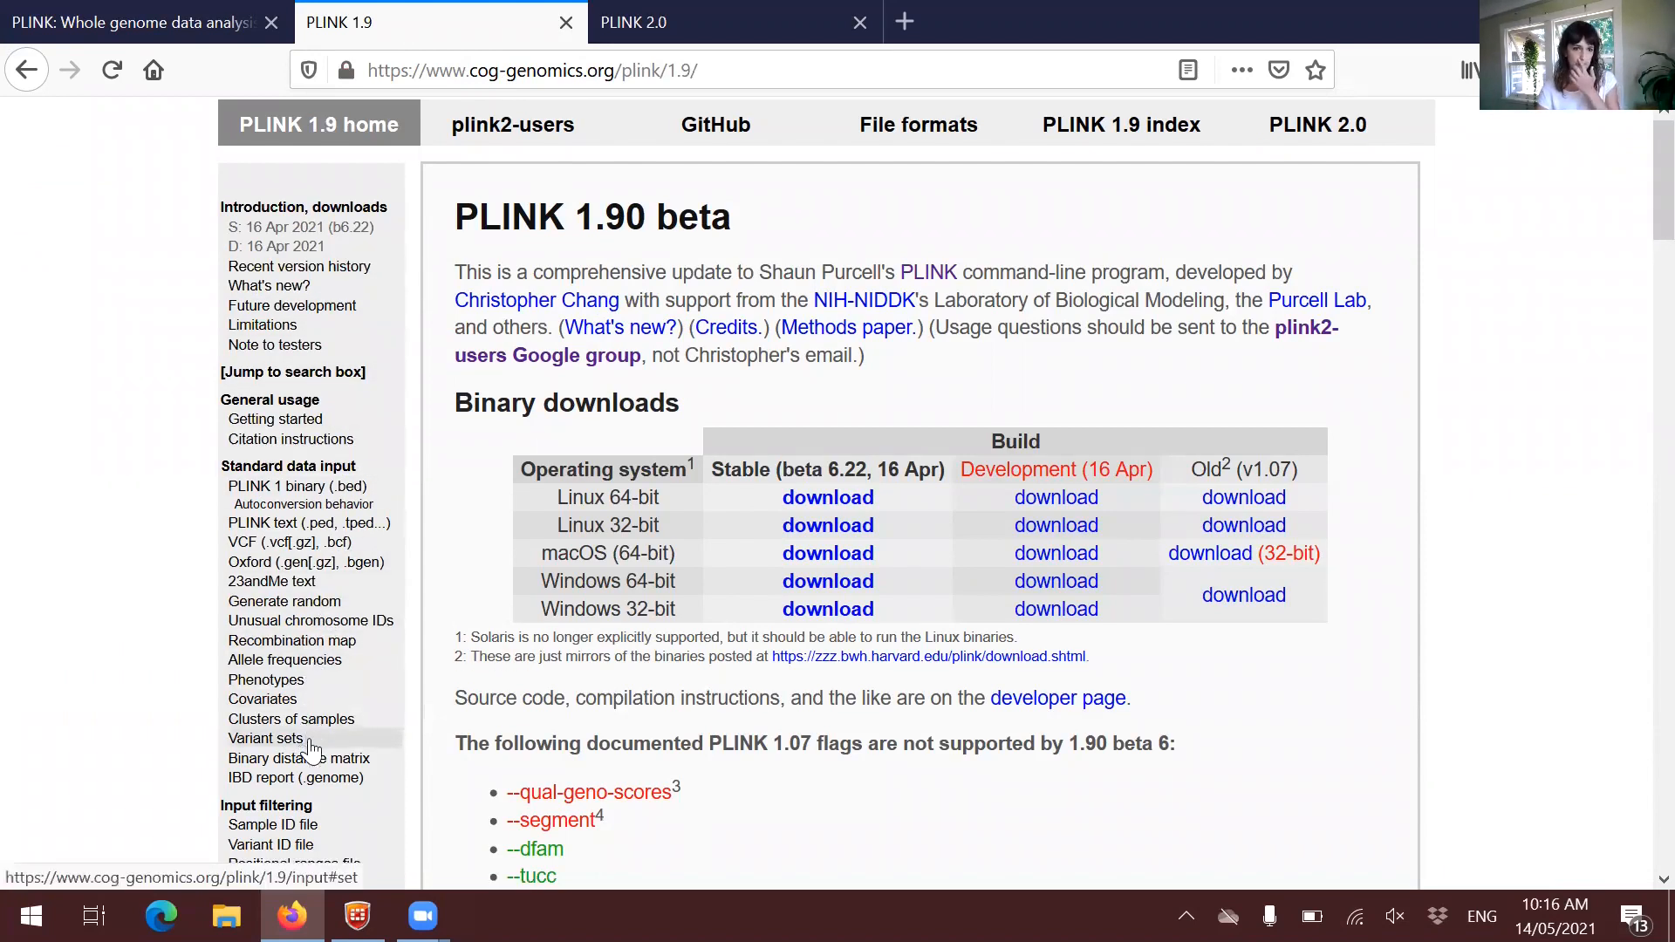
scroll("down", 3)
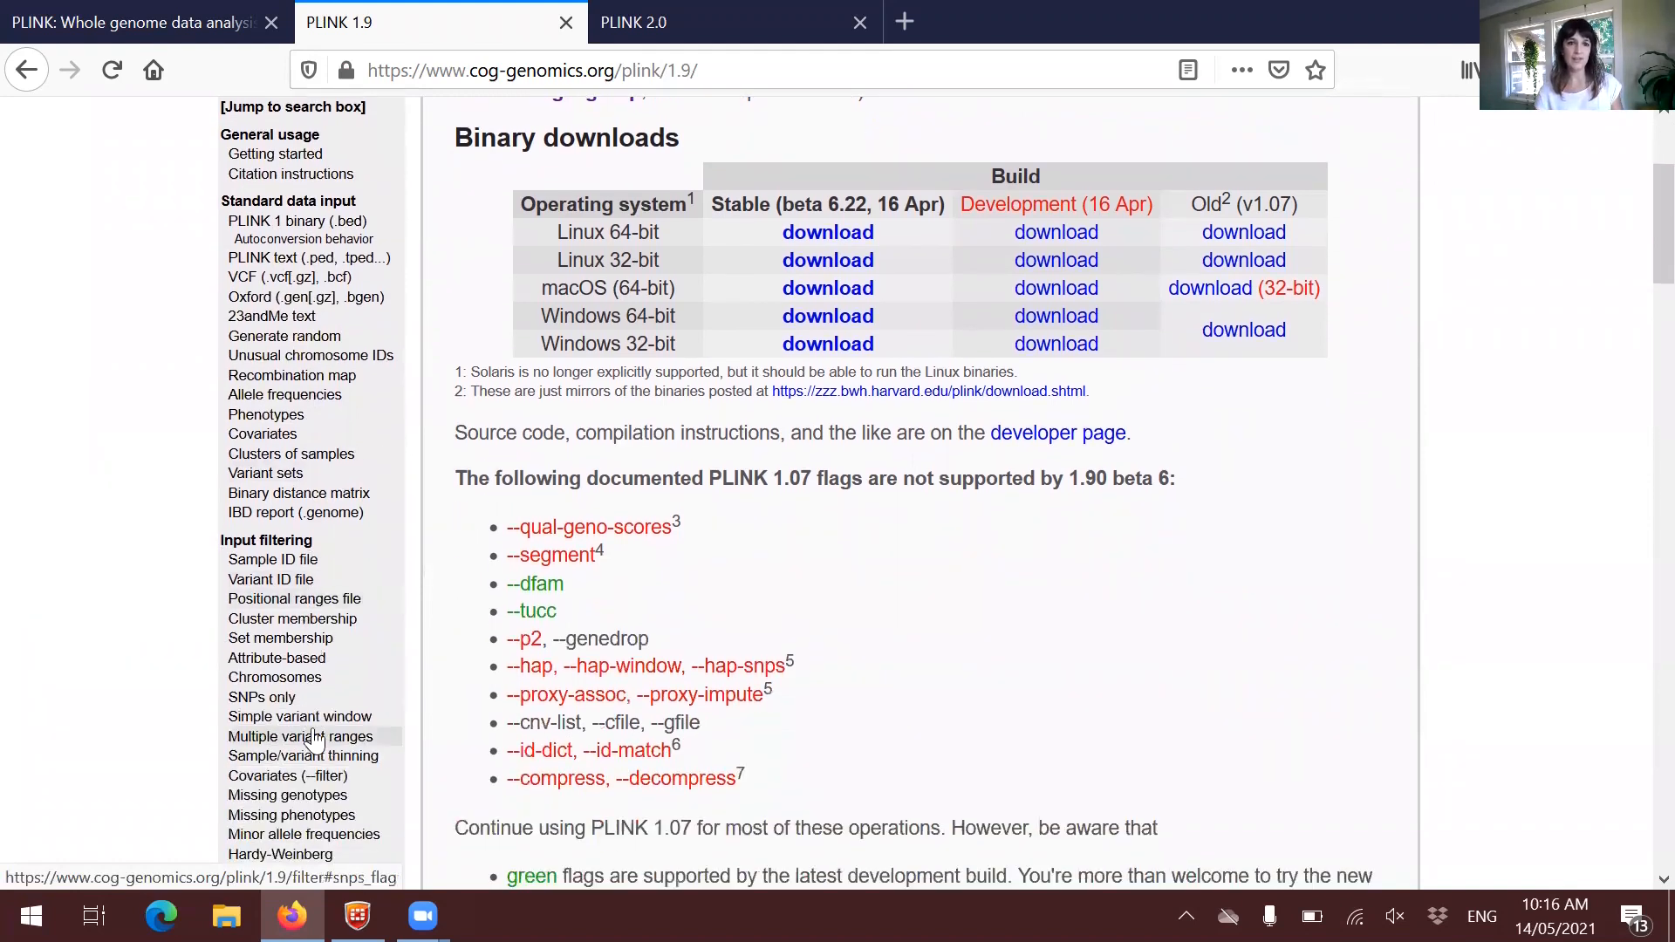
mouse_move(257, 559)
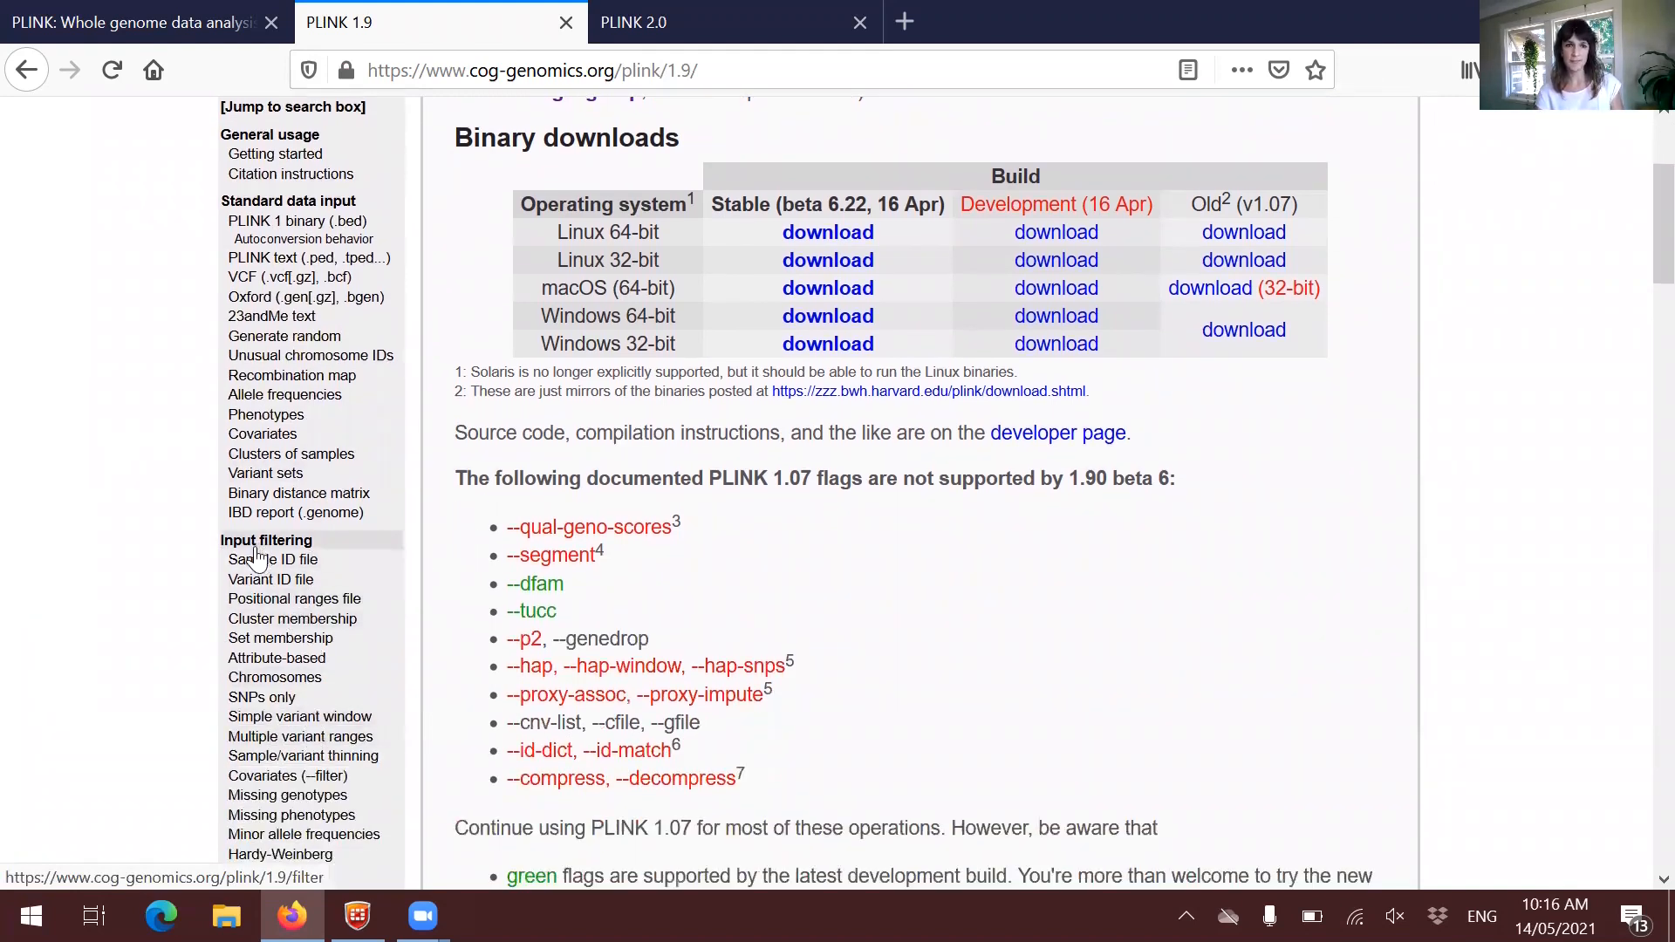
scroll("down", 3)
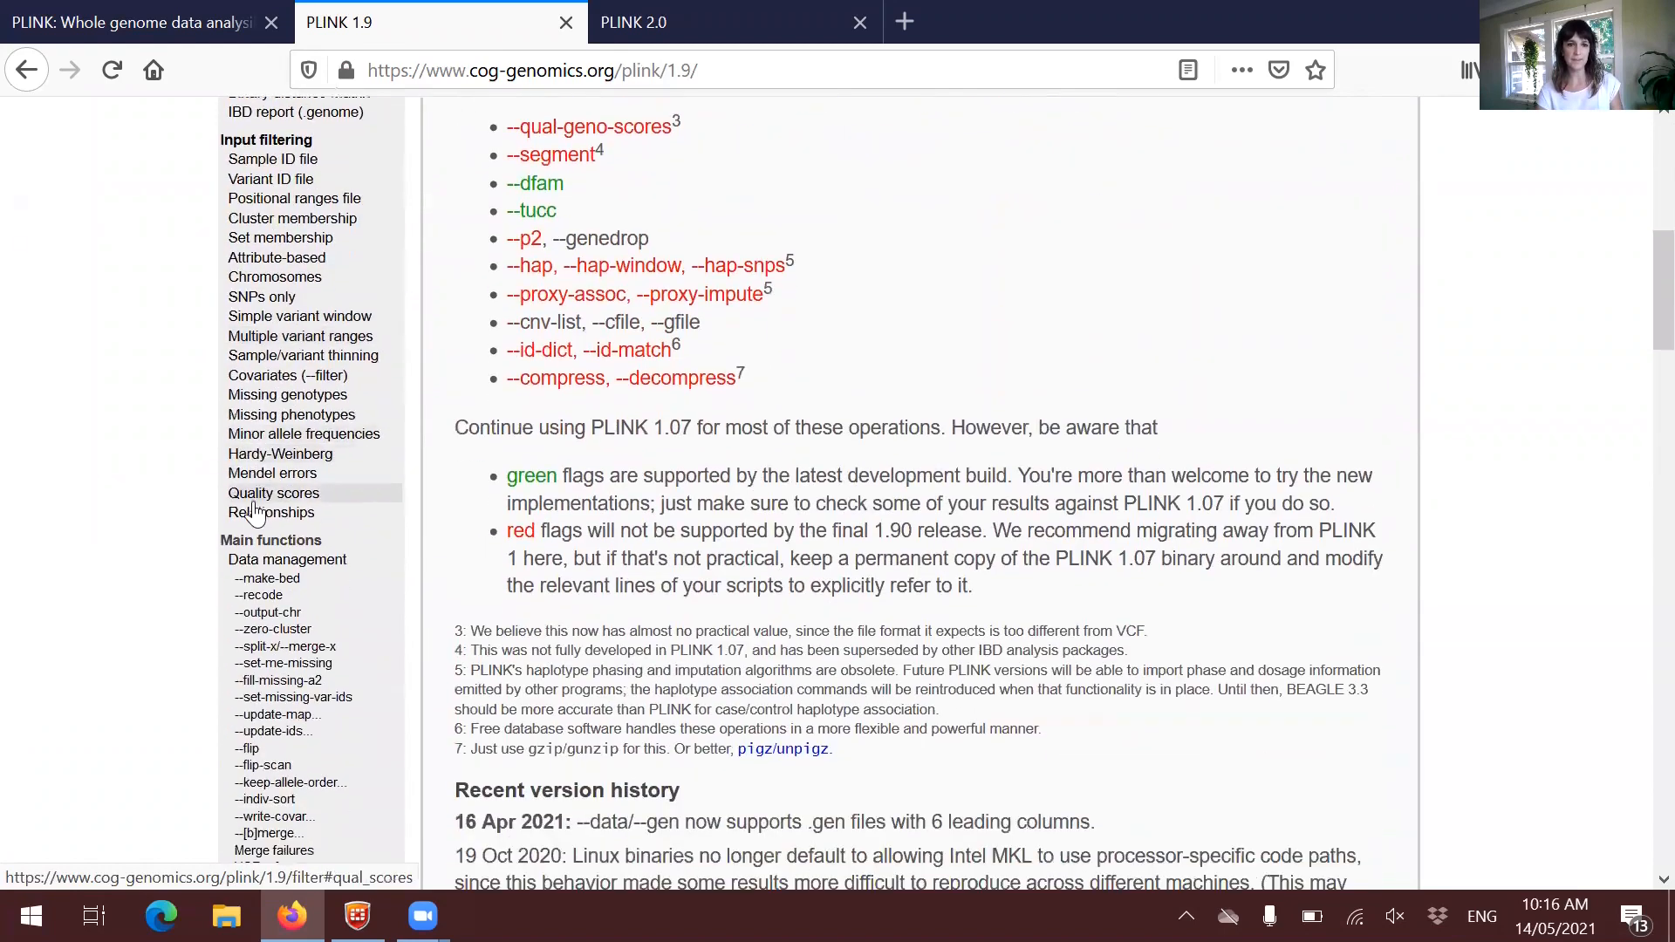
scroll("down", 3)
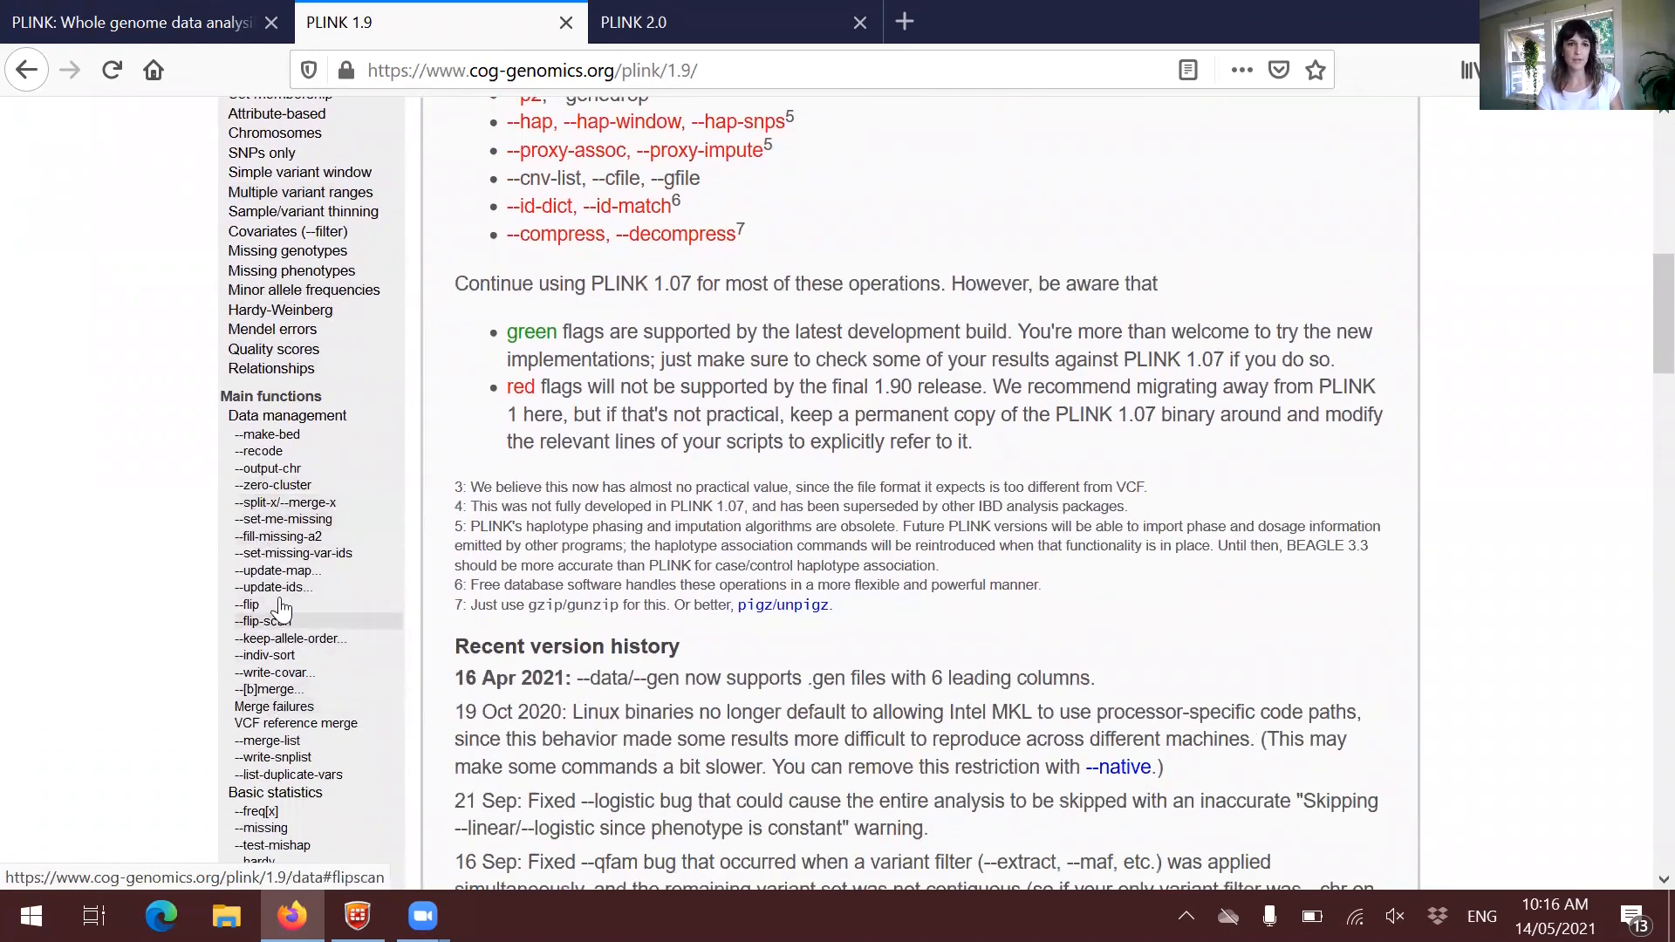
scroll("up", 3)
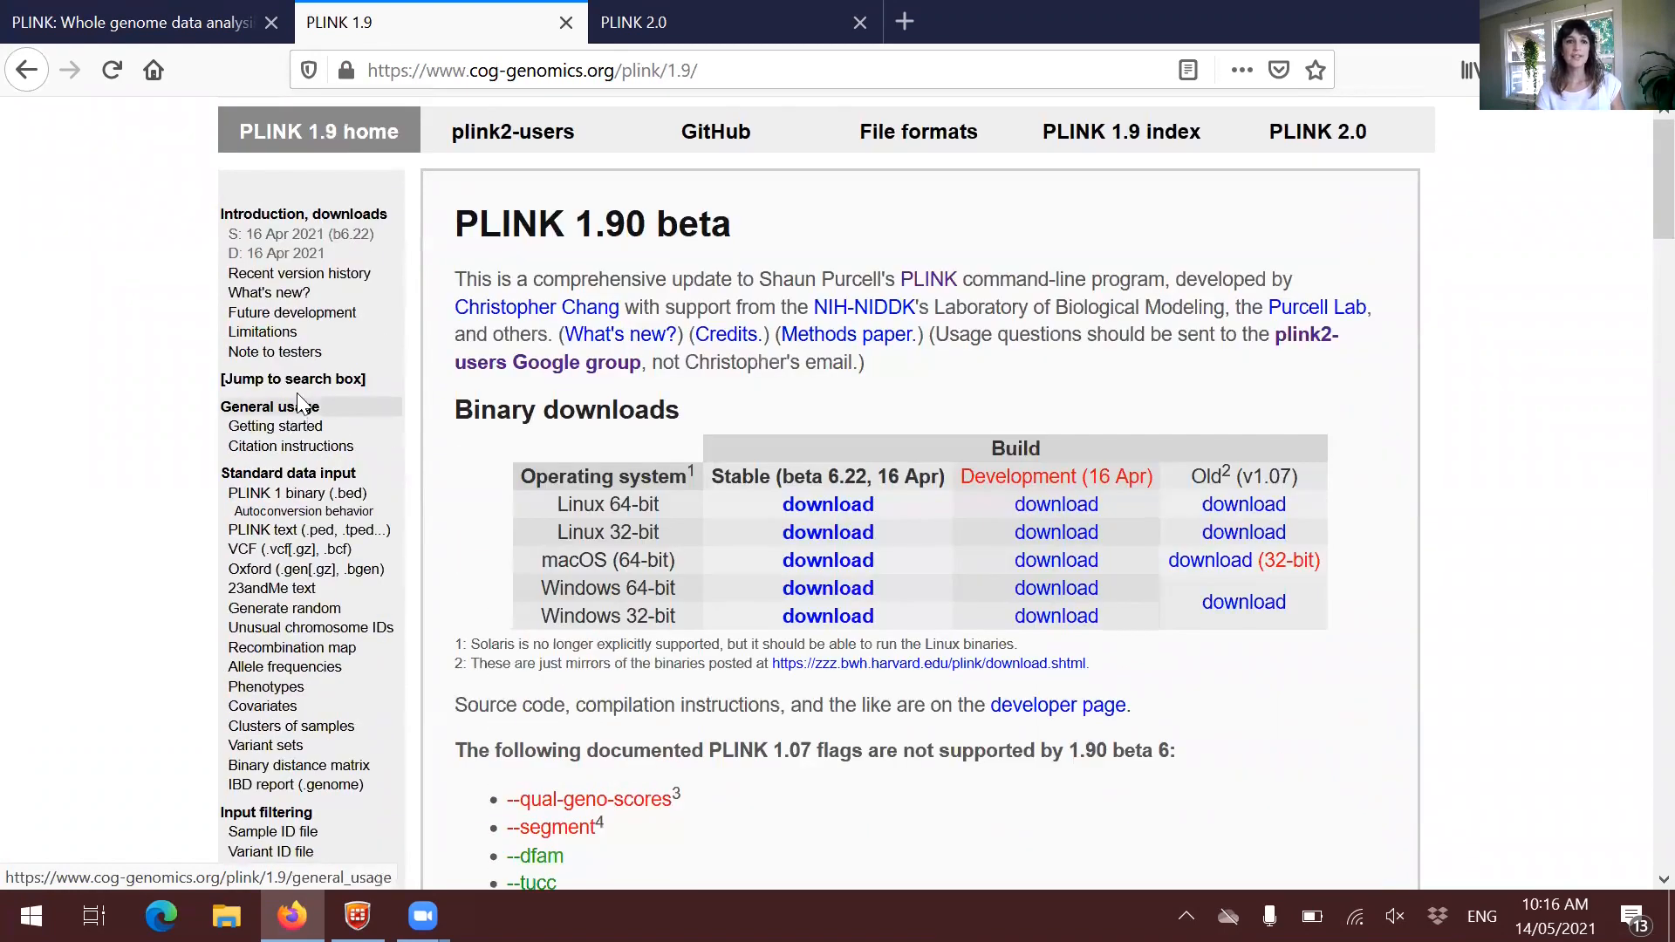
mouse_move(294, 380)
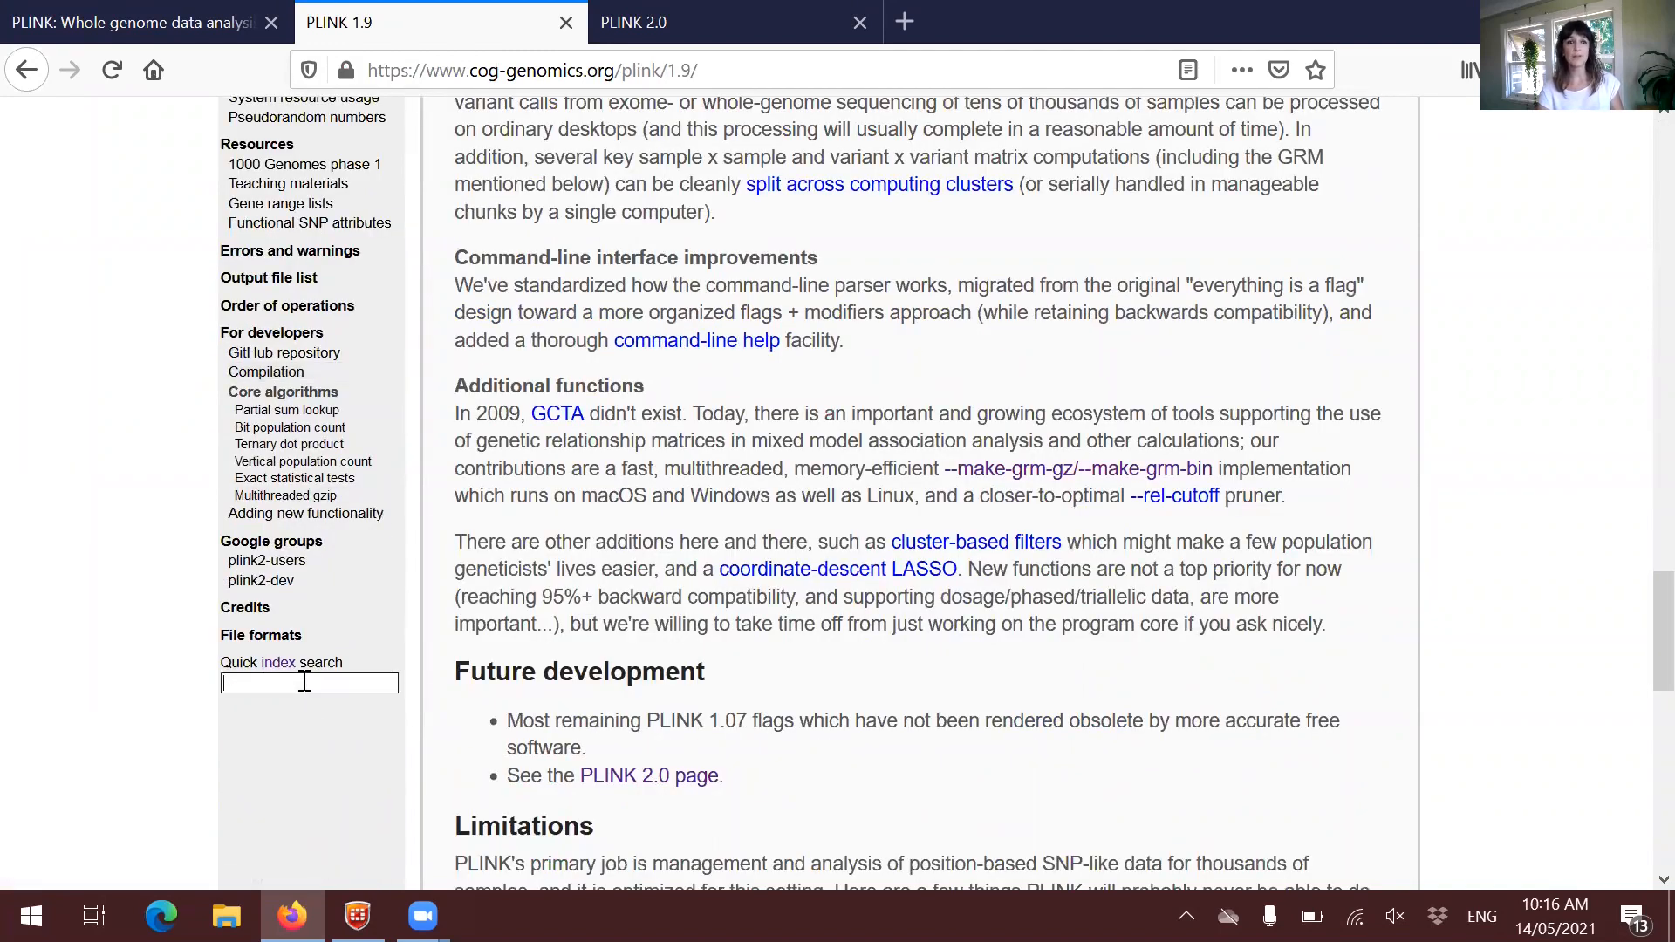
Search the Quick index for 'fam' and open the --fam entry on the Standard data input page.
type("fa")
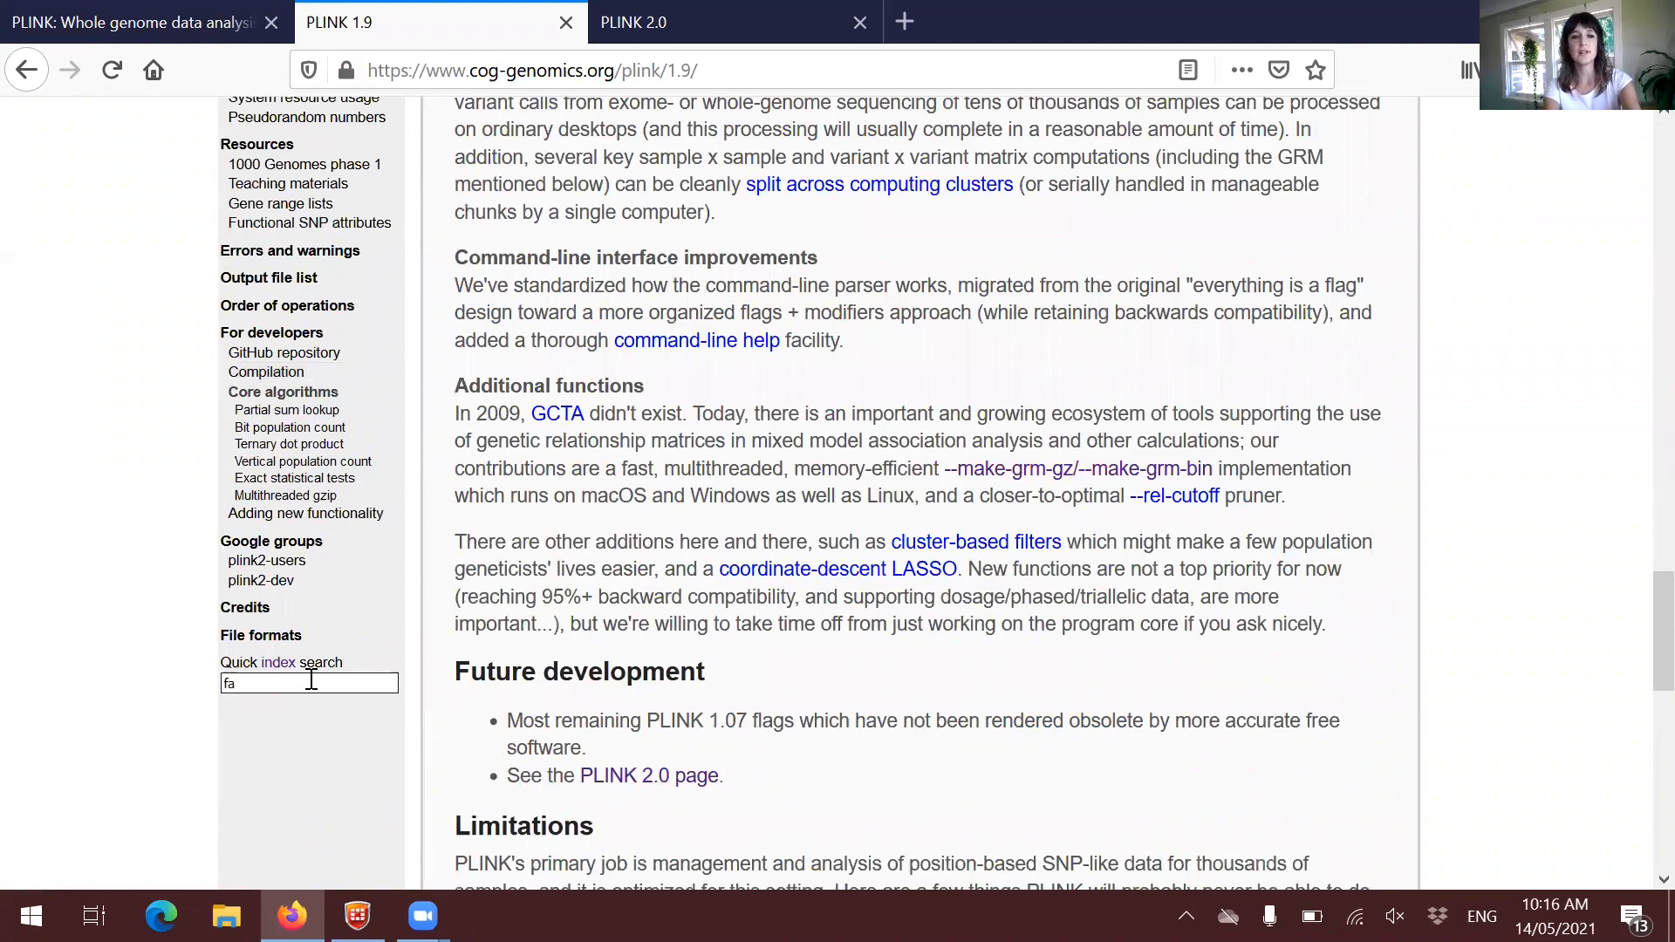
type("m")
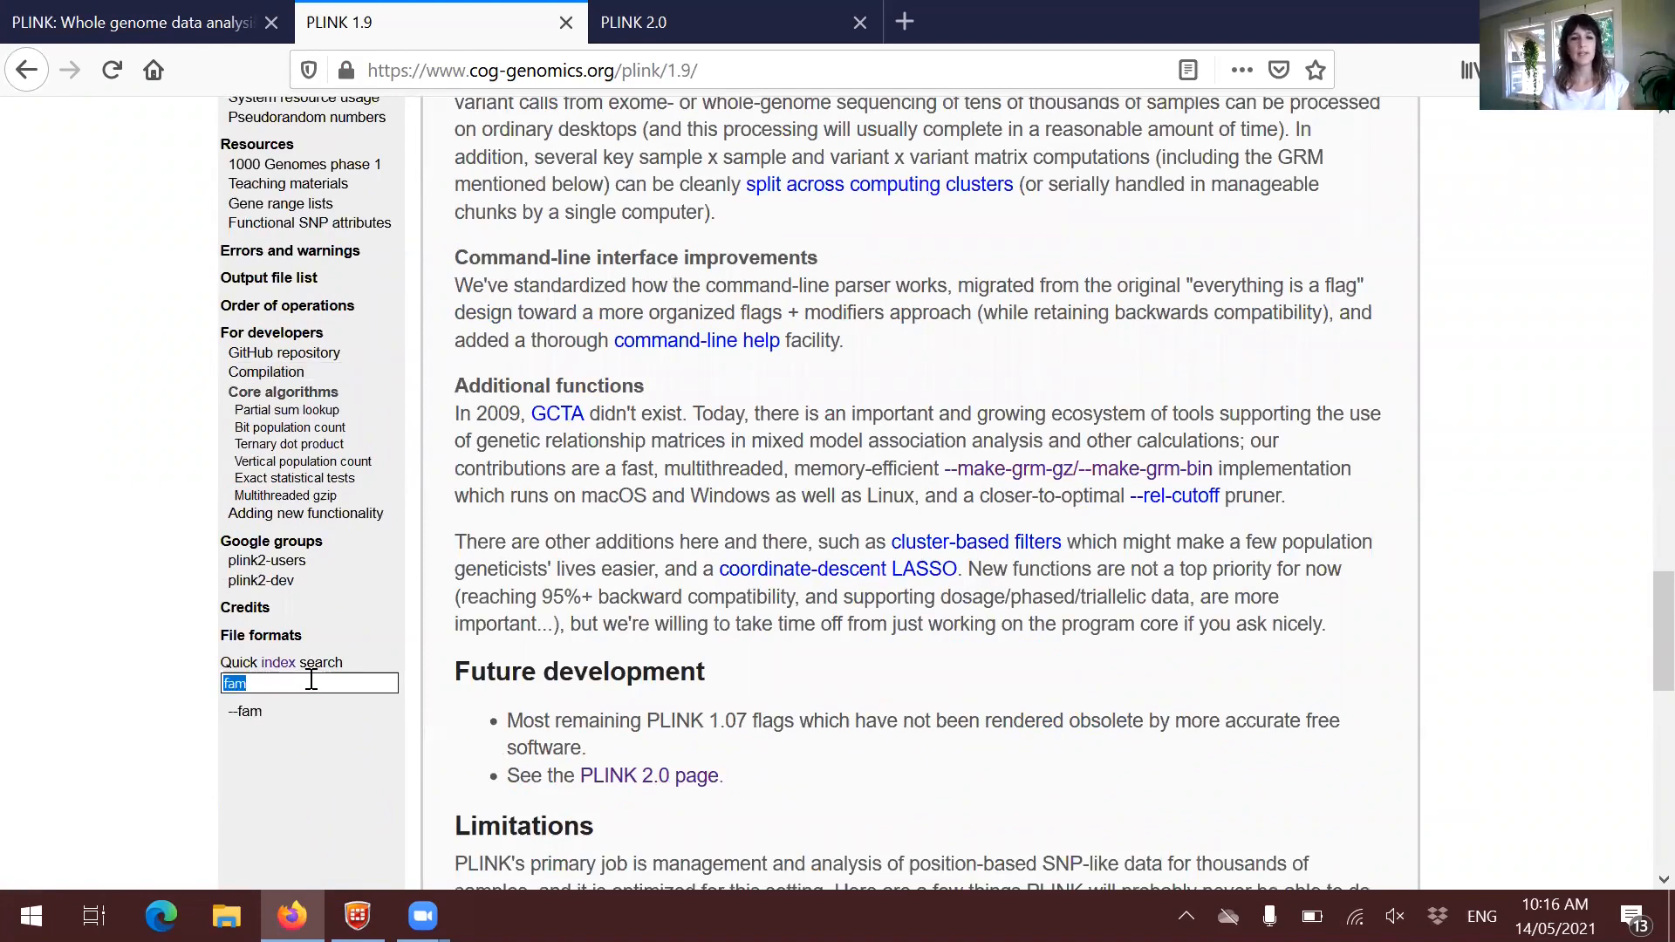
left_click(244, 711)
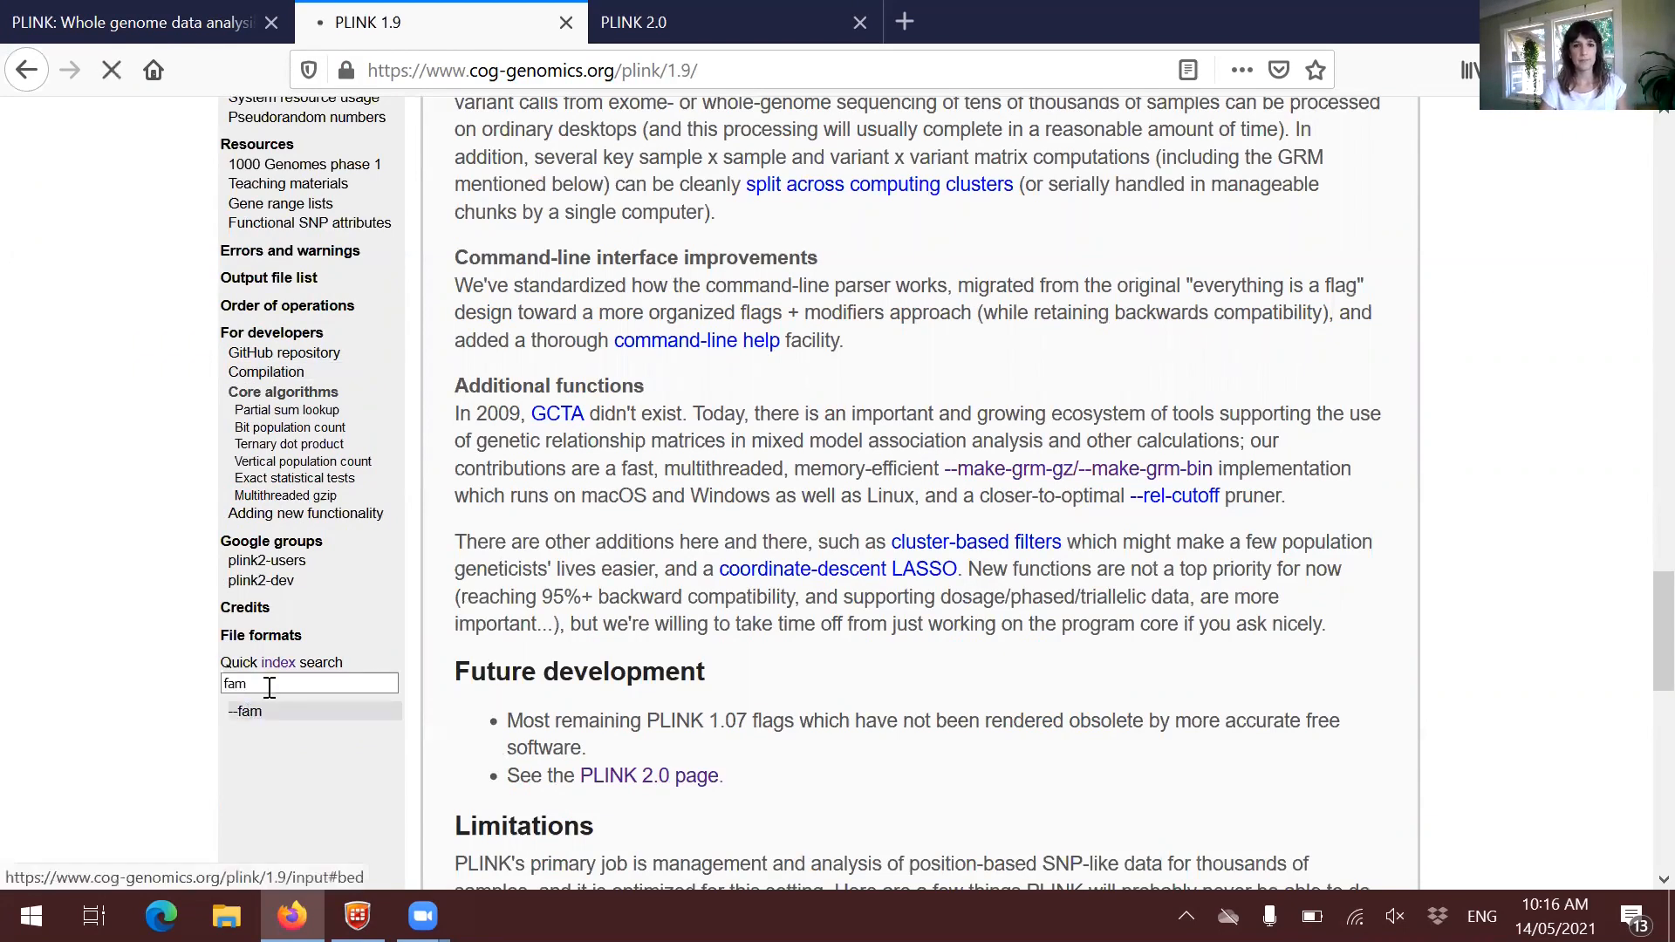
left_click(246, 712)
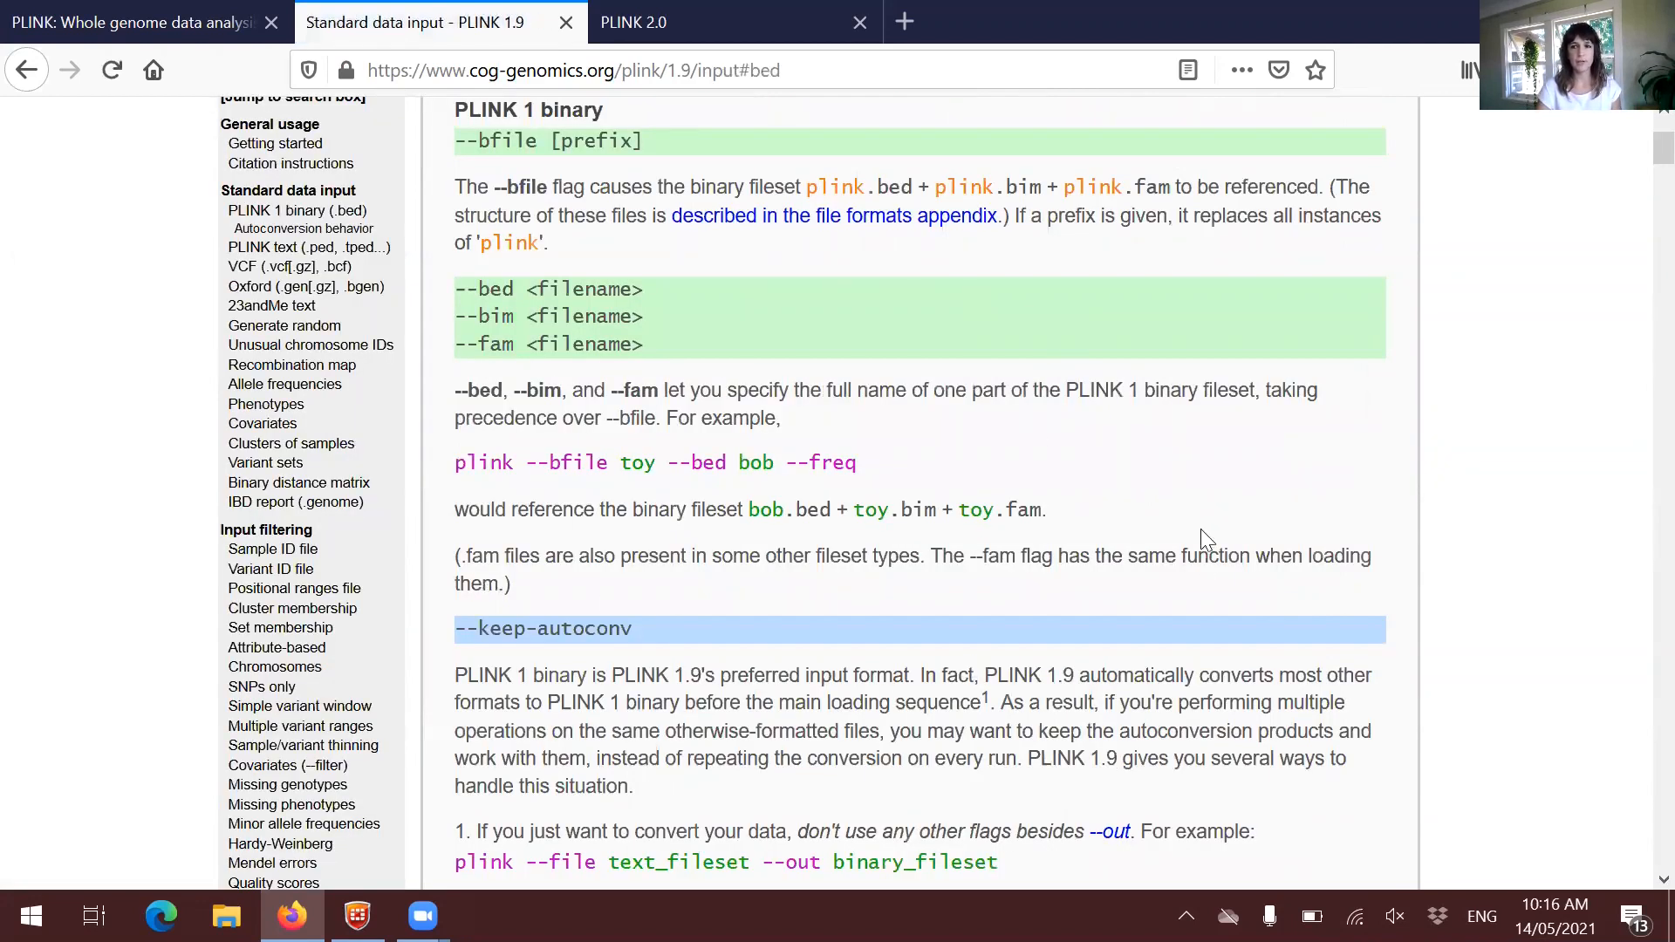
scroll("up", 3)
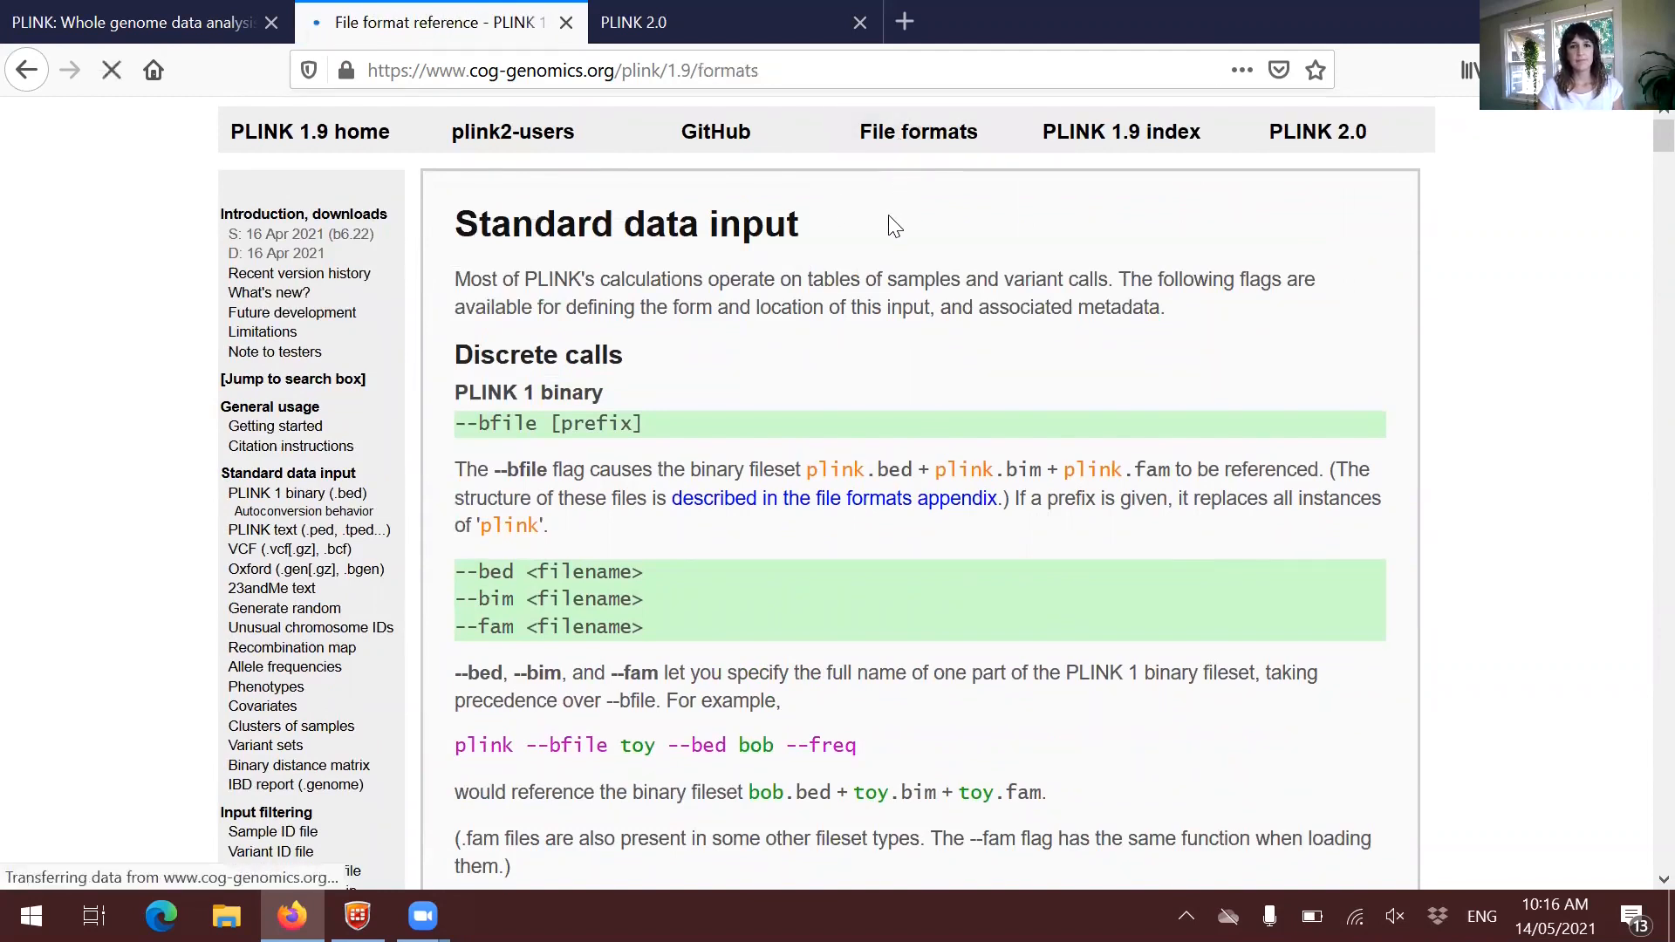
Open the File format reference and read the .assoc.linear / .assoc.logistic field table.
left_click(917, 131)
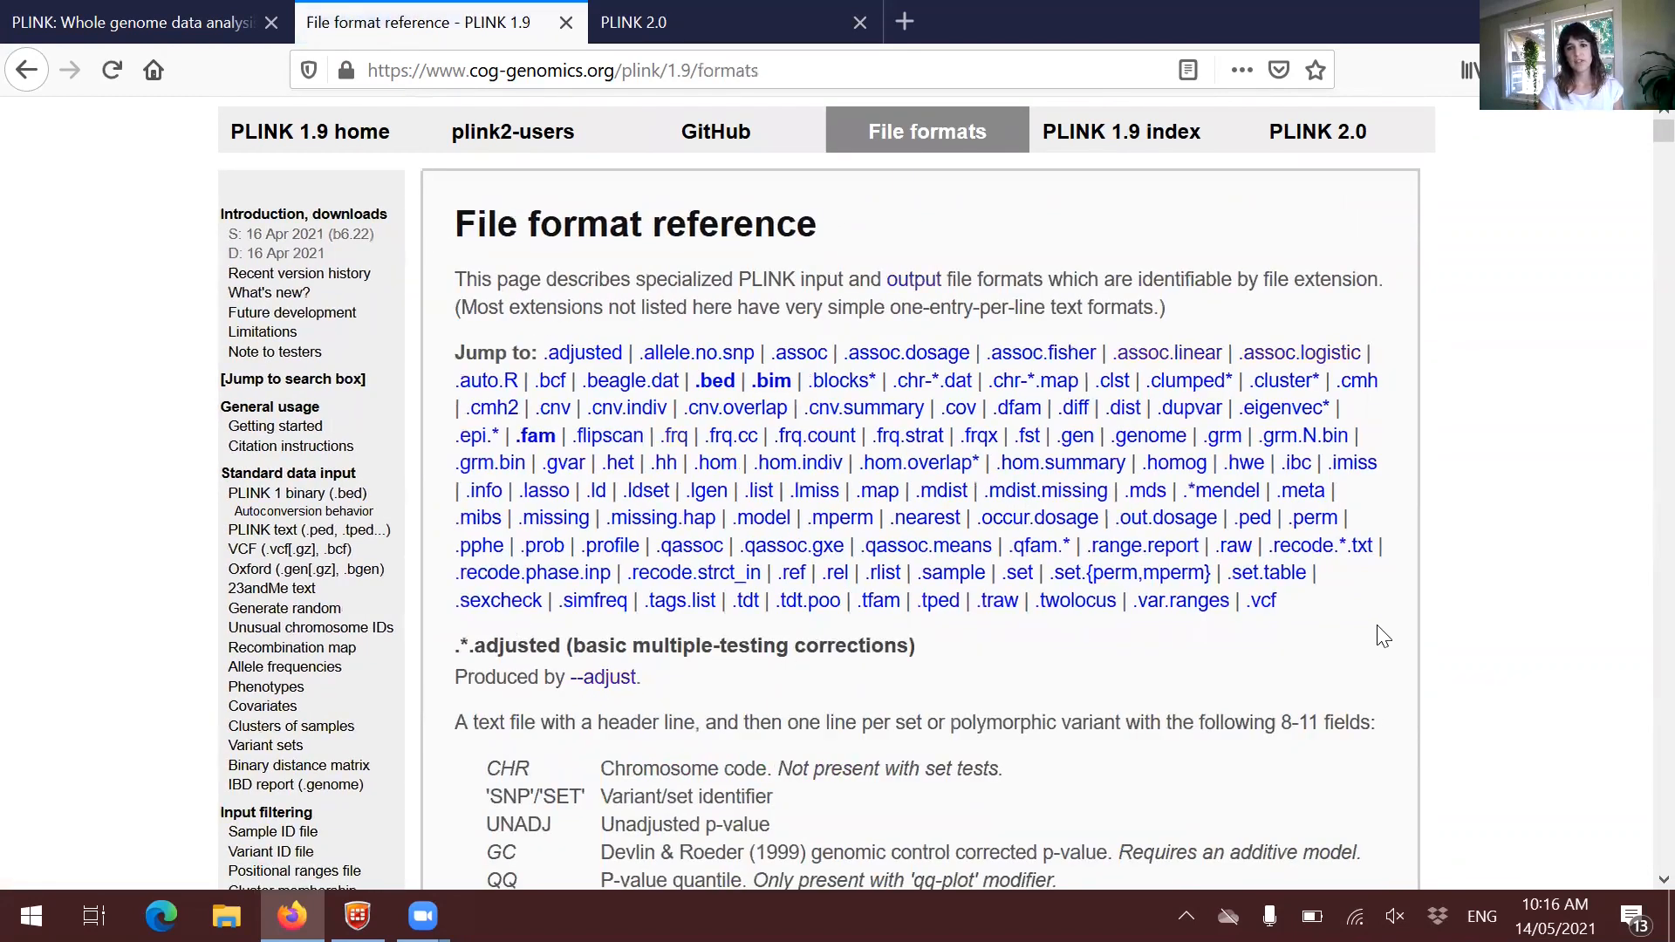
mouse_move(1009, 357)
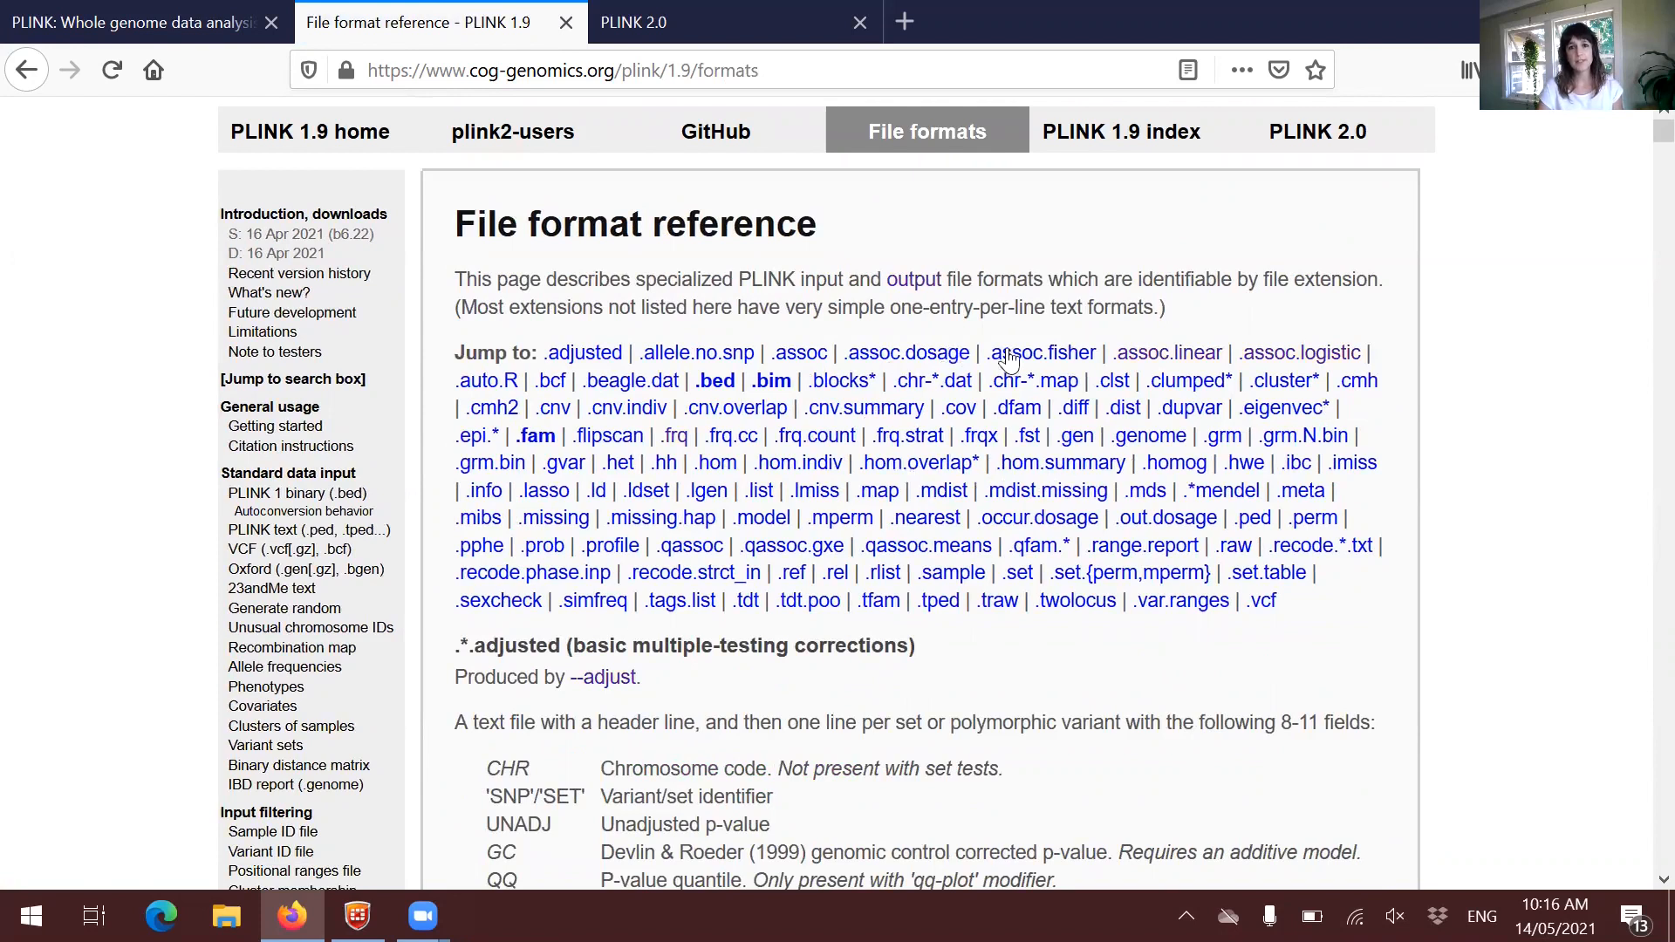
left_click(1166, 352)
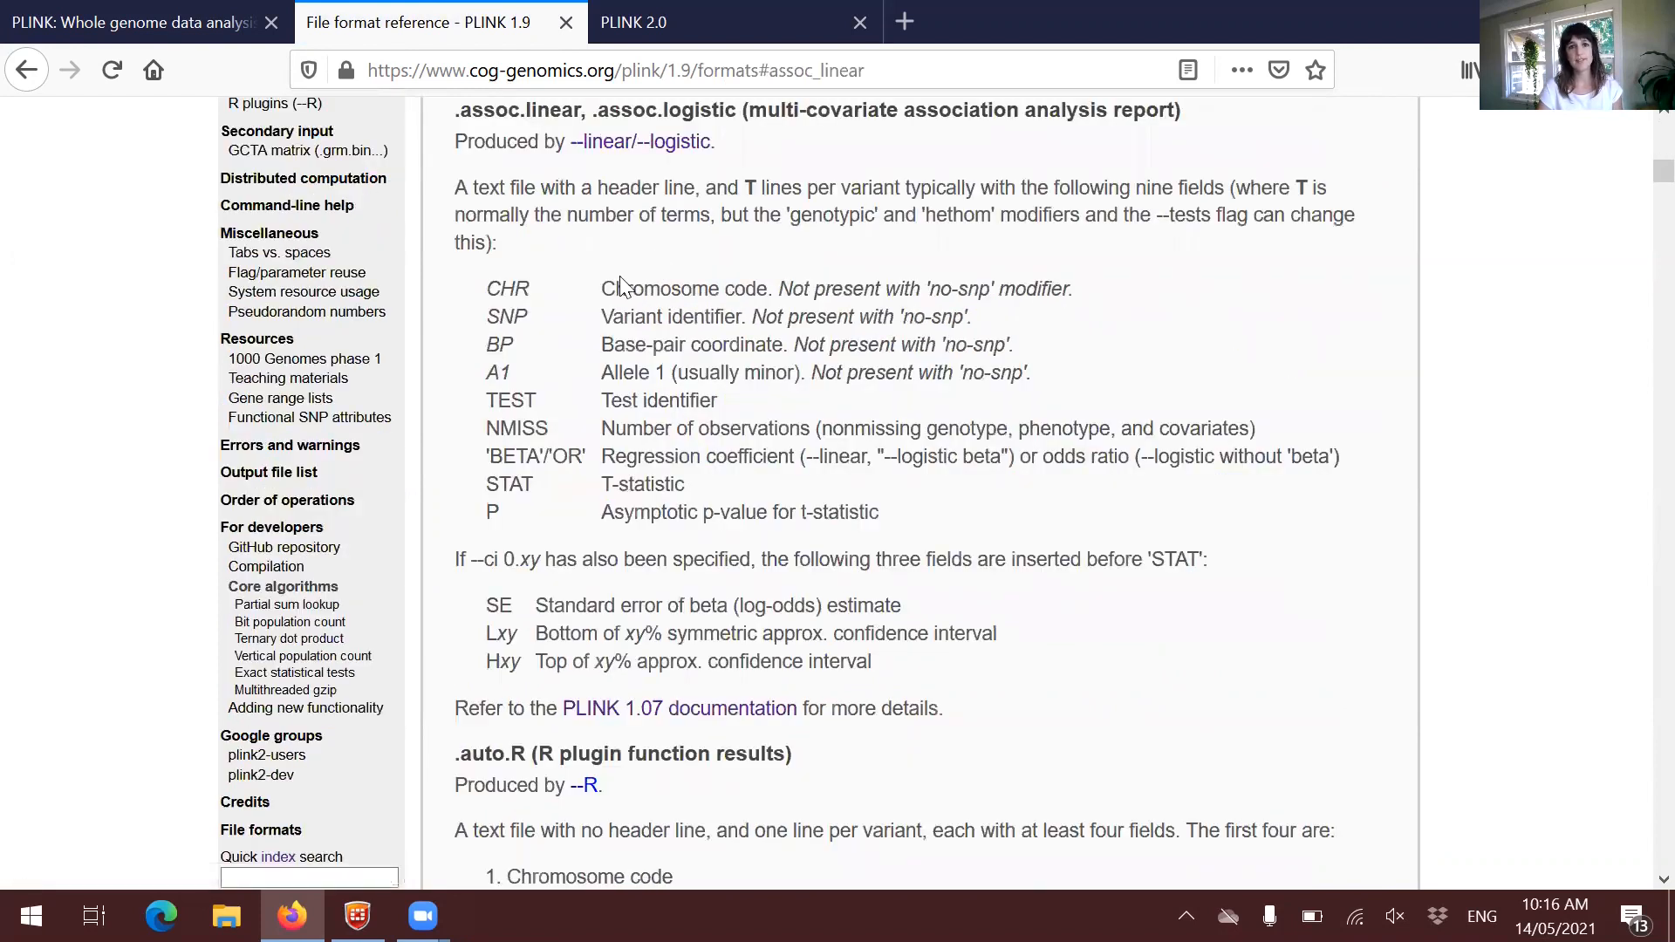
mouse_move(983, 614)
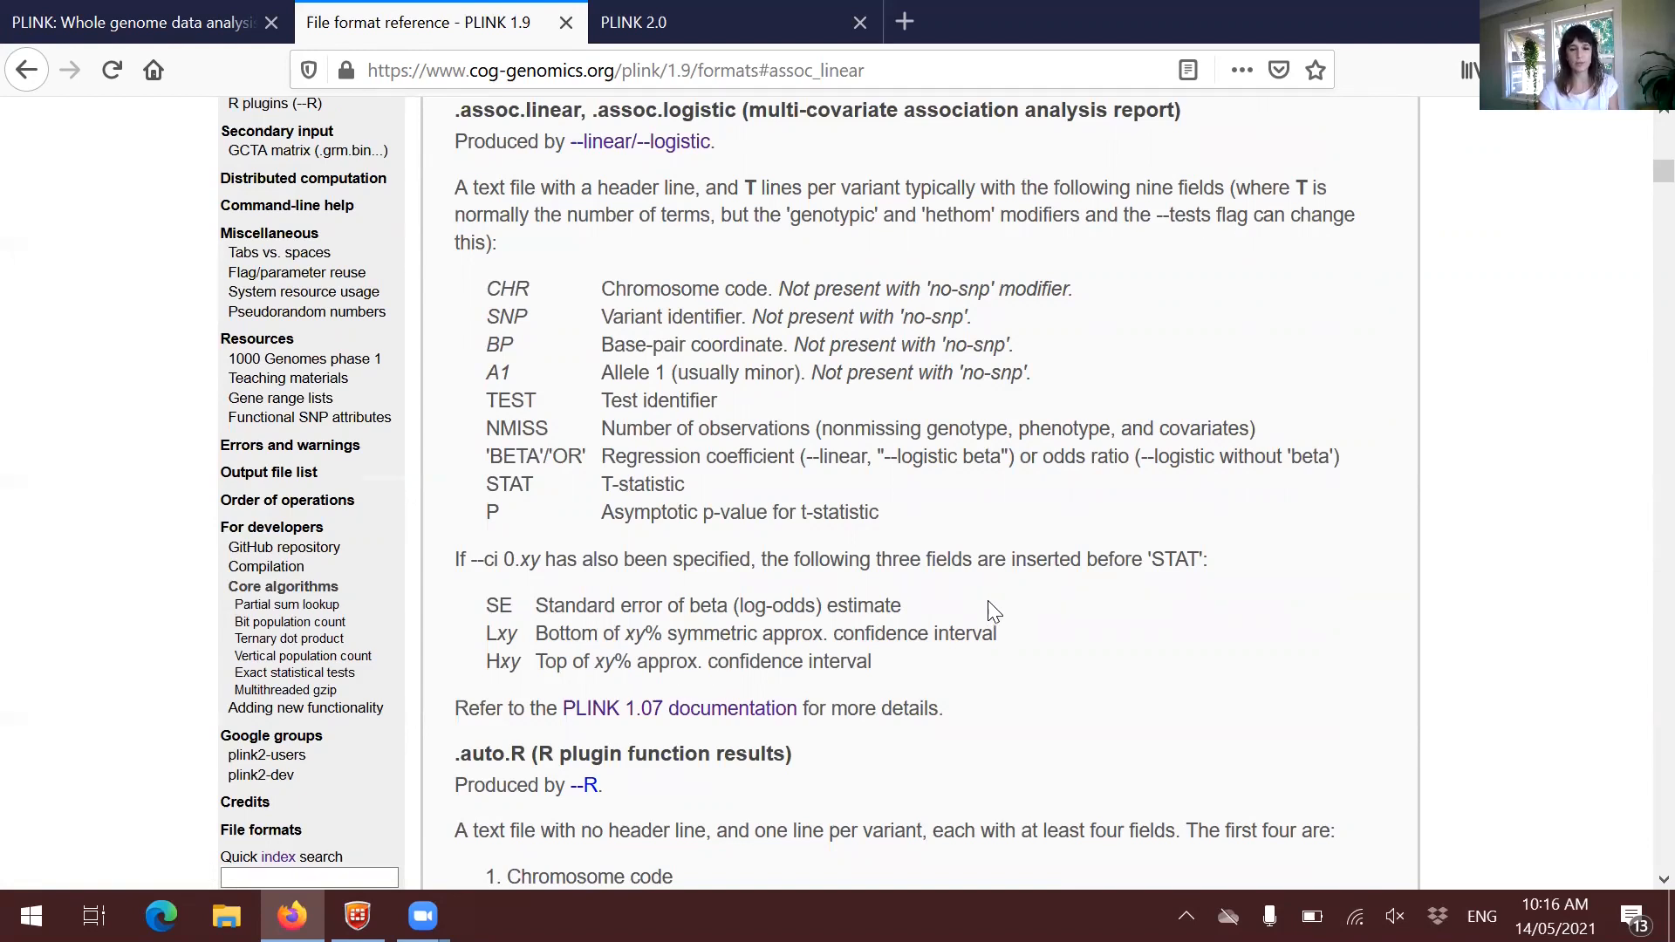
scroll("up", 3)
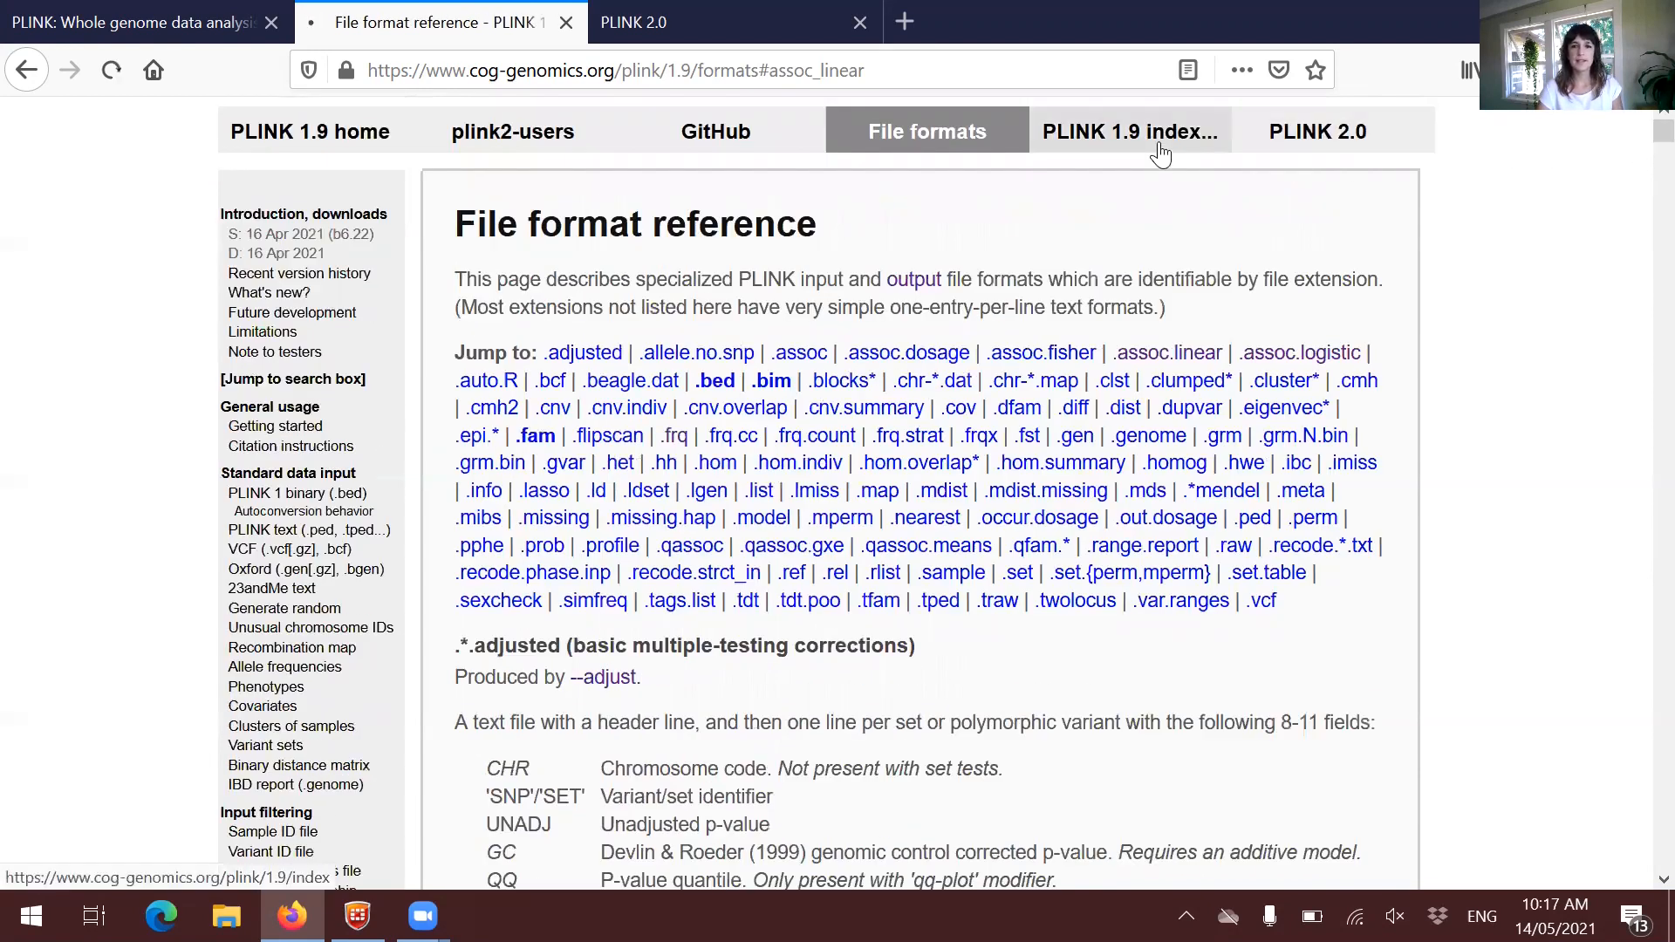
Open the PLINK 1.9 Complete flag index and browse through the b-flags.
left_click(1129, 130)
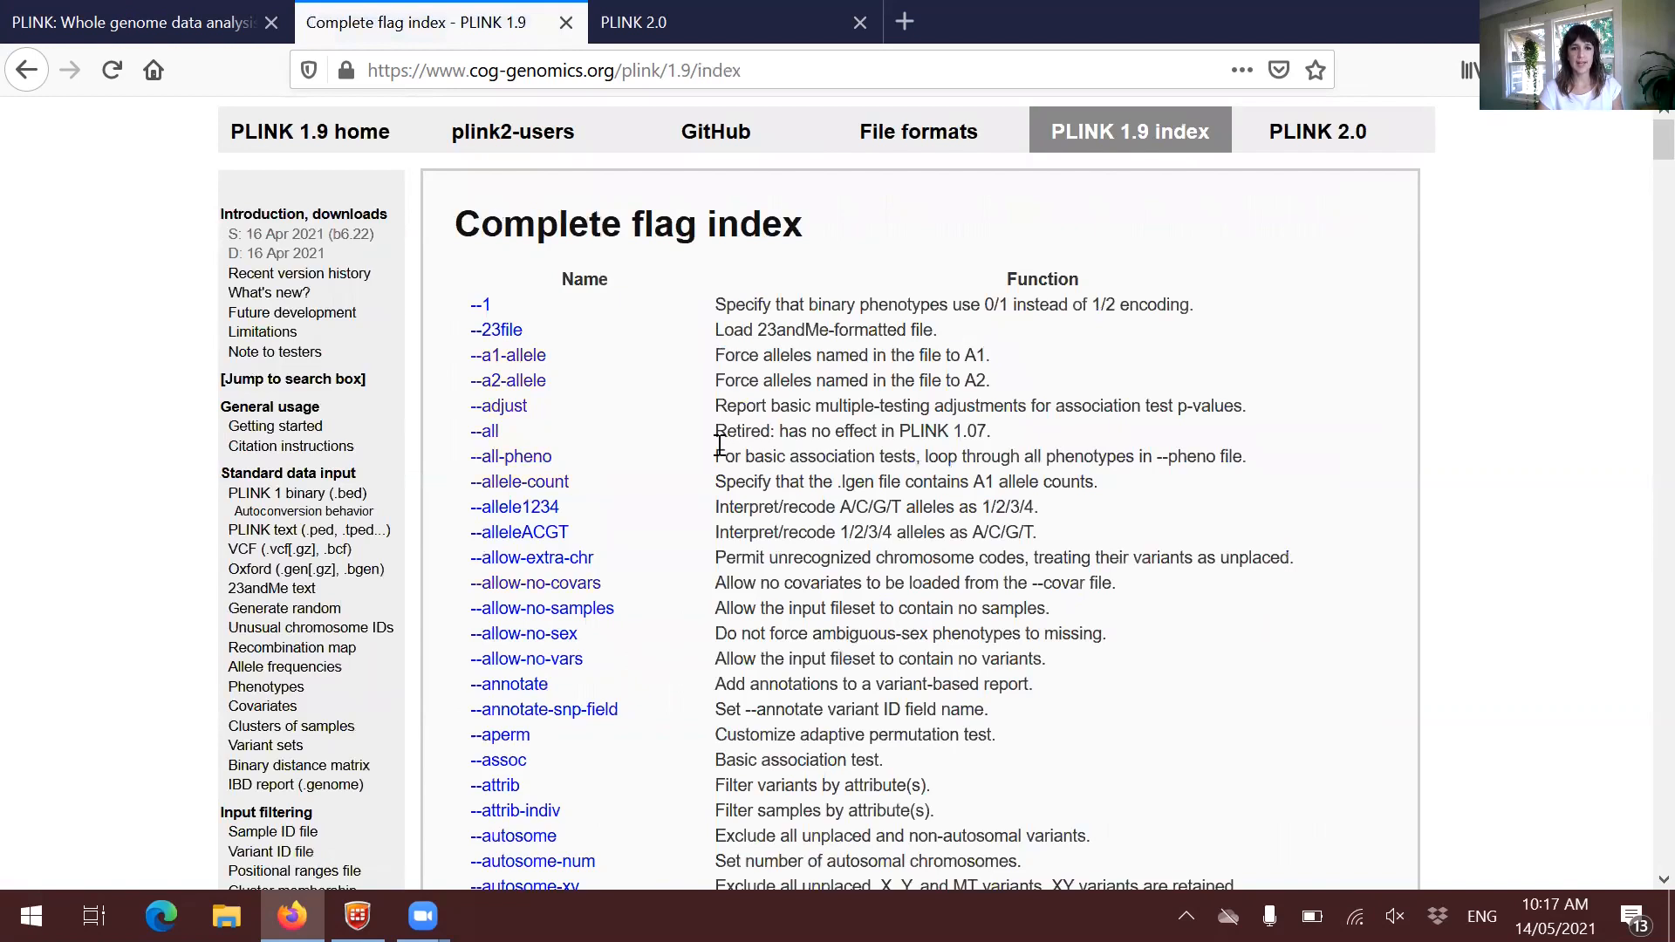
scroll("down", 3)
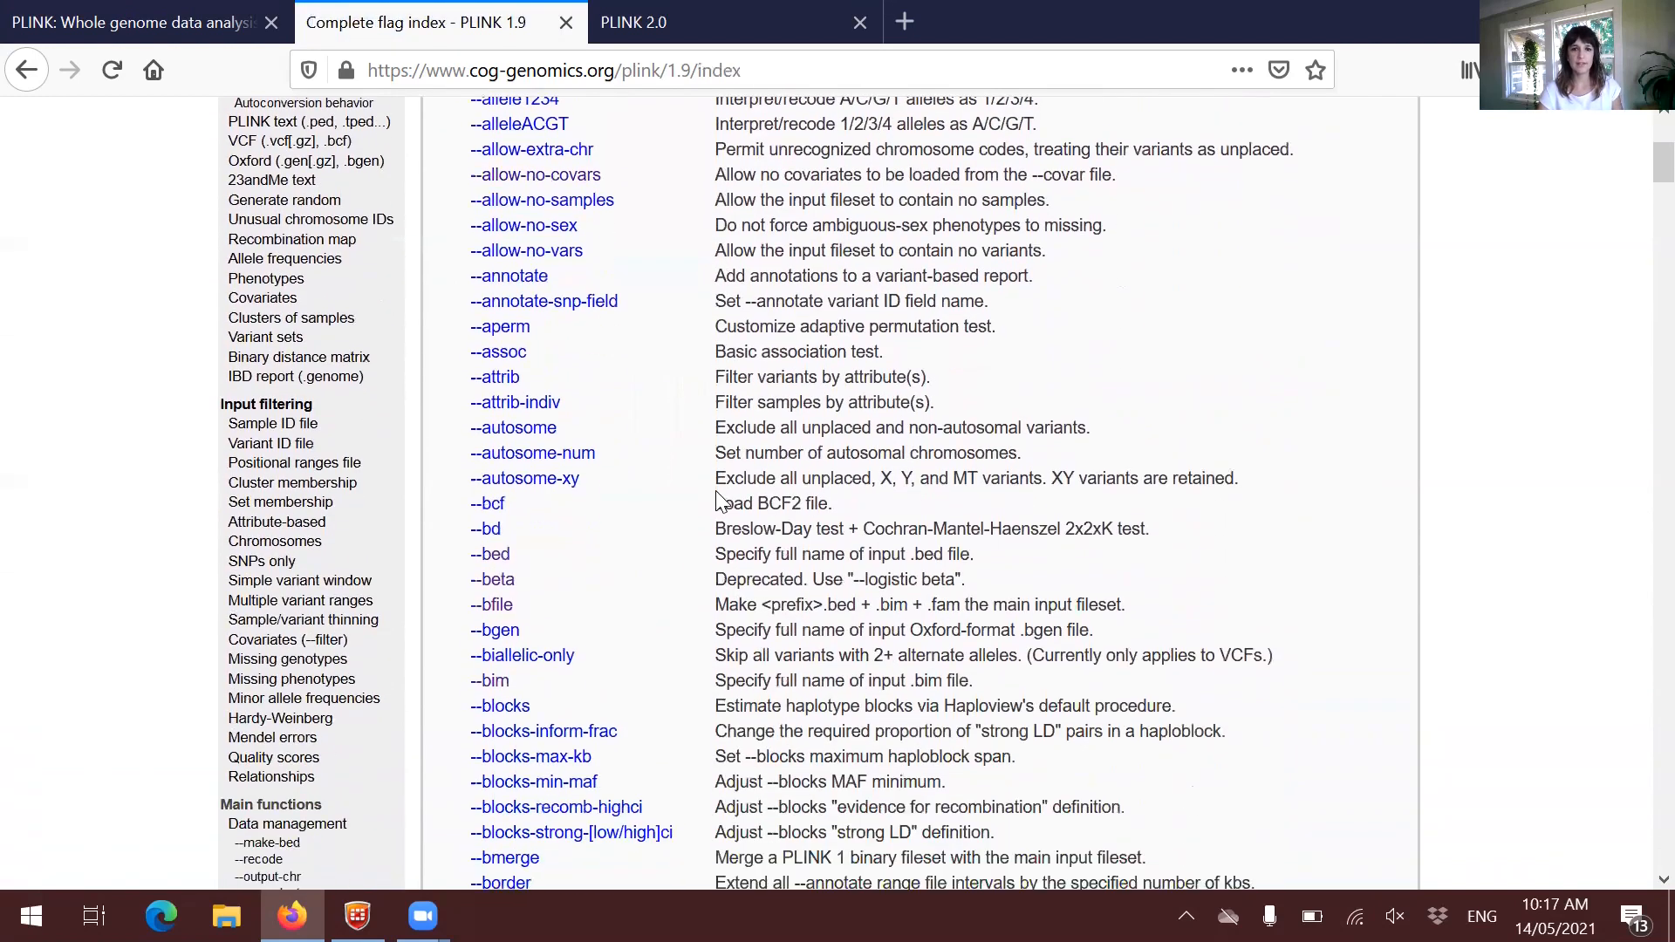
scroll("up", 3)
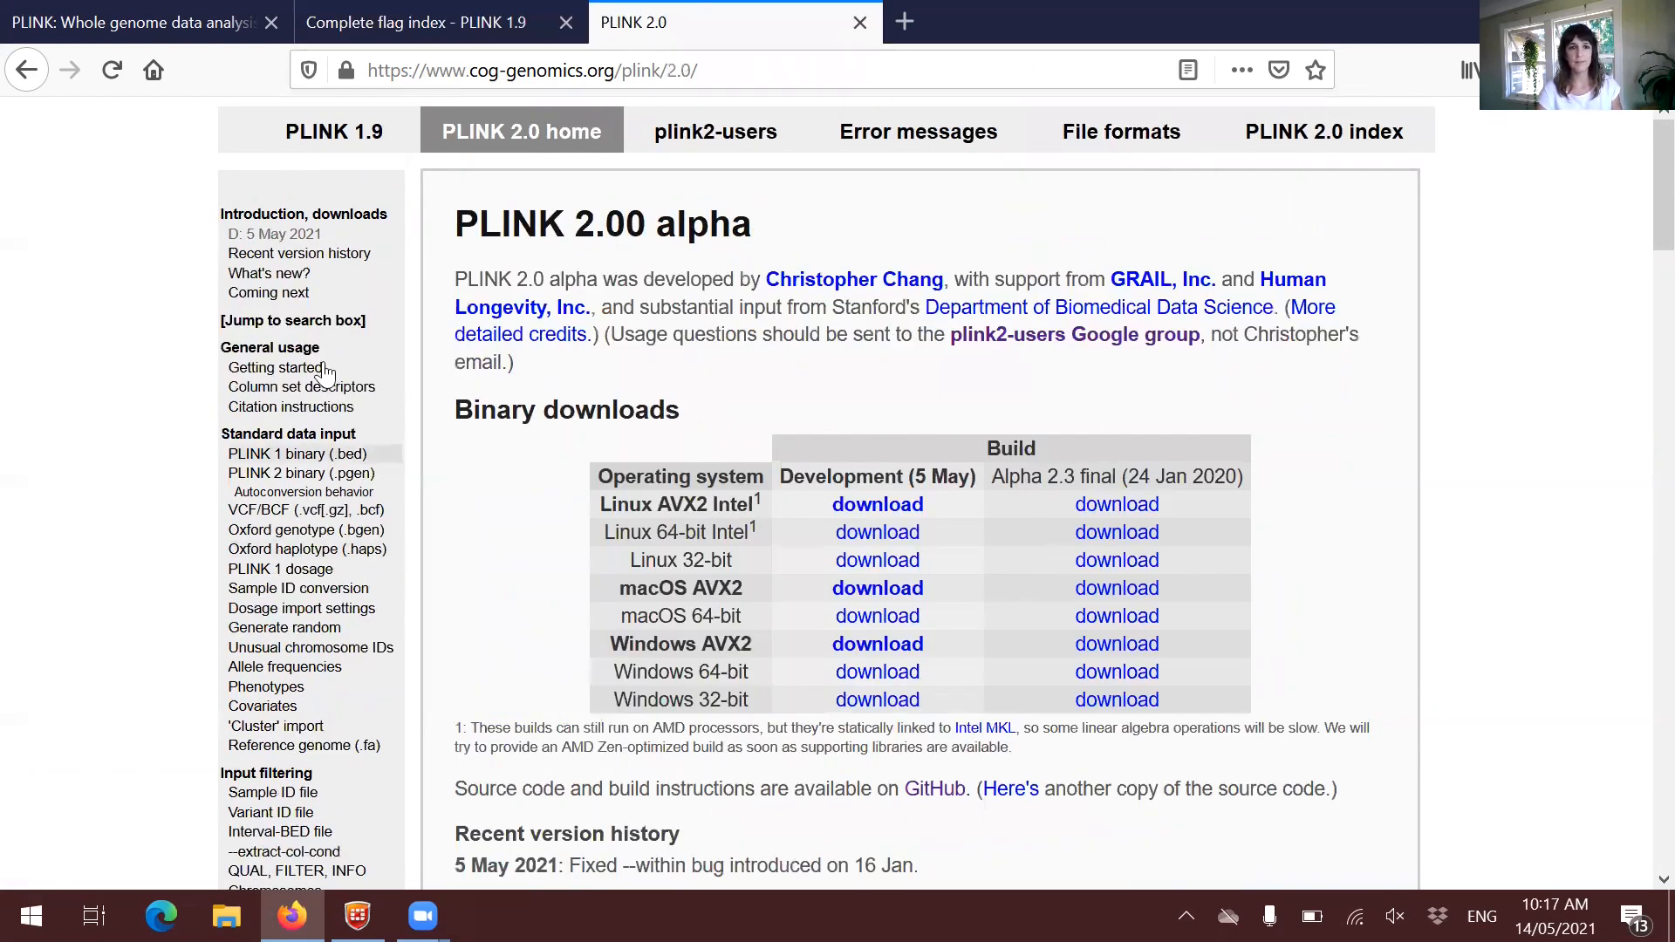
mouse_move(833, 177)
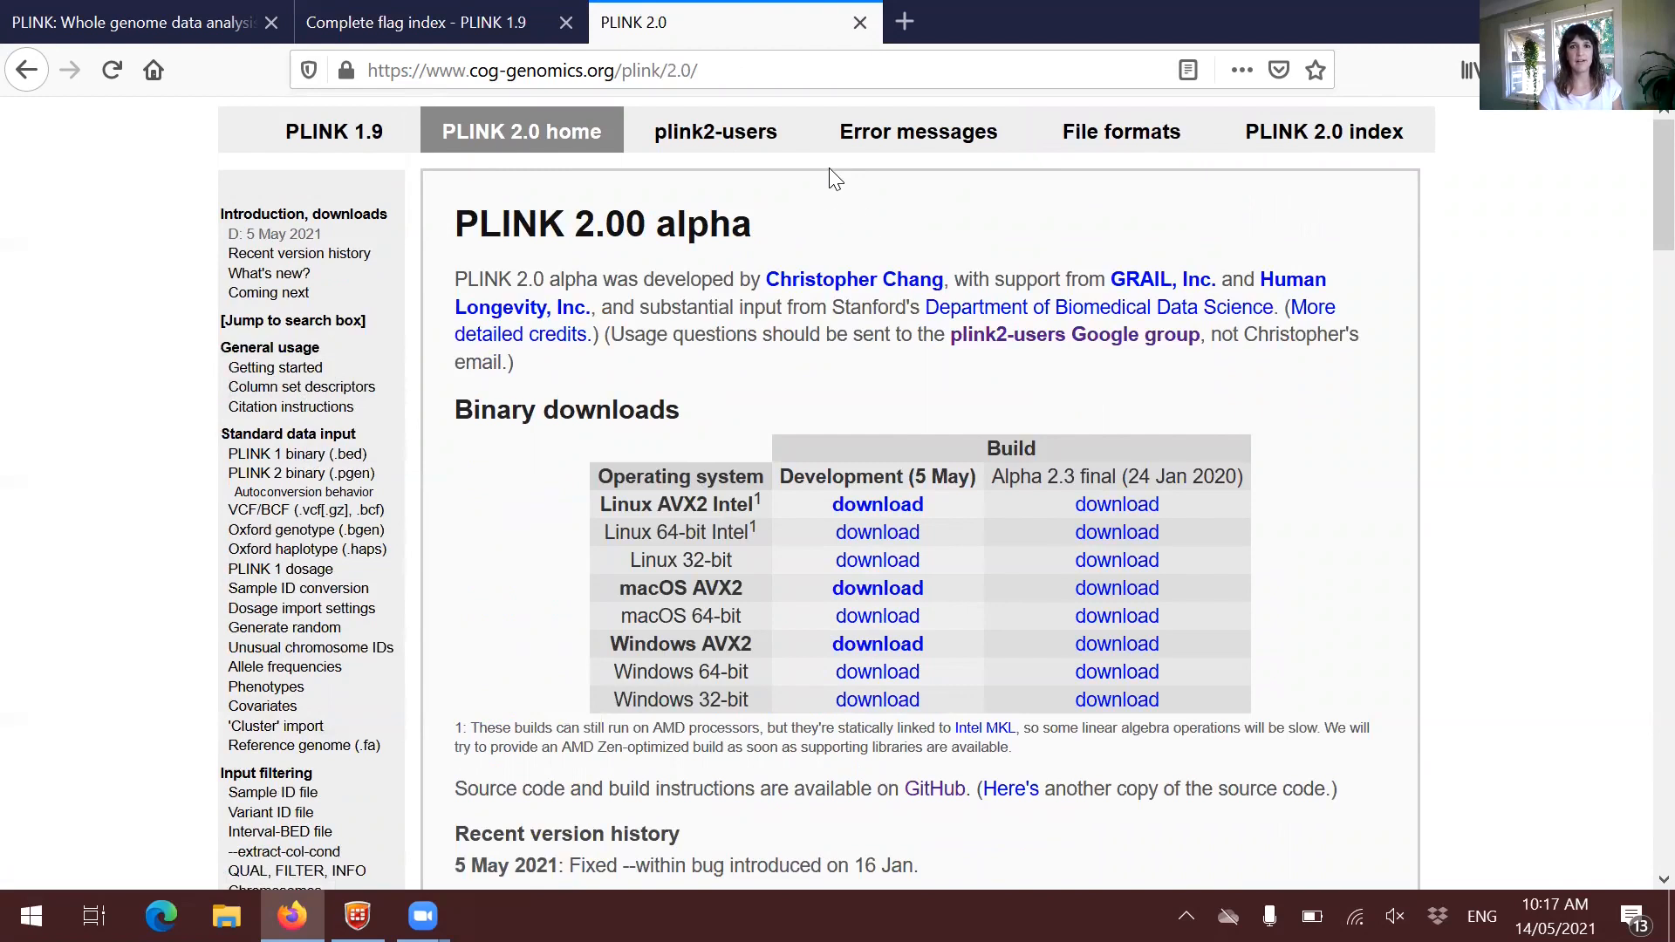
mouse_move(917, 130)
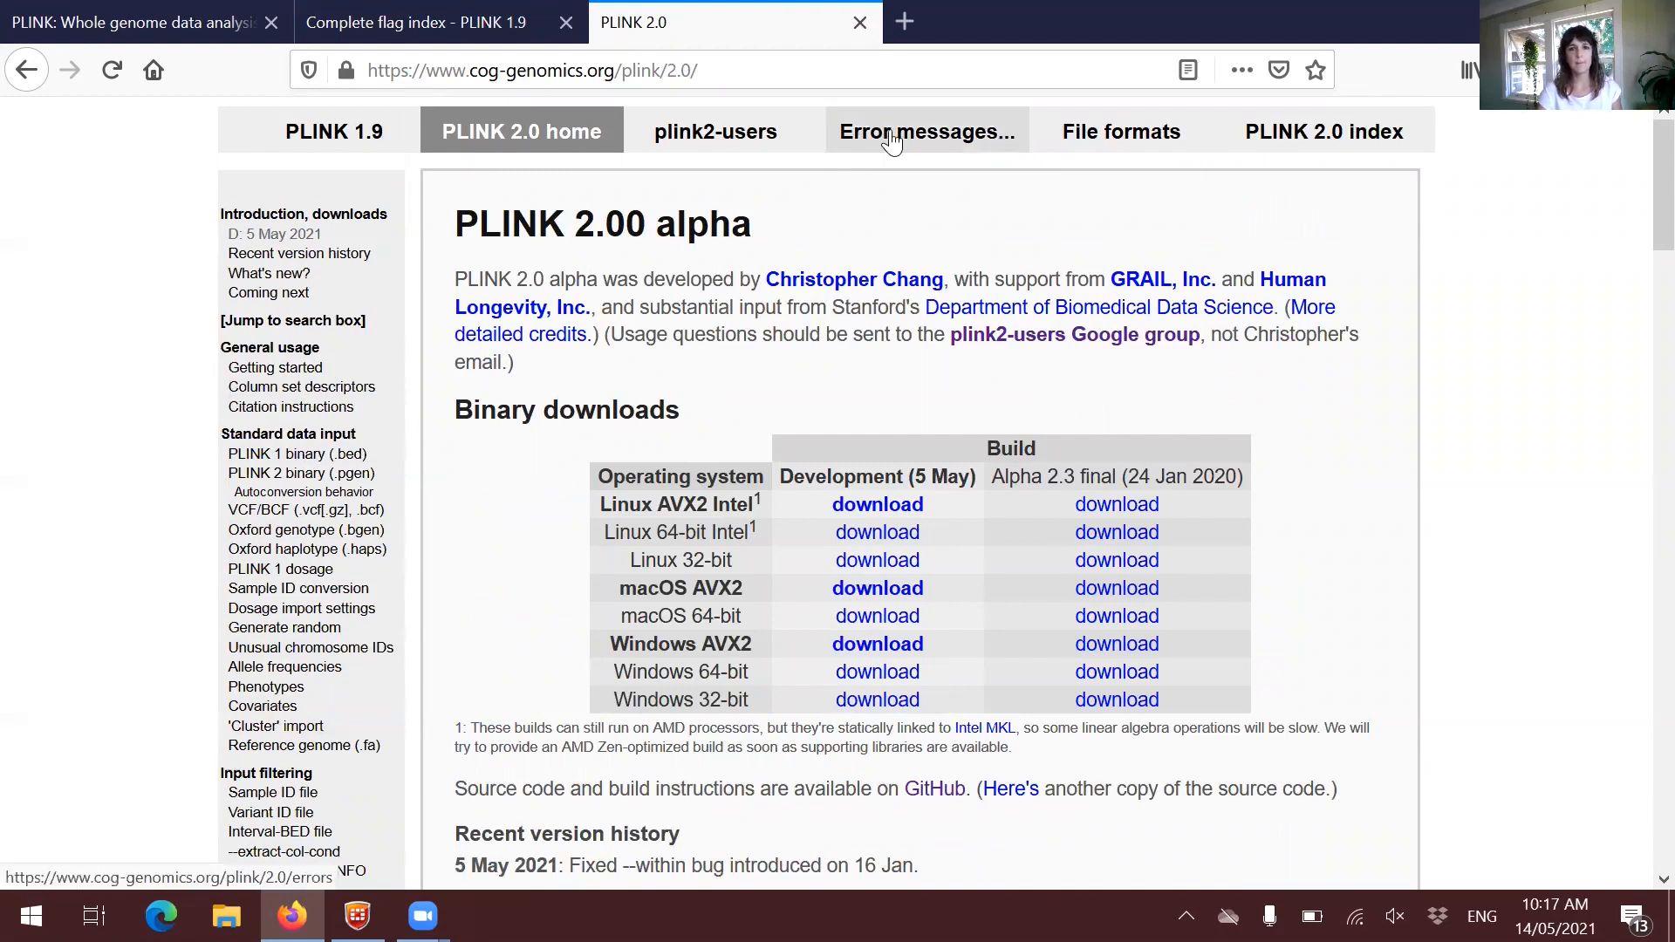
Open the PLINK 2.0 Error messages page describing Note, Warning and Error classes.
left_click(926, 130)
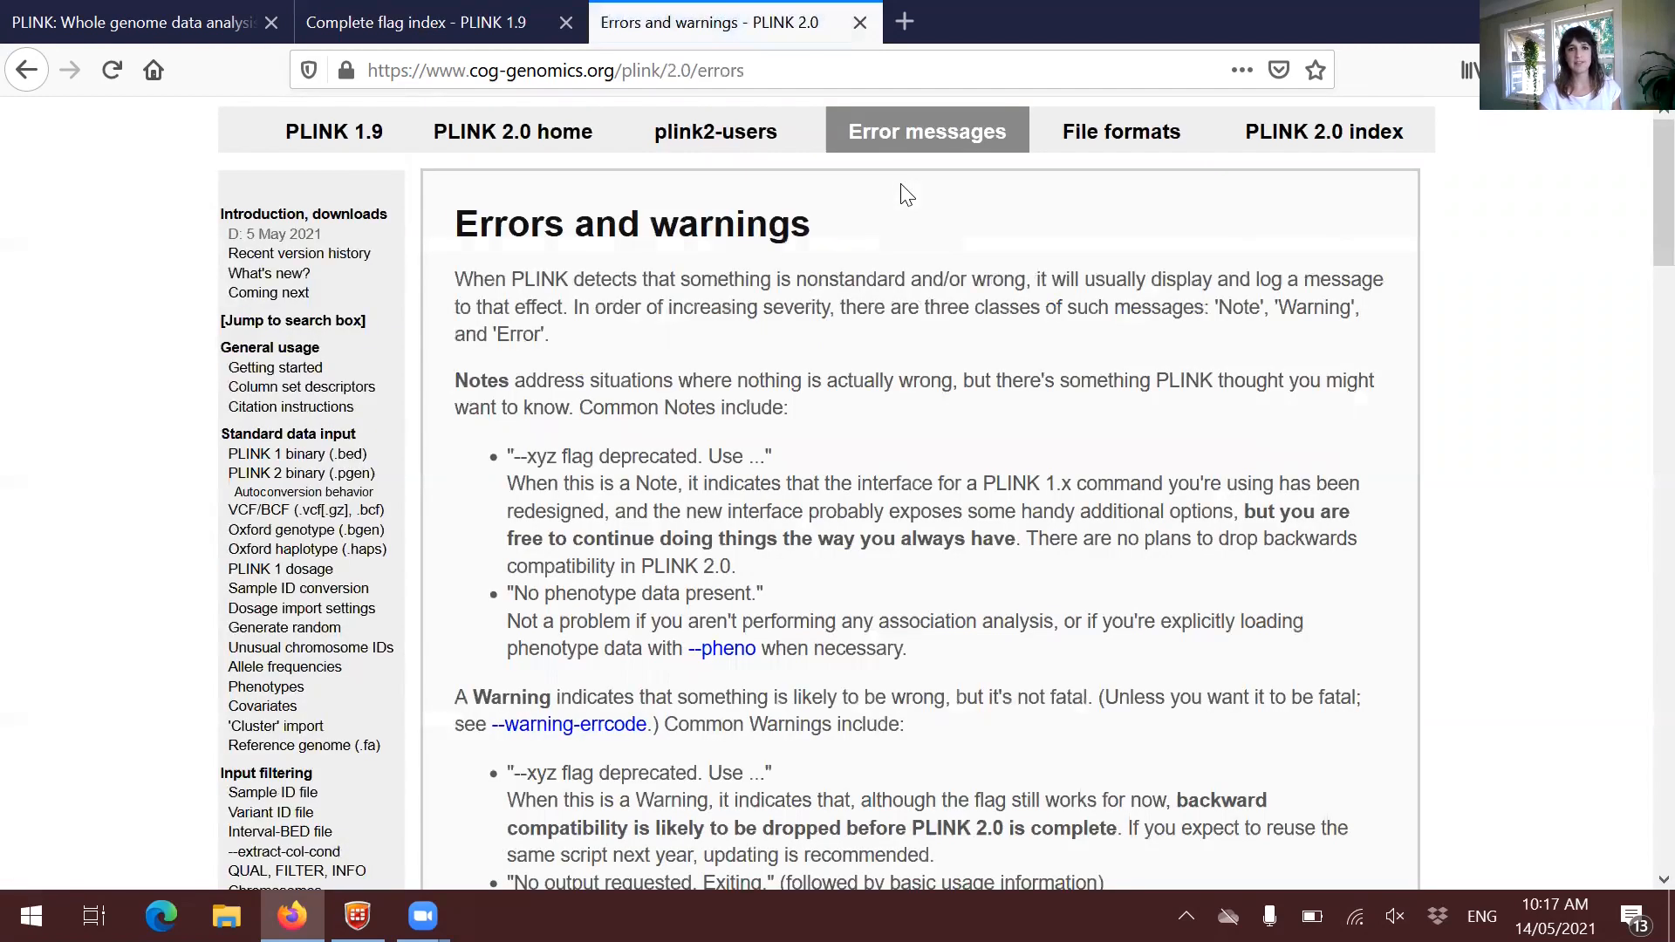
mouse_move(917, 248)
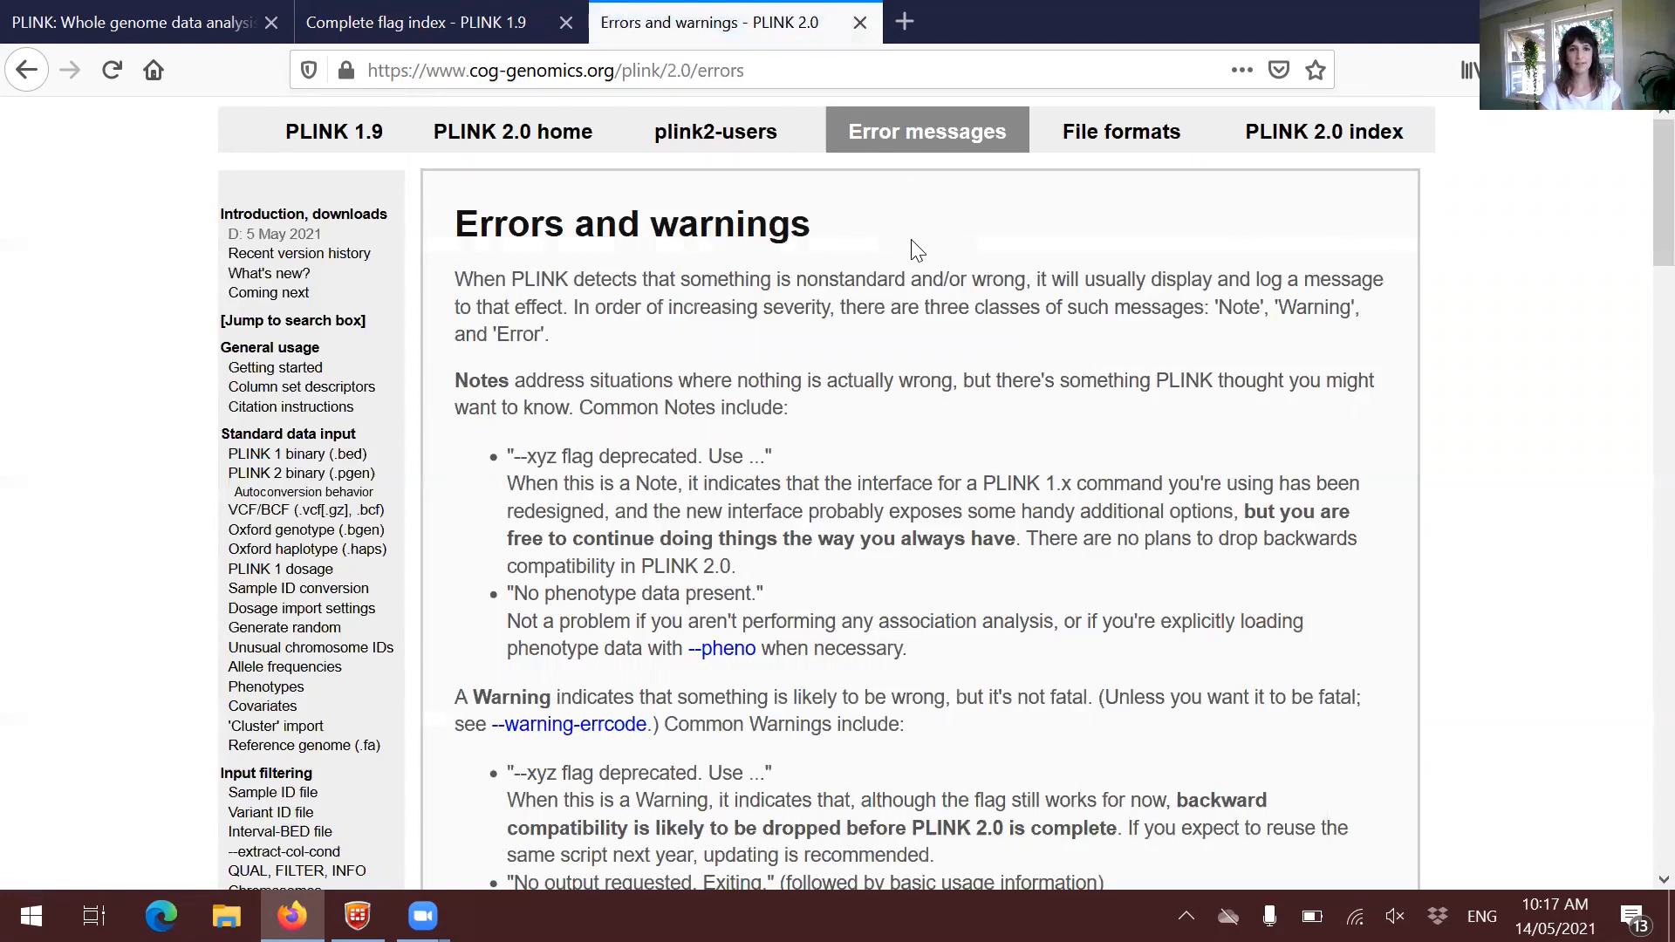